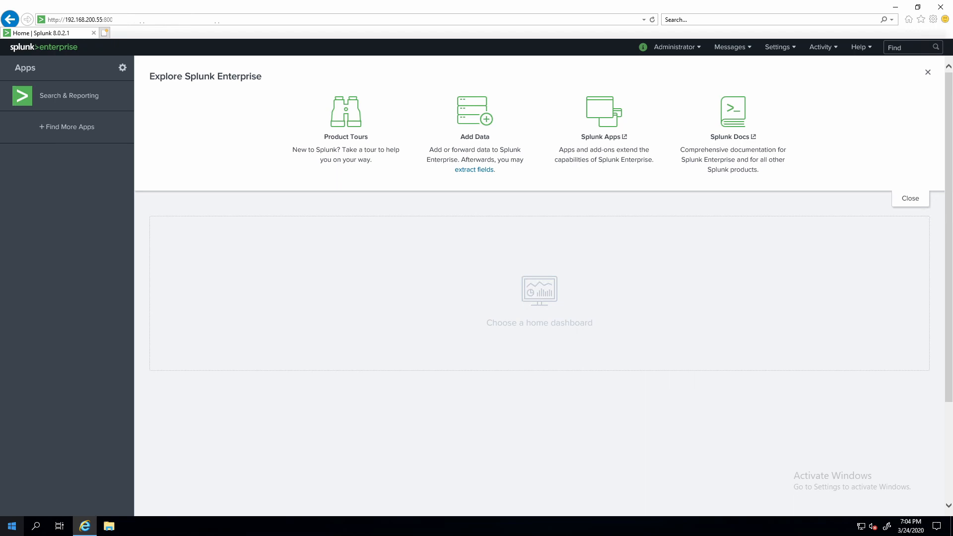
mouse_move(207, 423)
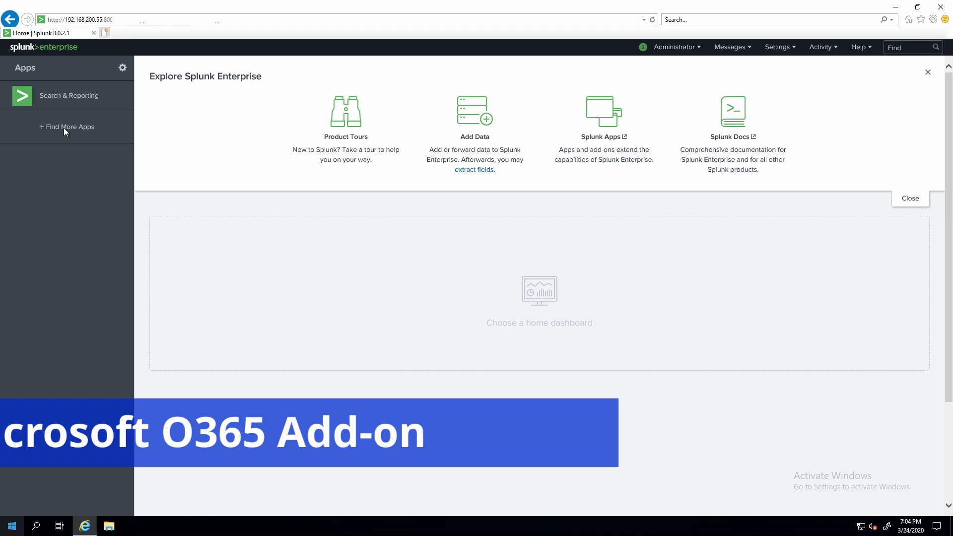
Step: Search Find More Apps for 'Microsoft Office 365'
click(67, 126)
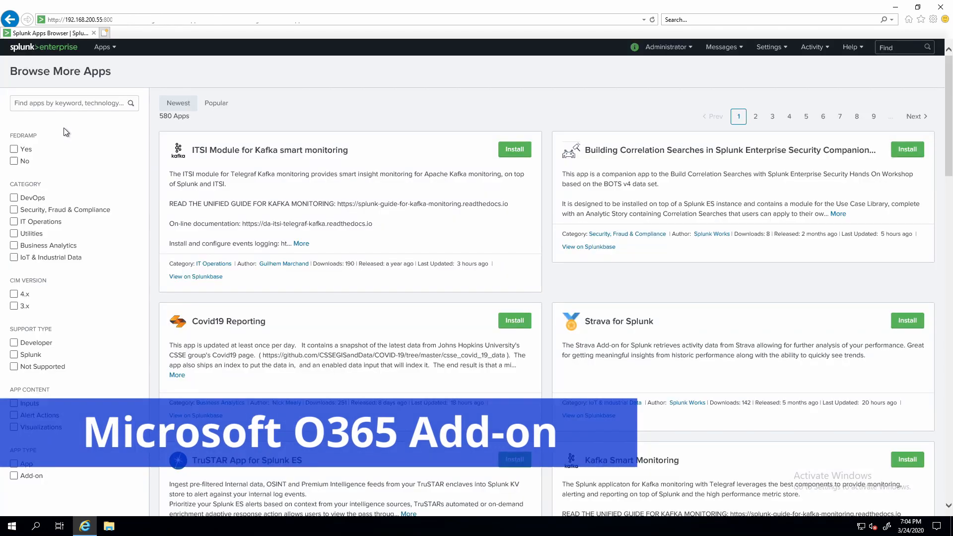
click(70, 103)
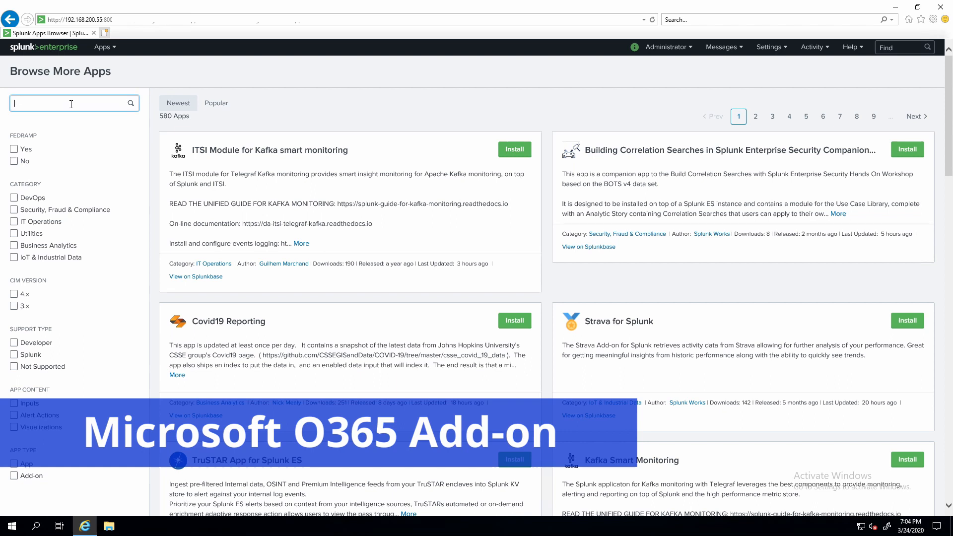
text(Microsoft Office 365)
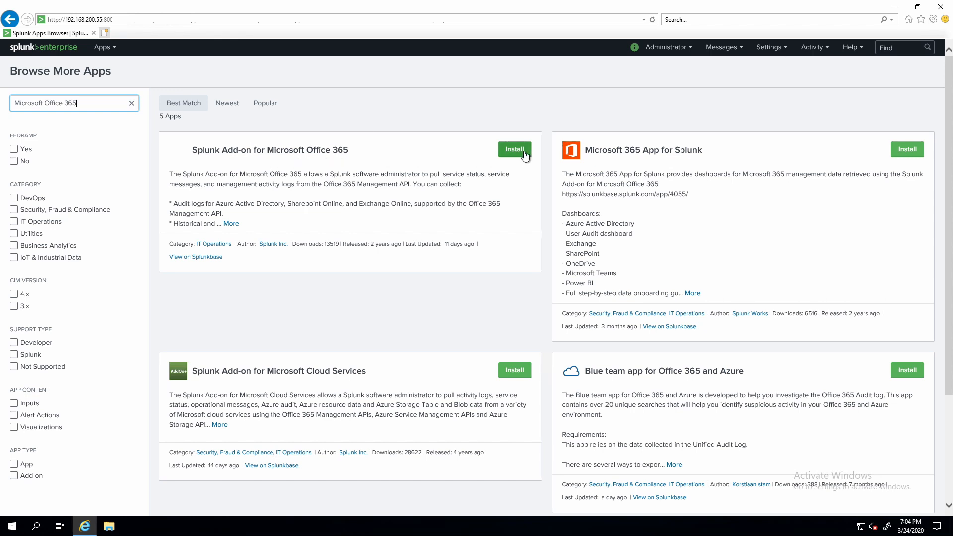
Step: Install the Splunk Add-on for Microsoft Office 365 using Splunk.com credentials, then restart Splunk
click(514, 149)
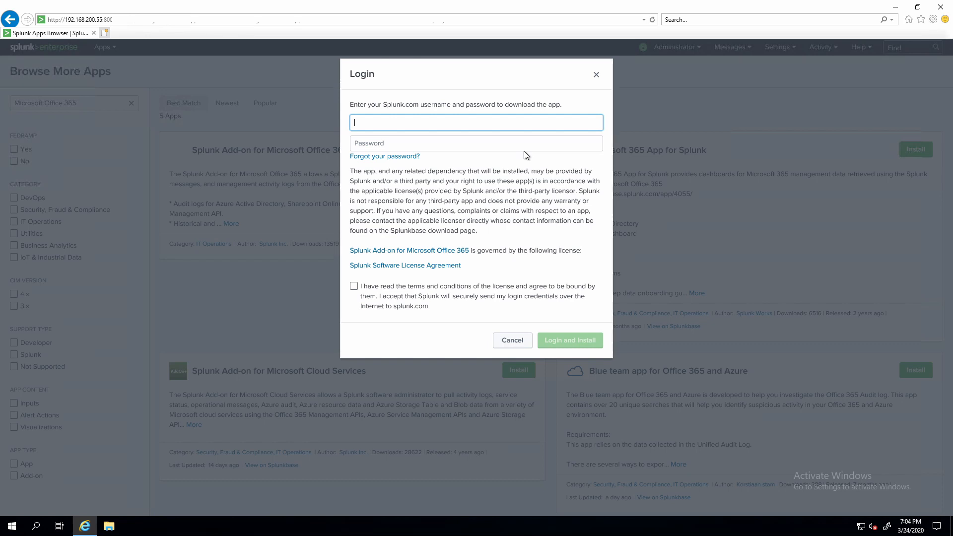
click(569, 340)
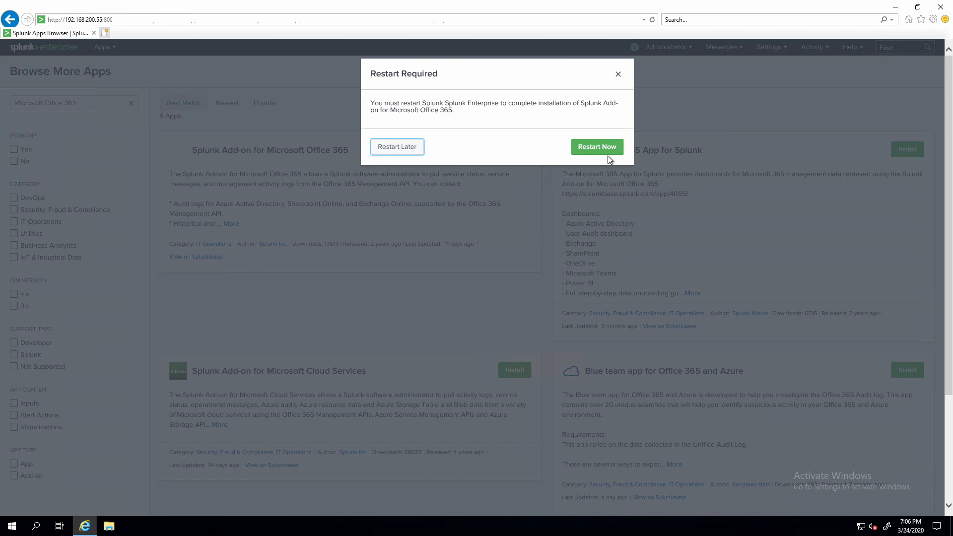
click(596, 147)
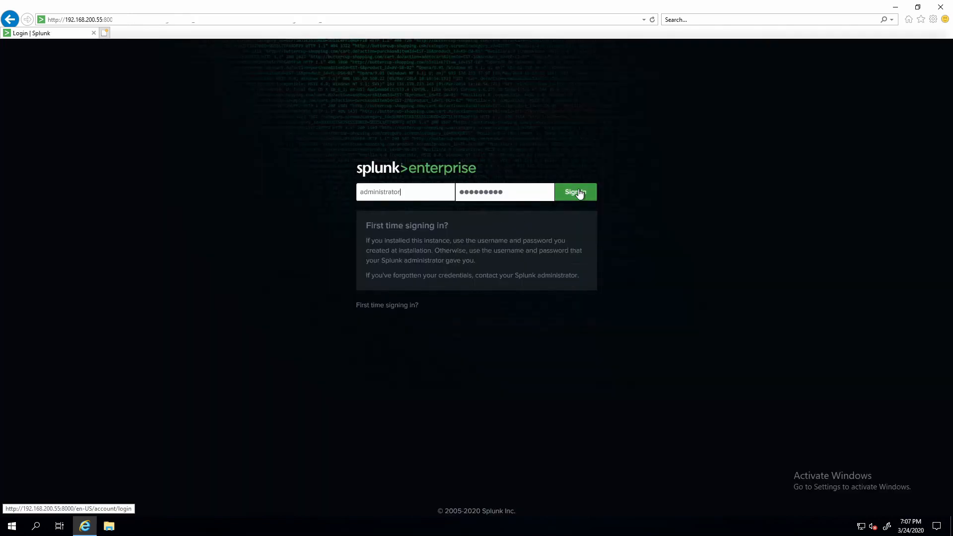
Step: Sign back in and begin Add Tenant on the Office 365 add-on's Tenant page
click(574, 192)
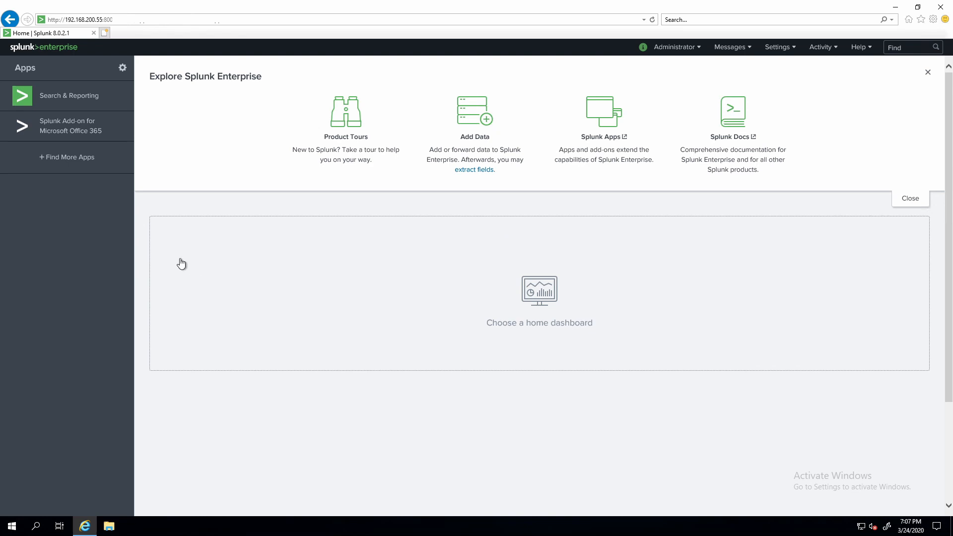
mouse_move(85, 125)
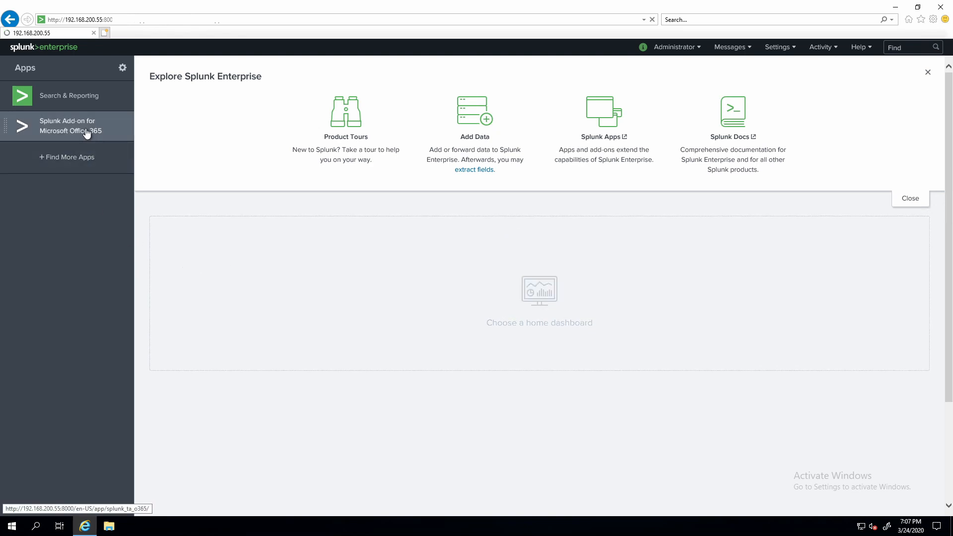
click(70, 126)
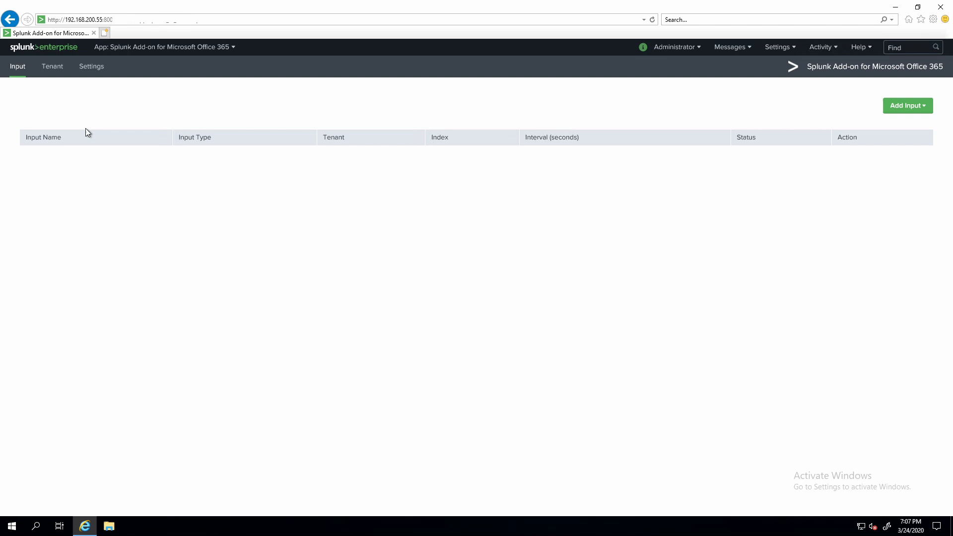
mouse_move(83, 105)
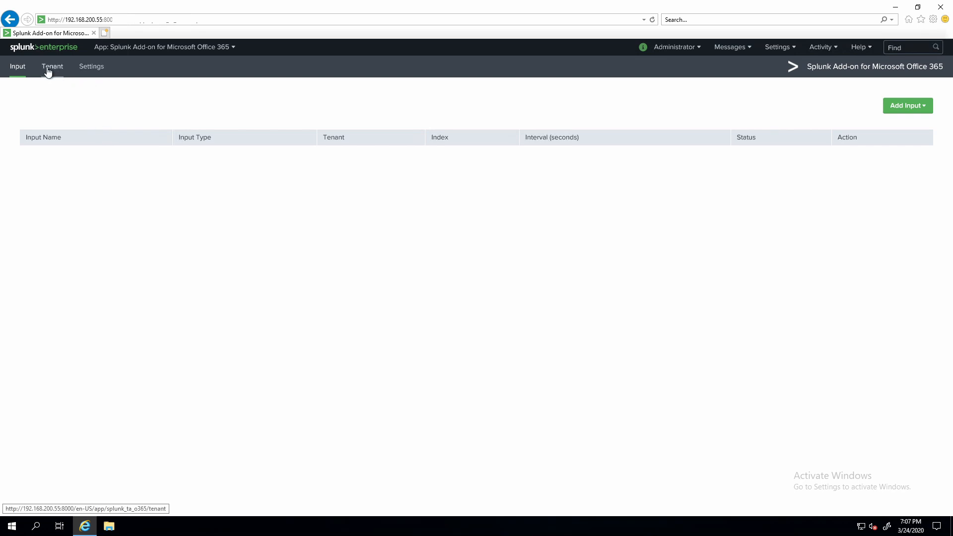
click(52, 68)
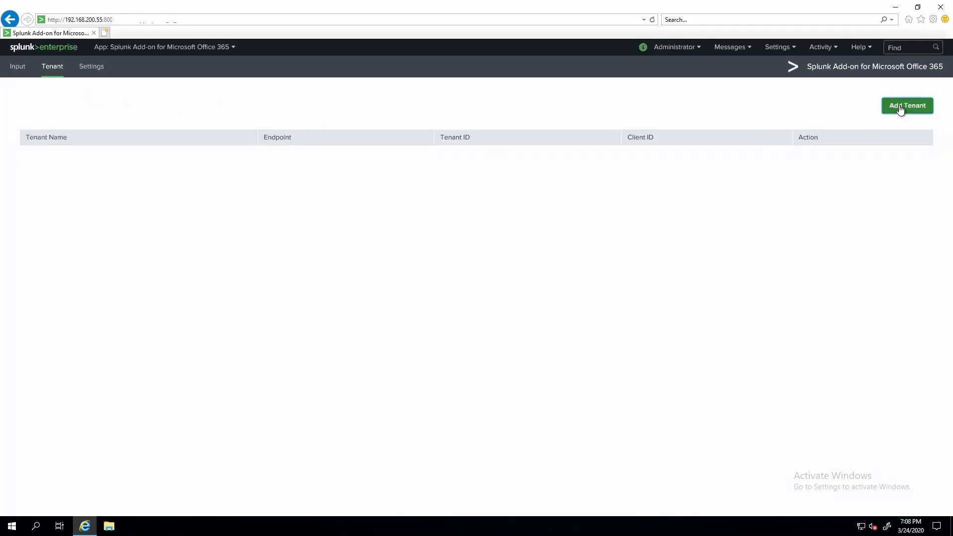
click(907, 105)
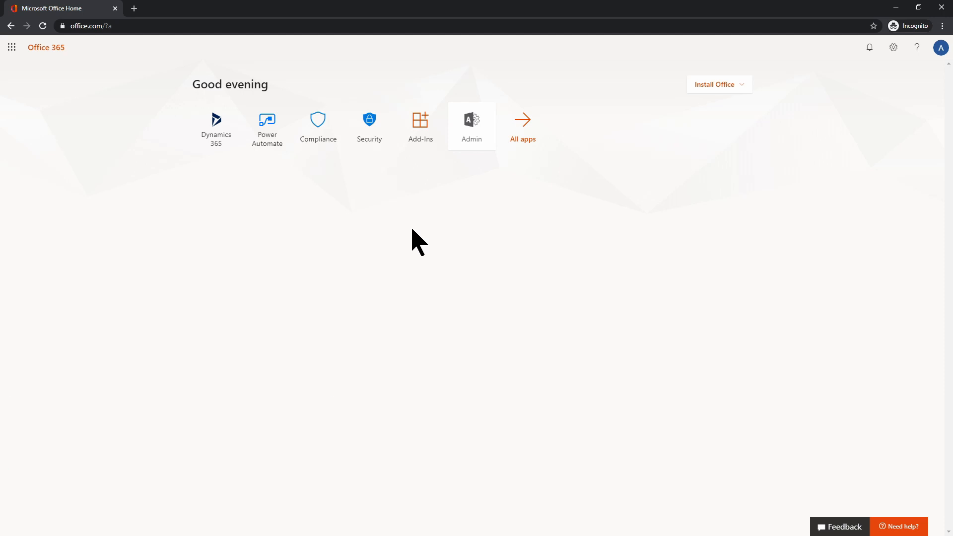
mouse_move(442, 233)
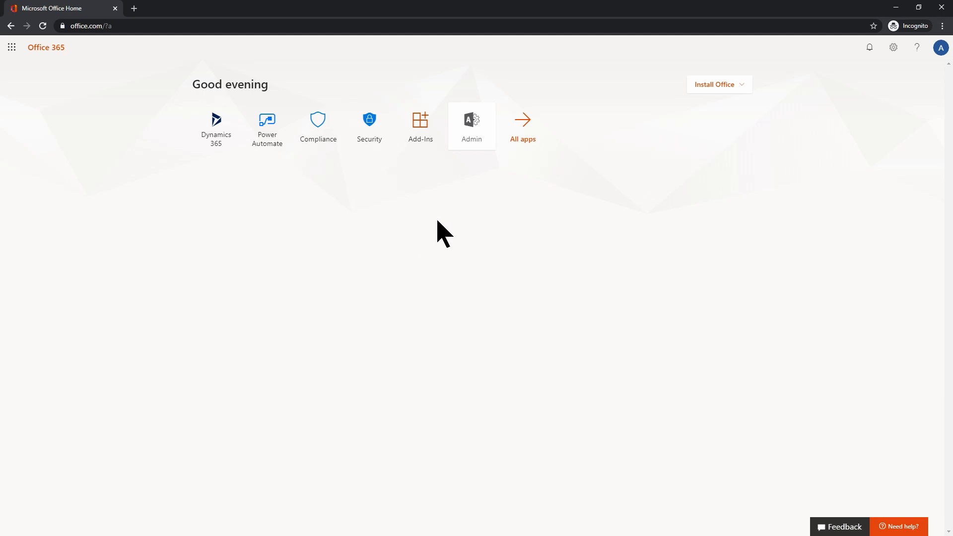
Step: Open the Microsoft 365 admin center, then launch Compliance from Office Home's All apps
click(471, 122)
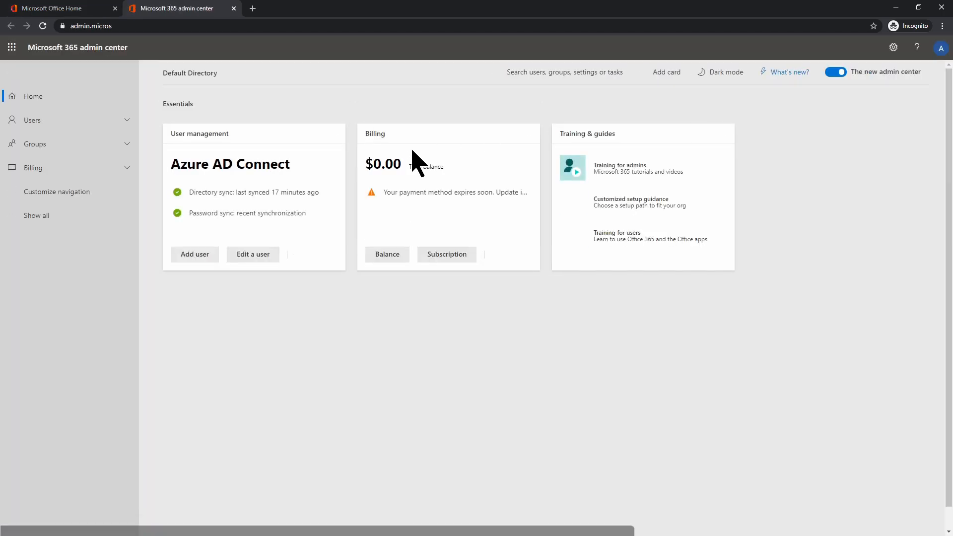
click(57, 7)
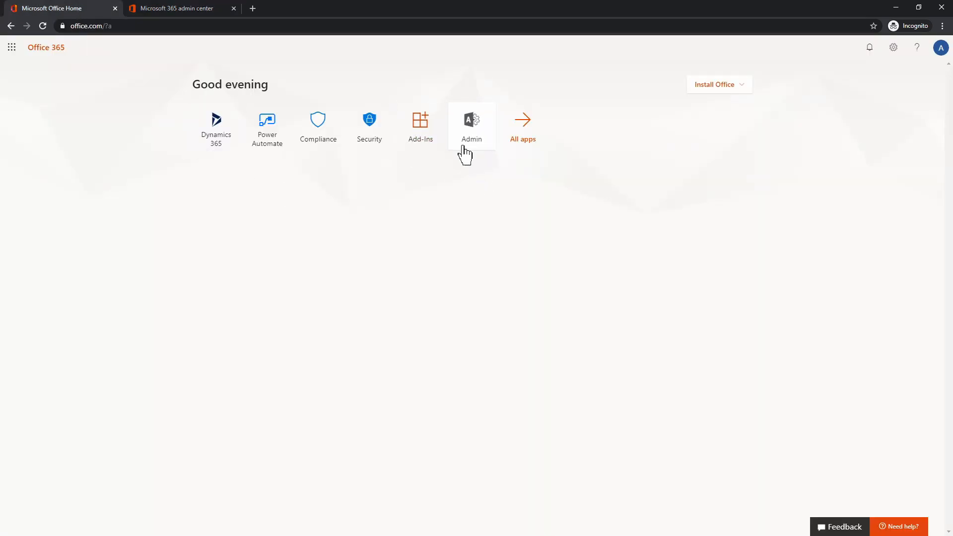
click(523, 126)
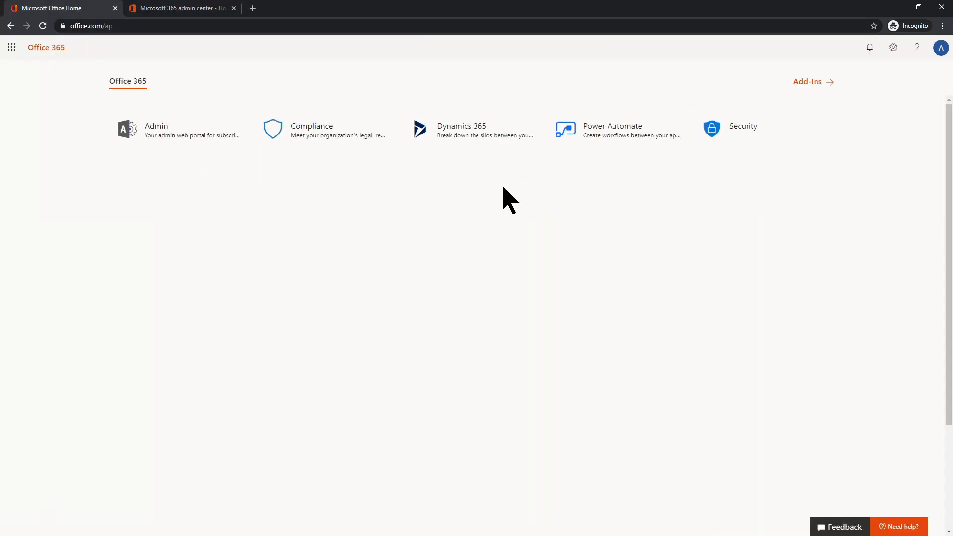
click(174, 81)
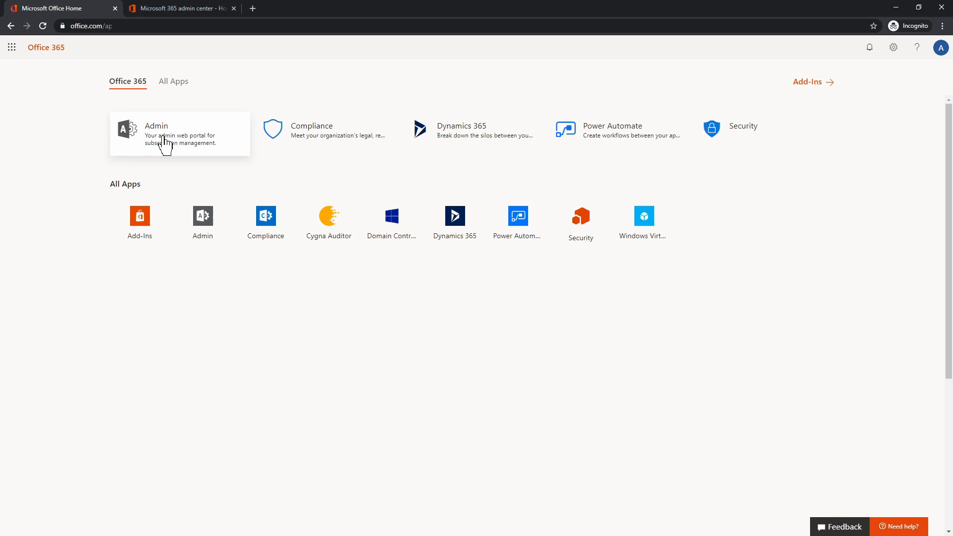
click(156, 129)
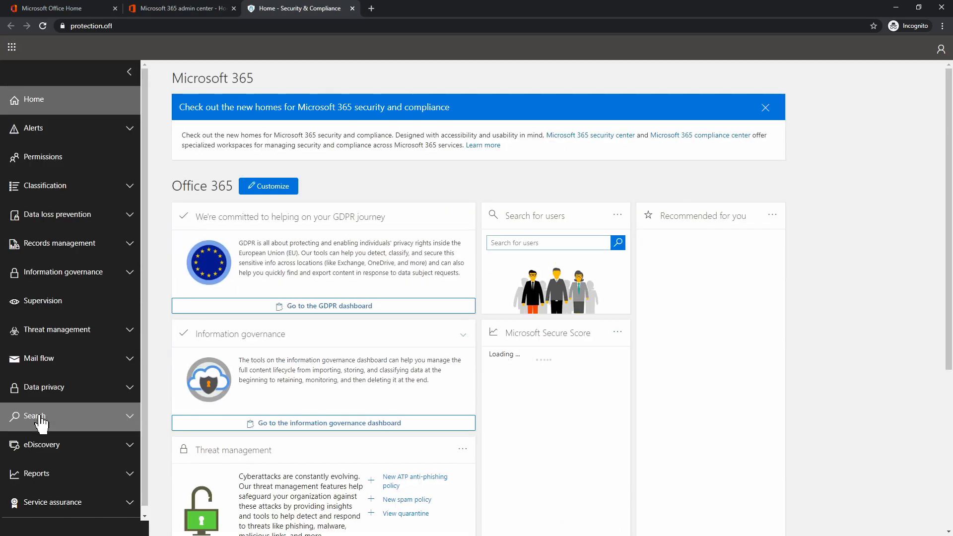
Step: Expand Search in the left navigation and open Audit log search
click(35, 416)
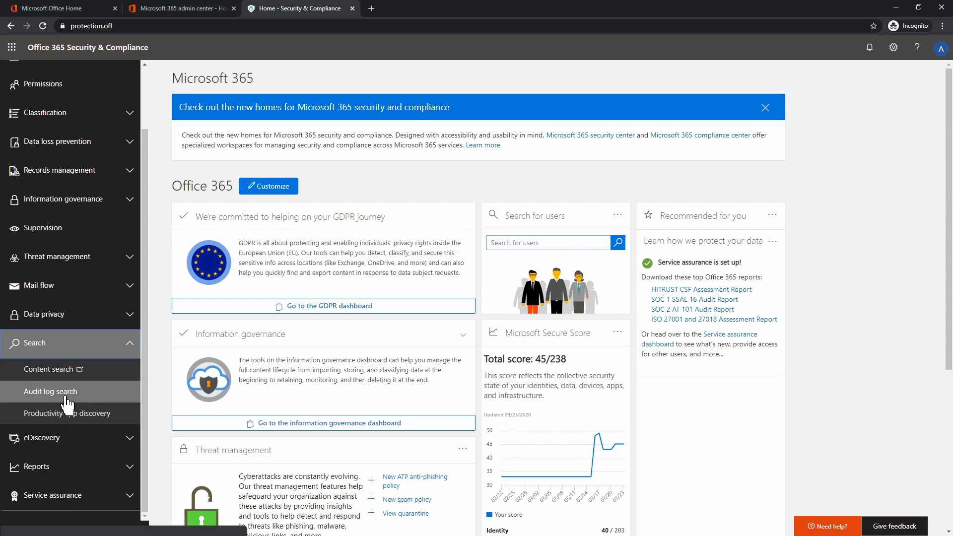
click(51, 391)
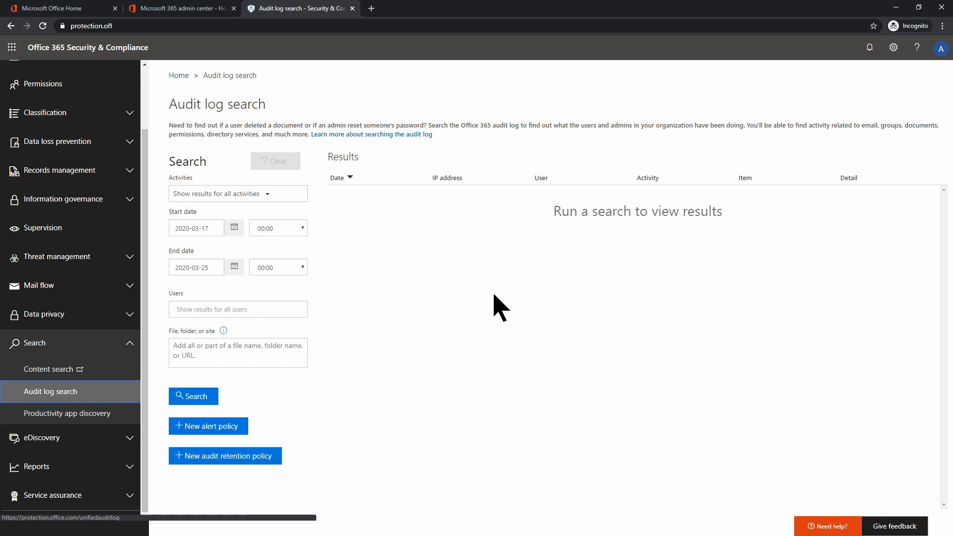
mouse_move(748, 152)
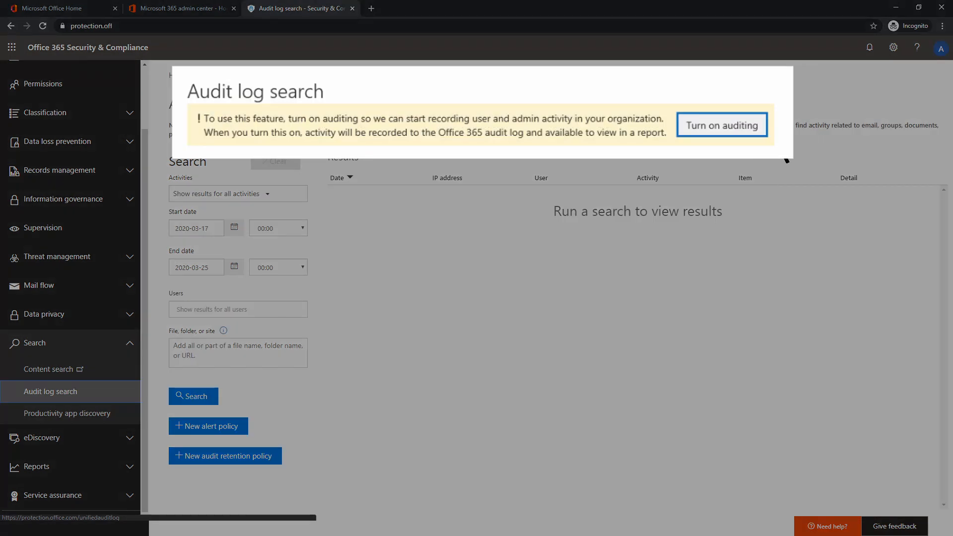
mouse_move(524, 331)
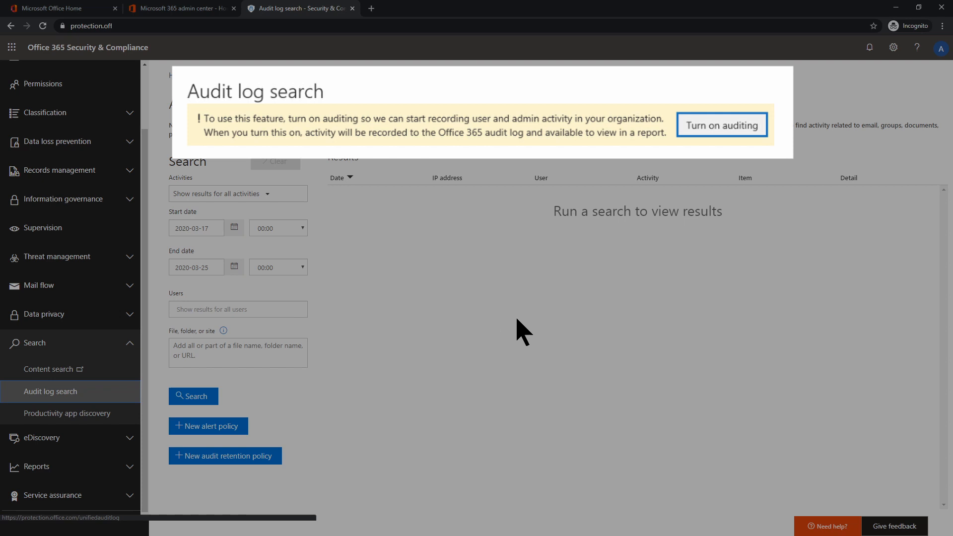
mouse_move(575, 338)
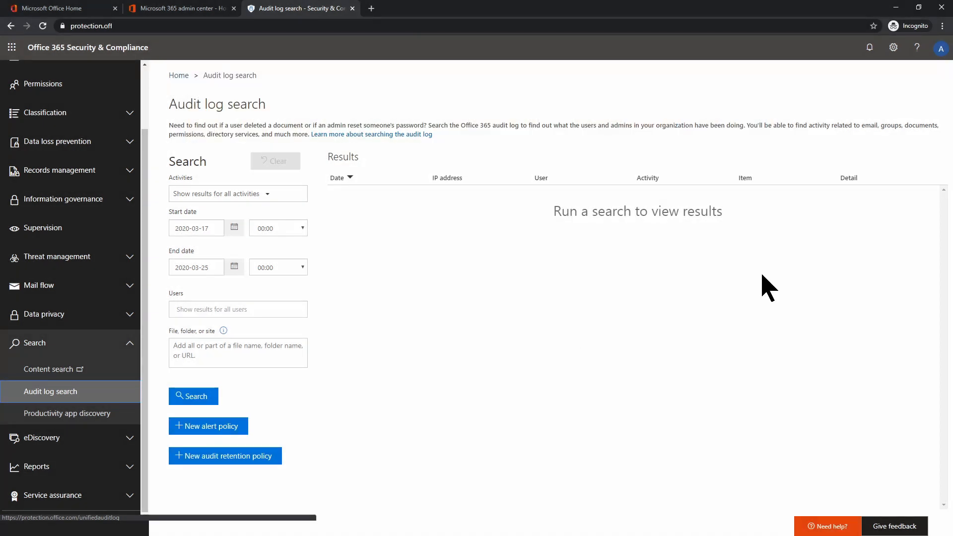
mouse_move(776, 283)
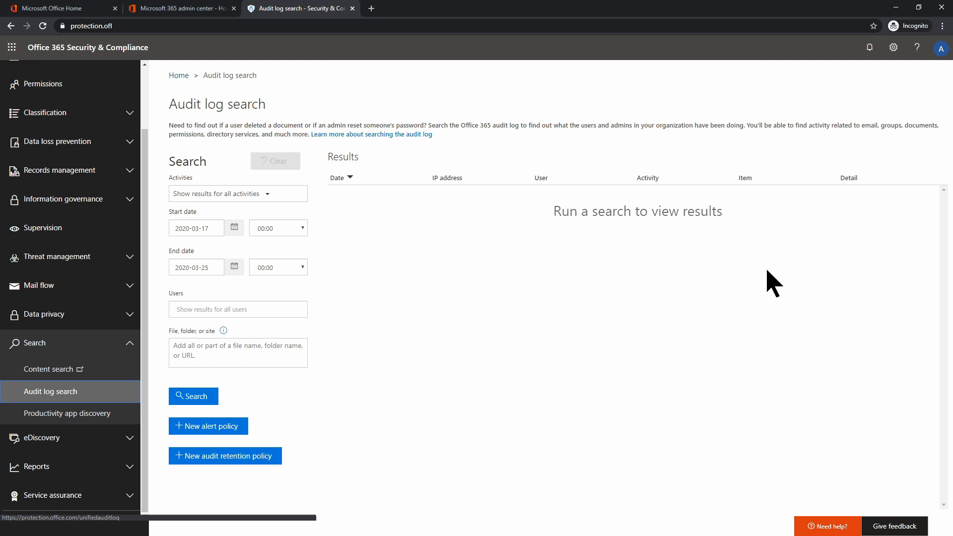
mouse_move(788, 255)
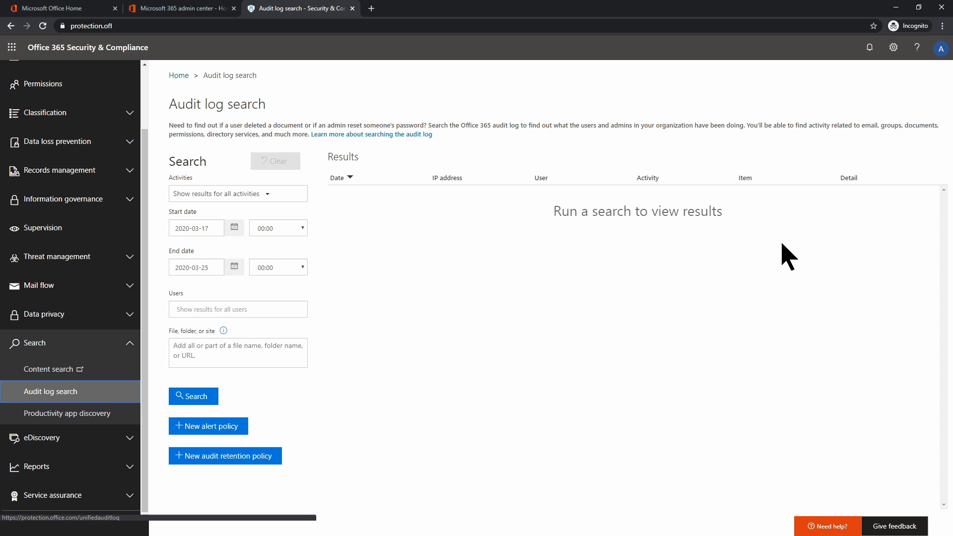
mouse_move(942, 98)
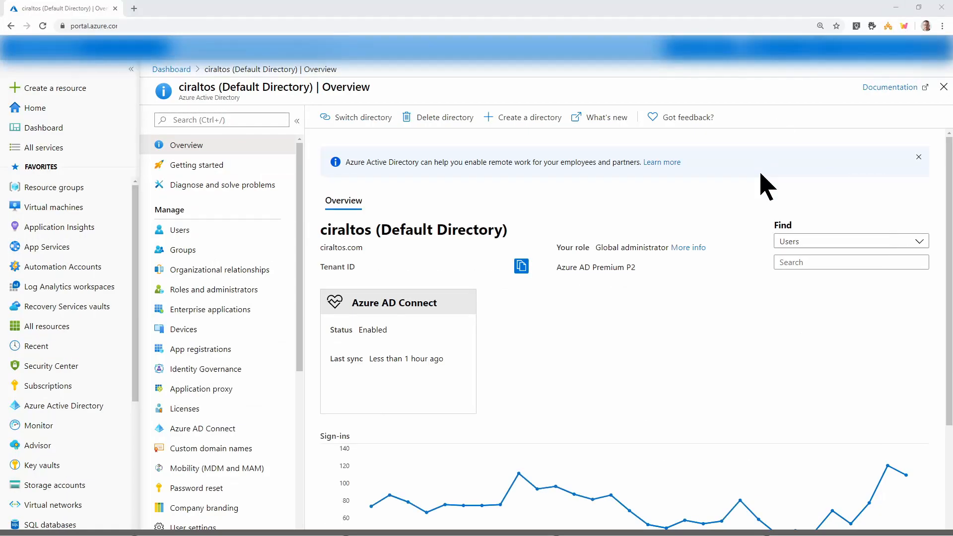
mouse_move(739, 279)
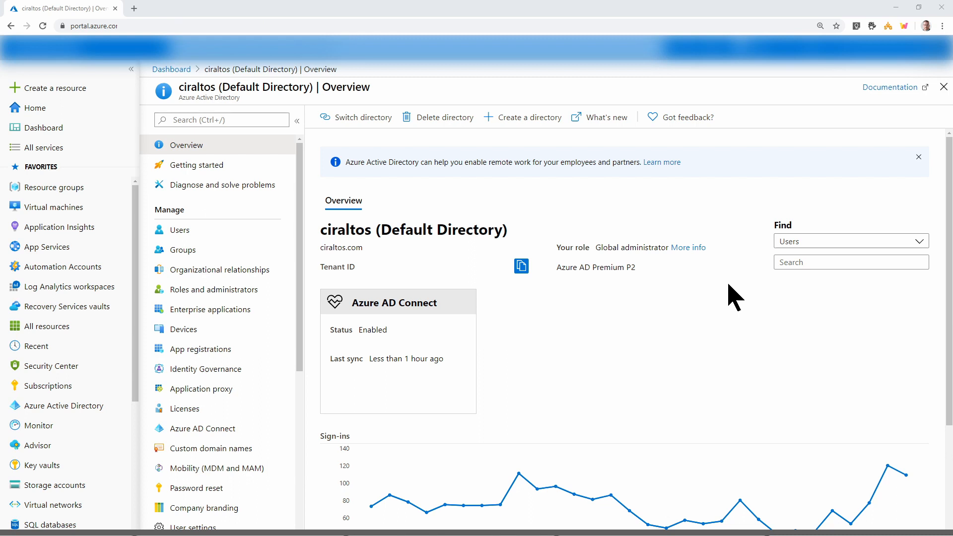
mouse_move(201, 429)
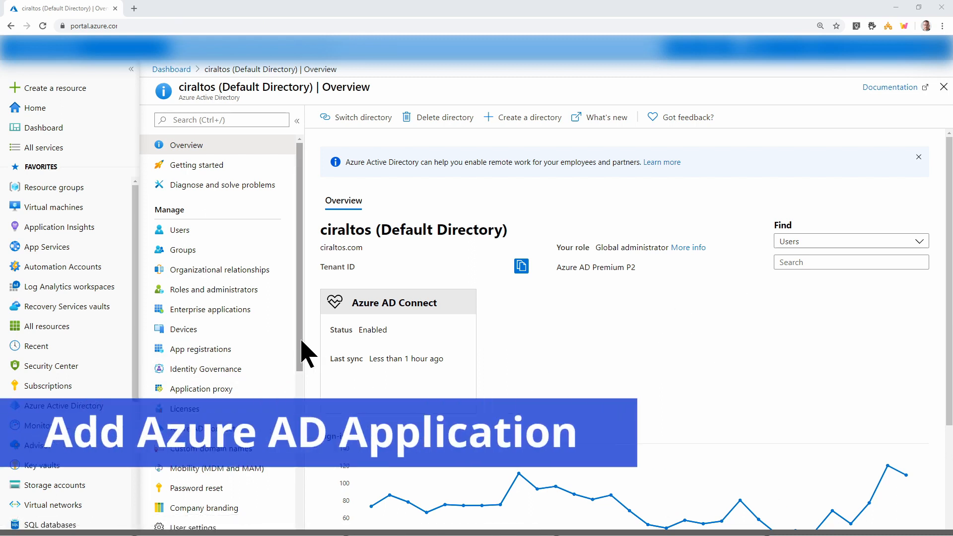
Step: Open Azure Active Directory's App registrations and begin a New registration
click(201, 349)
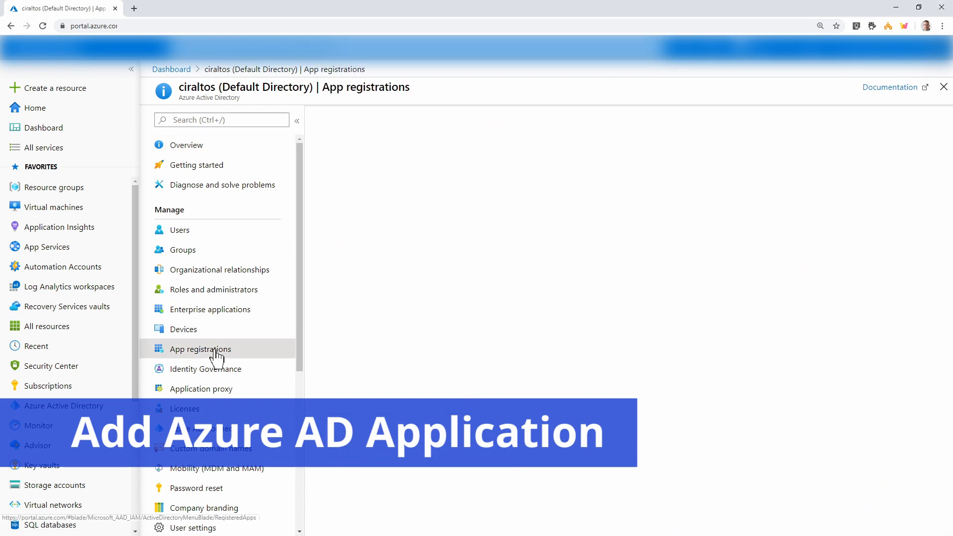
click(200, 349)
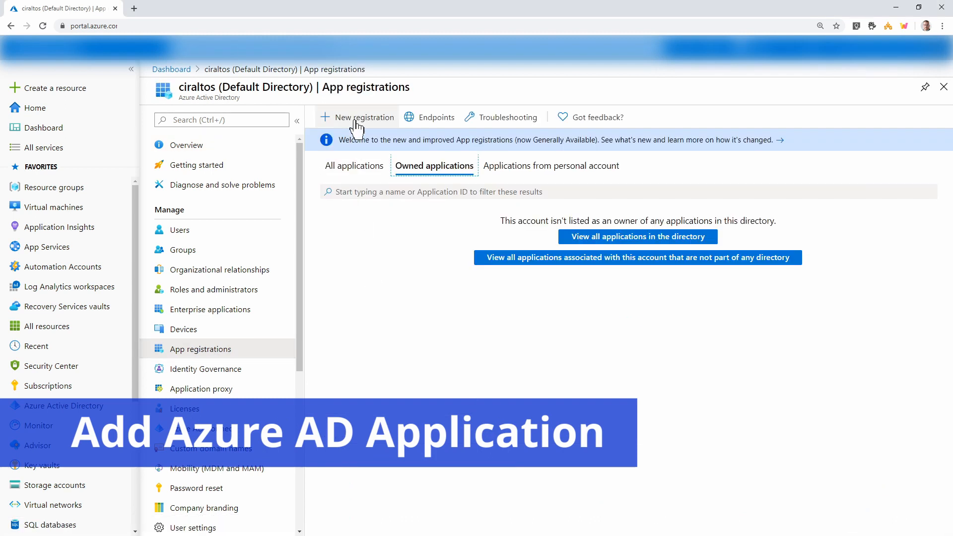
click(357, 116)
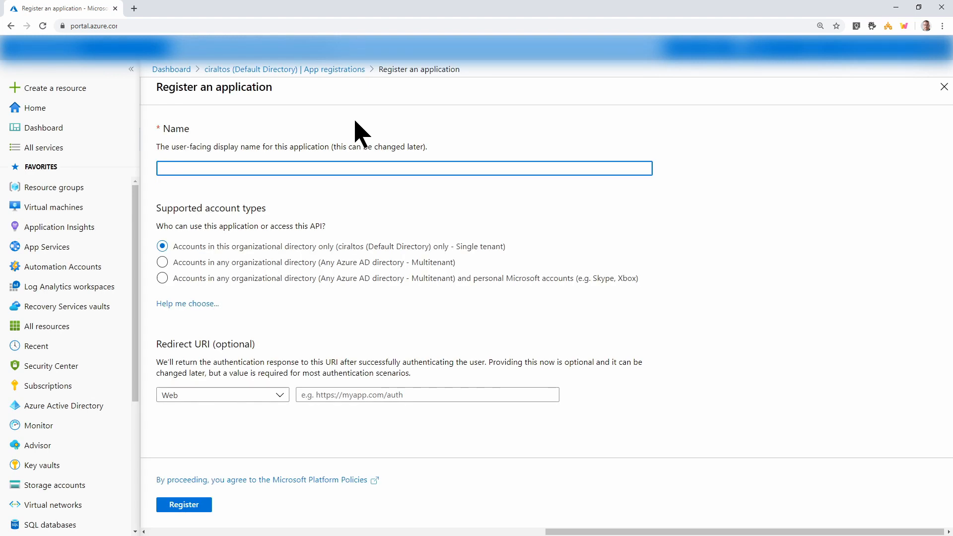
text(SplunkLogs)
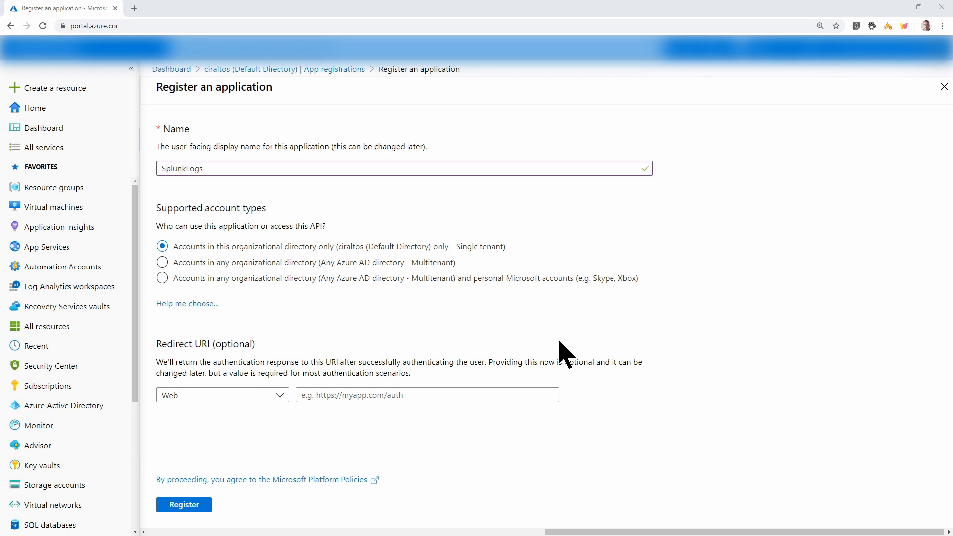
click(427, 395)
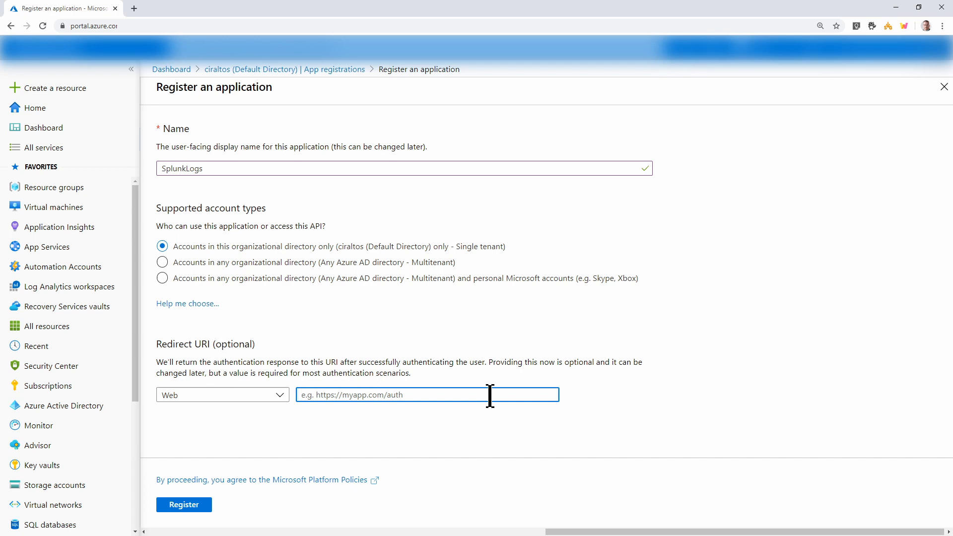
text(https)
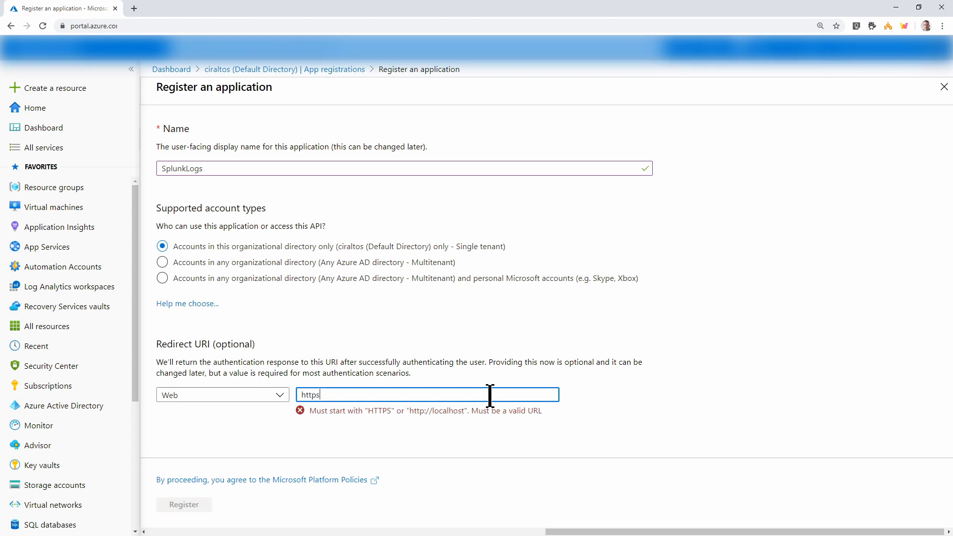
text(://localhost)
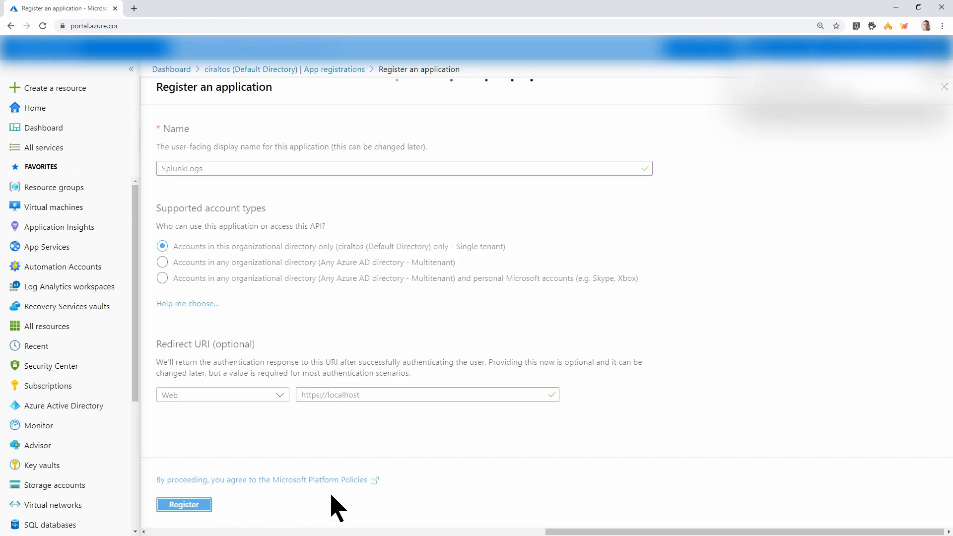
click(184, 504)
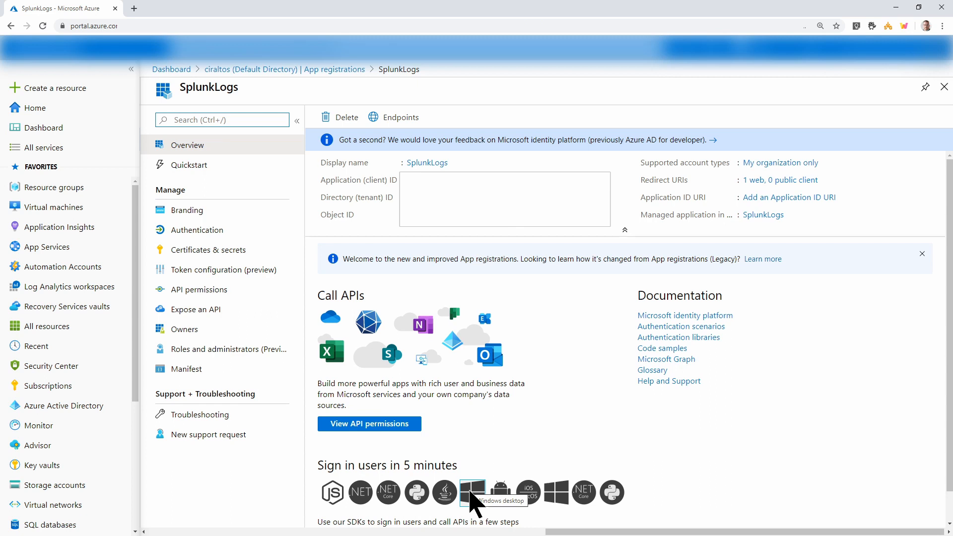
mouse_move(445, 493)
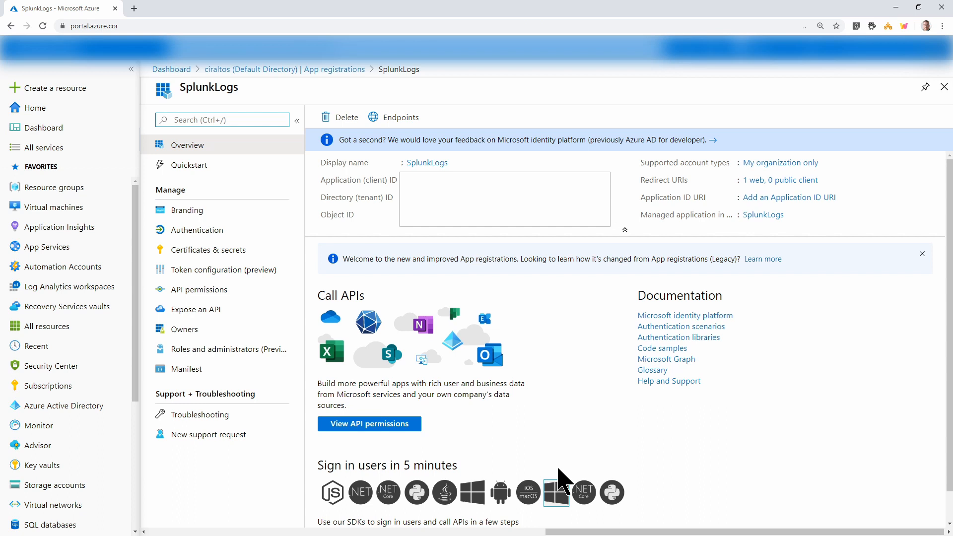
Step: Request Office 365 Management APIs application permissions from SplunkLogs' API permissions page
click(198, 290)
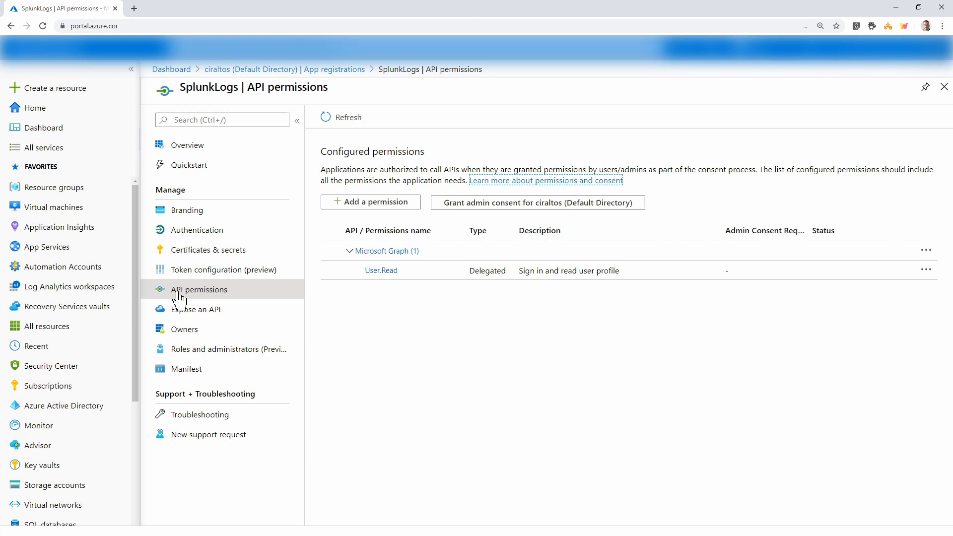
mouse_move(393, 209)
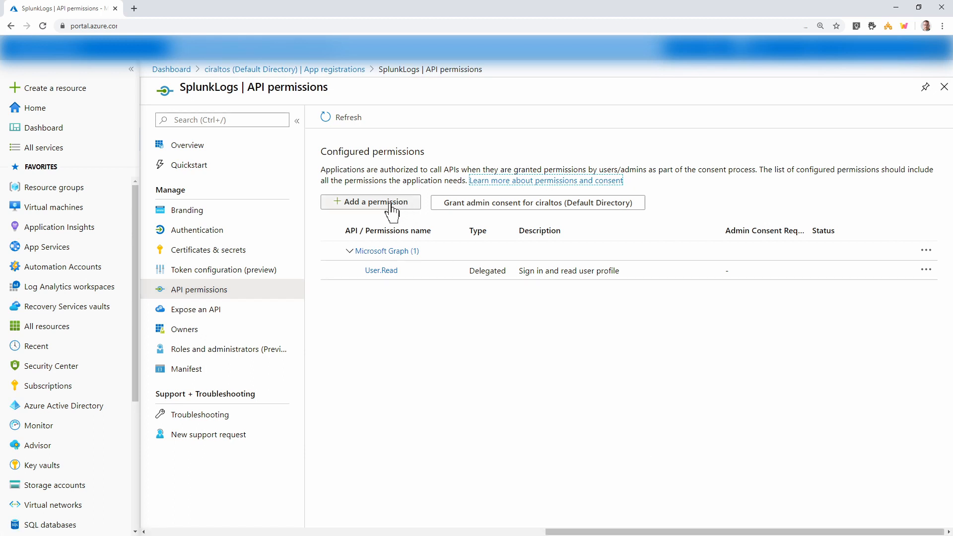
click(370, 201)
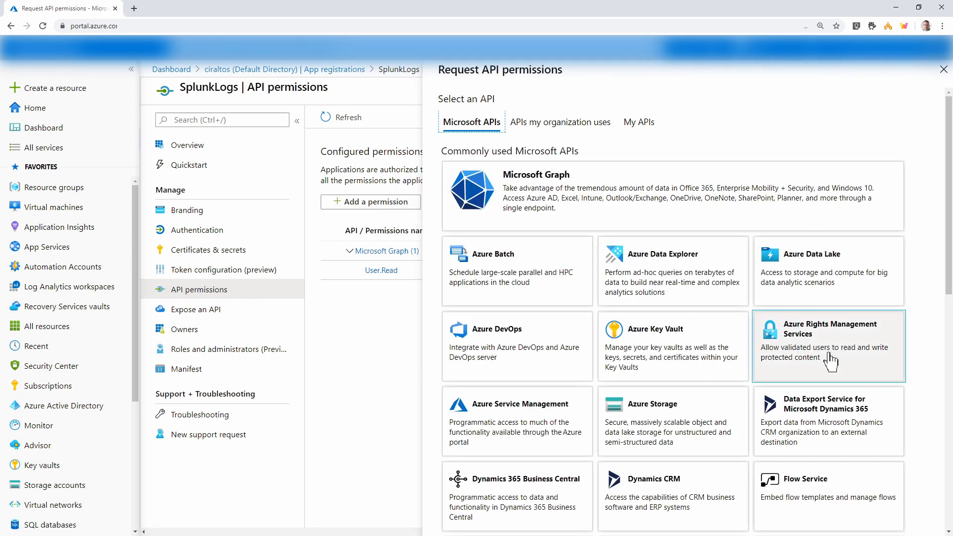
scroll(down, 3)
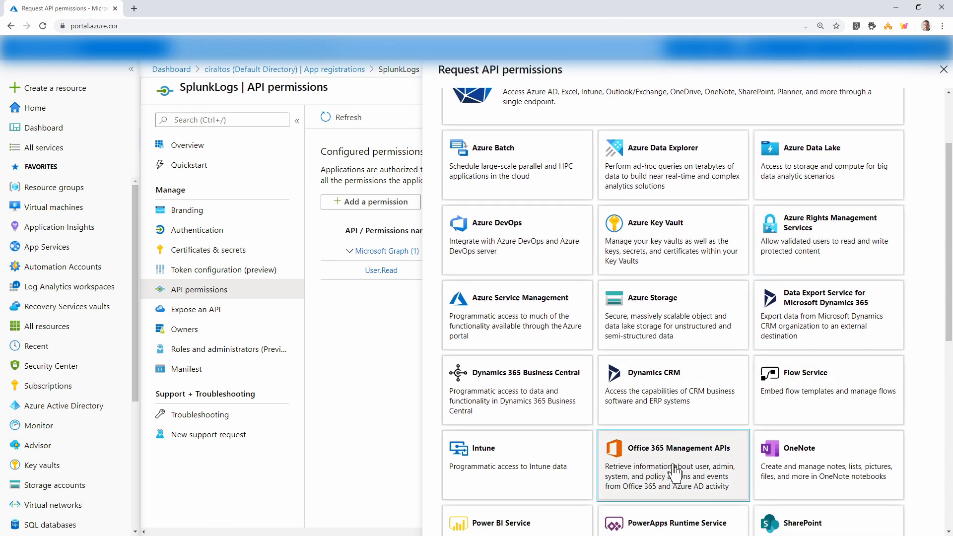
click(672, 465)
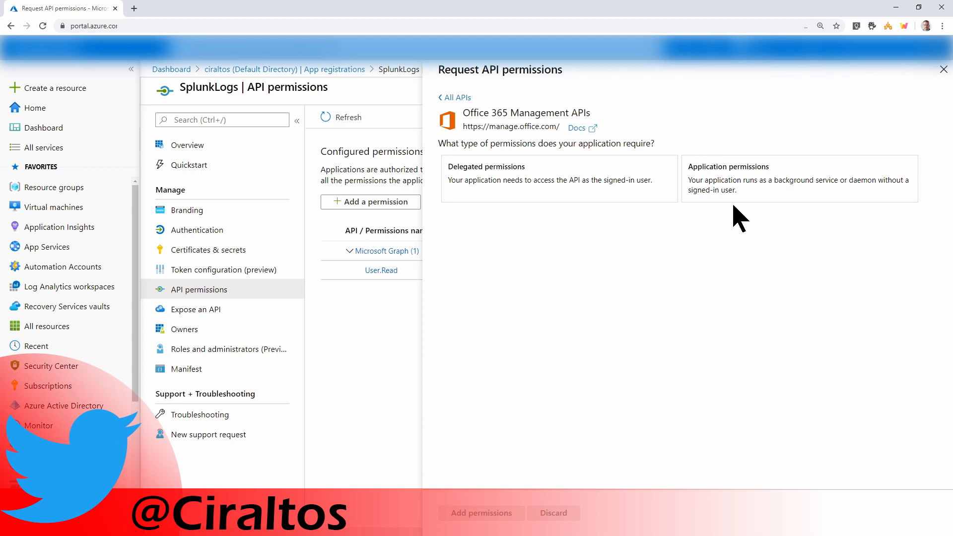
click(799, 179)
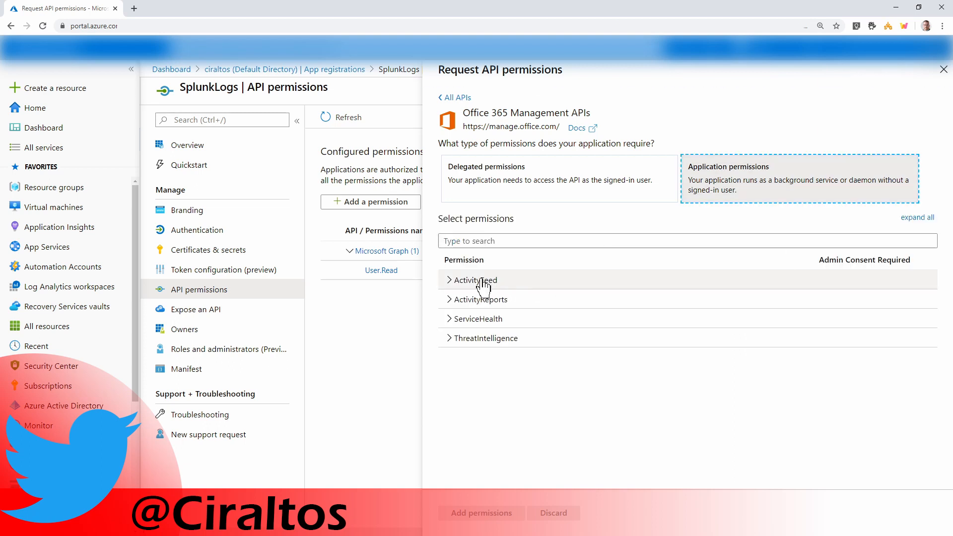
Step: Tick the ActivityFeed, ServiceHealth.Read and ThreatIntelligence permissions and add them
click(477, 280)
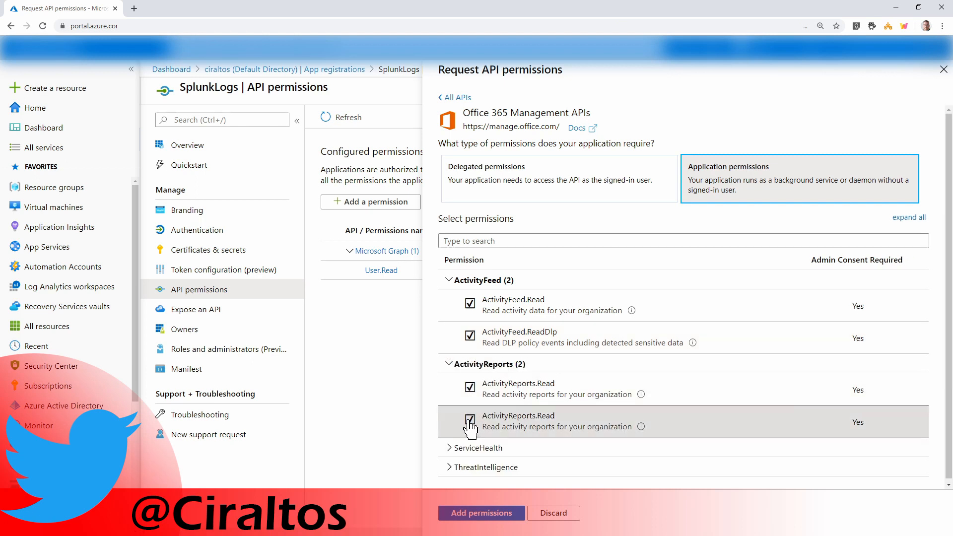
click(450, 448)
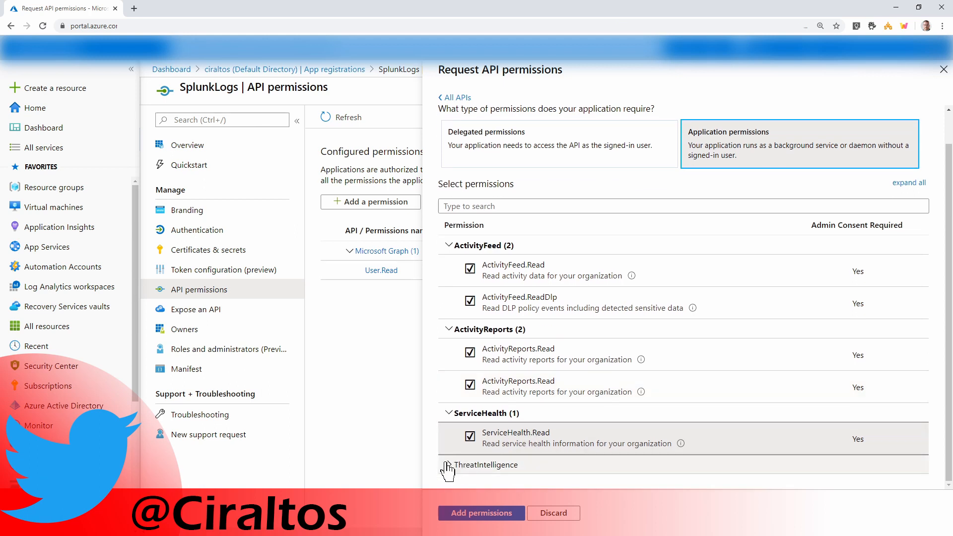
click(447, 465)
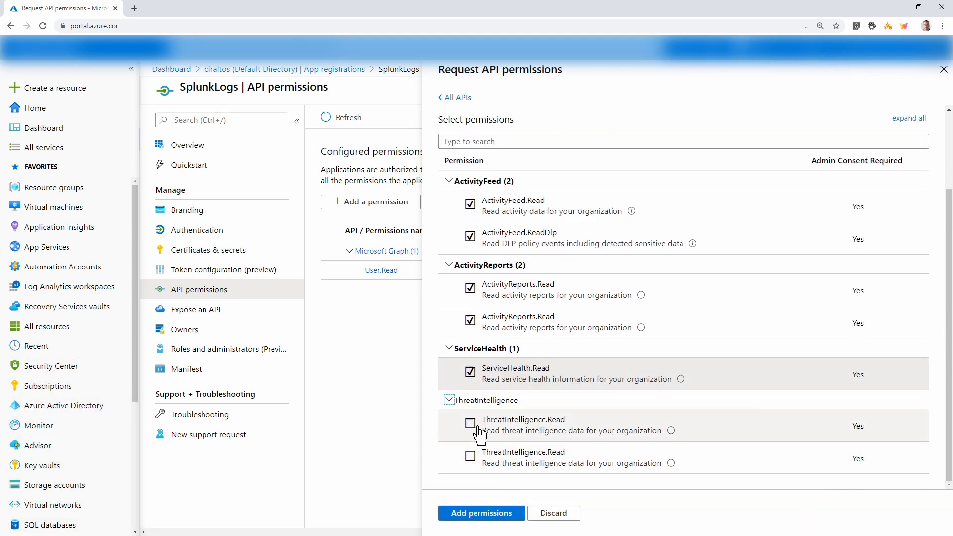
click(470, 459)
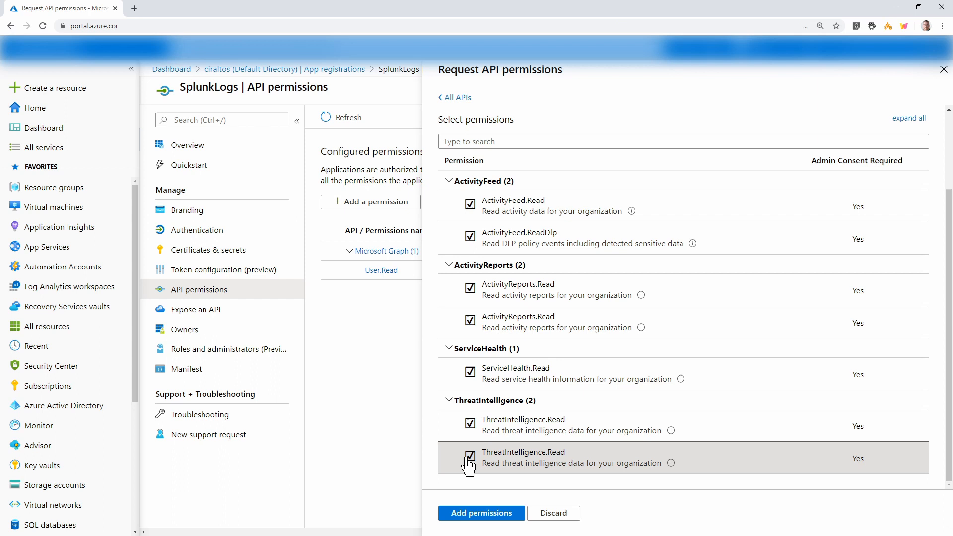
mouse_move(506, 469)
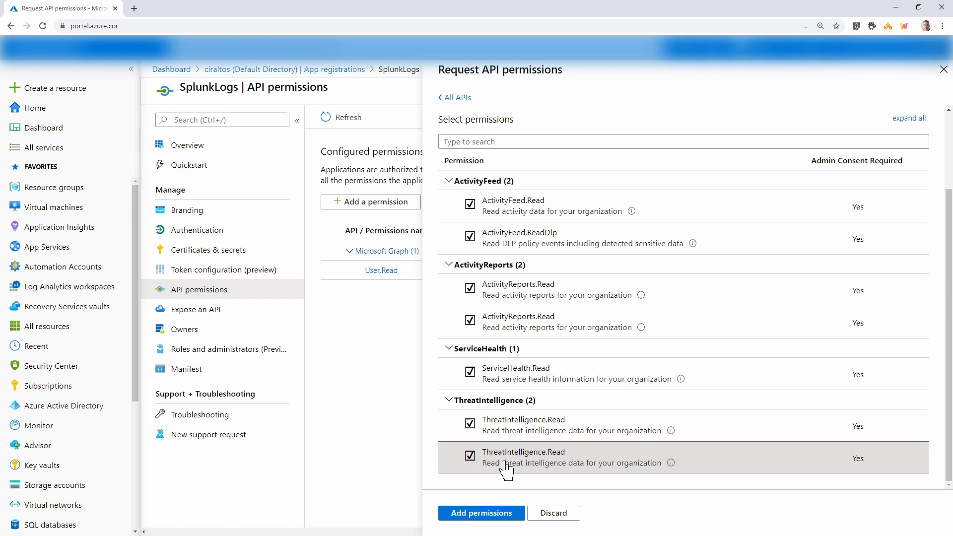
mouse_move(525, 466)
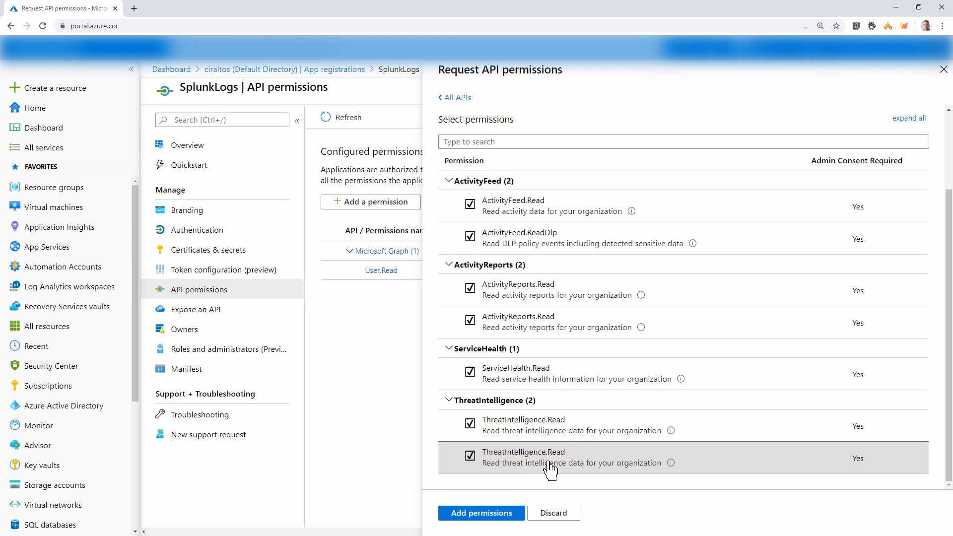
mouse_move(542, 323)
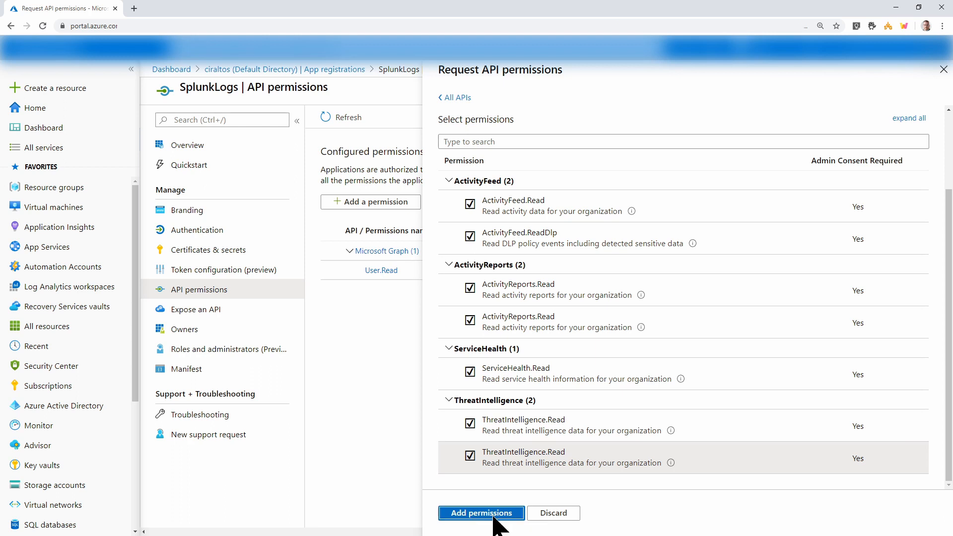
click(481, 513)
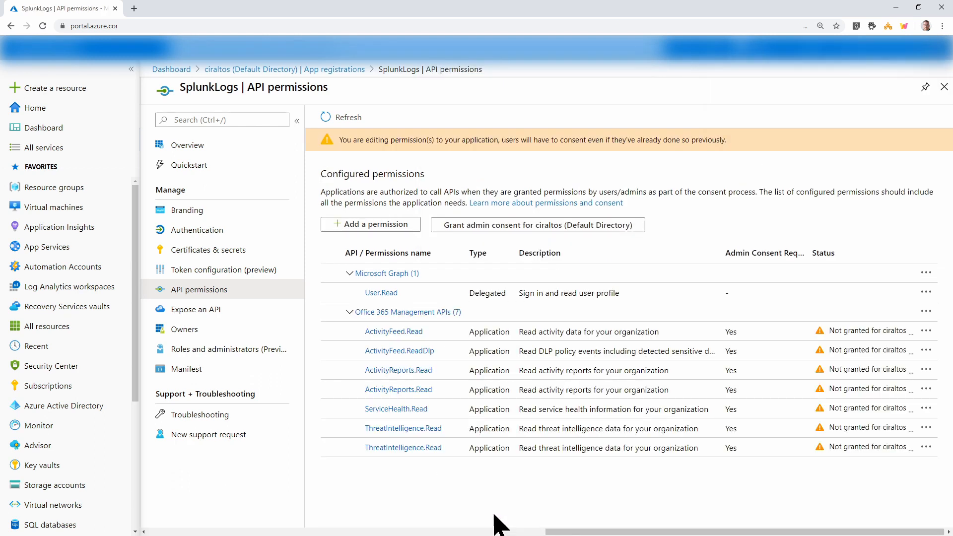
mouse_move(529, 520)
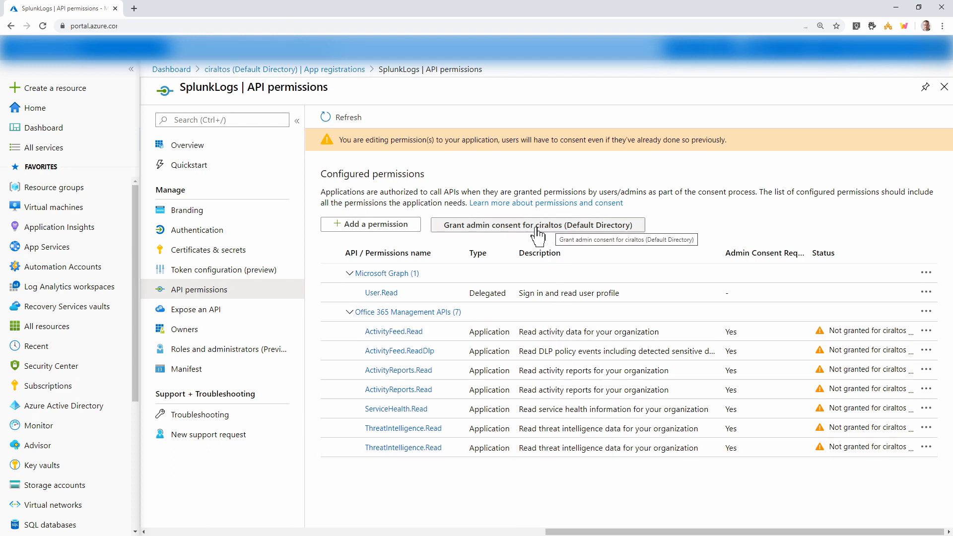
mouse_move(504, 237)
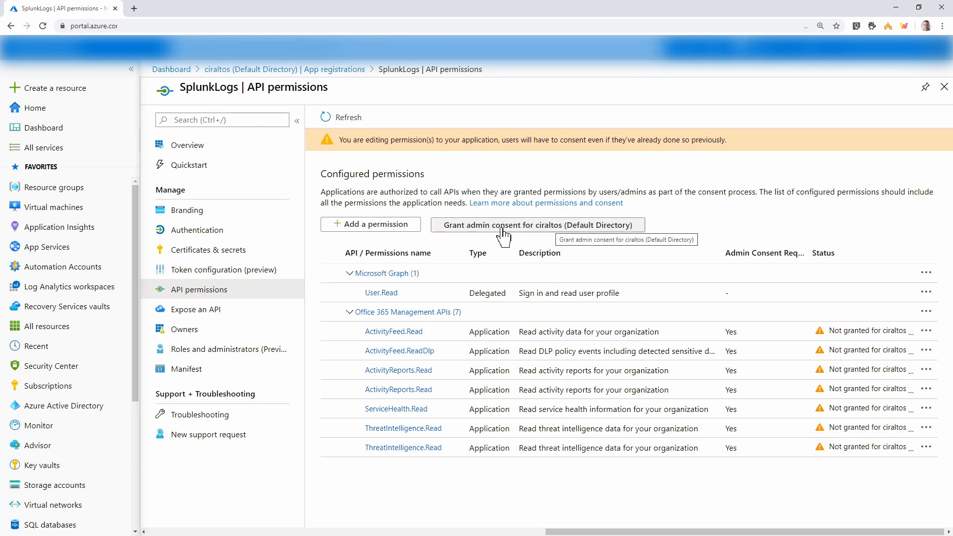
Step: Grant admin consent for the directory on SplunkLogs' permissions and confirm Yes
click(537, 225)
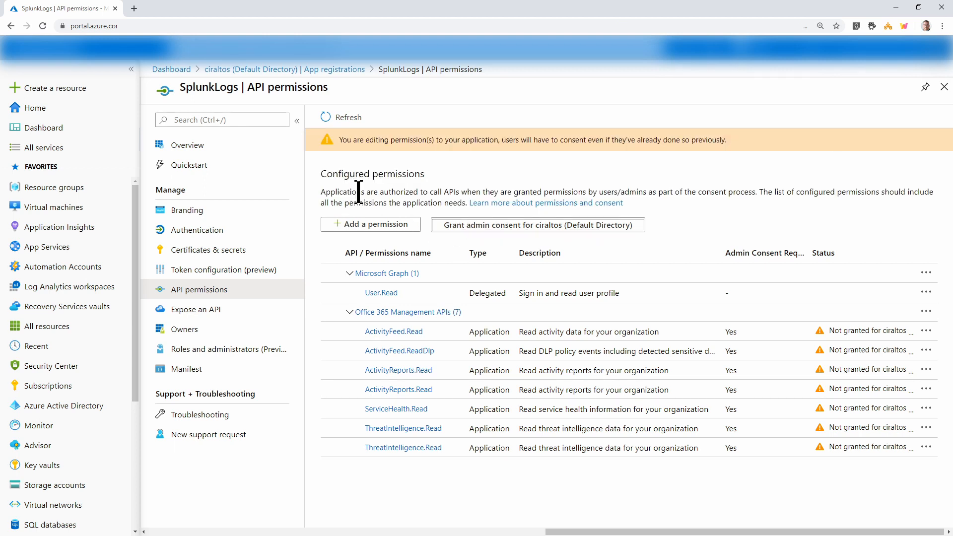
click(537, 225)
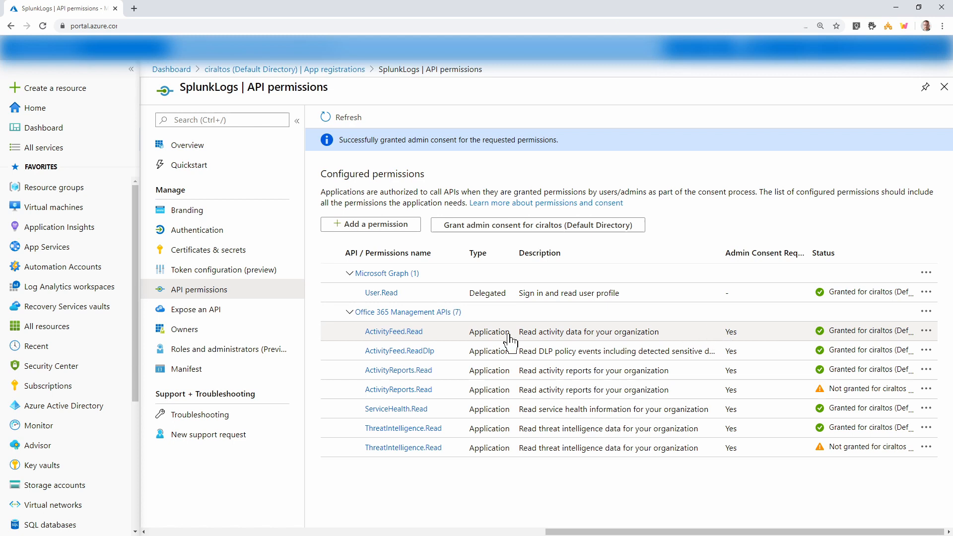
mouse_move(187, 145)
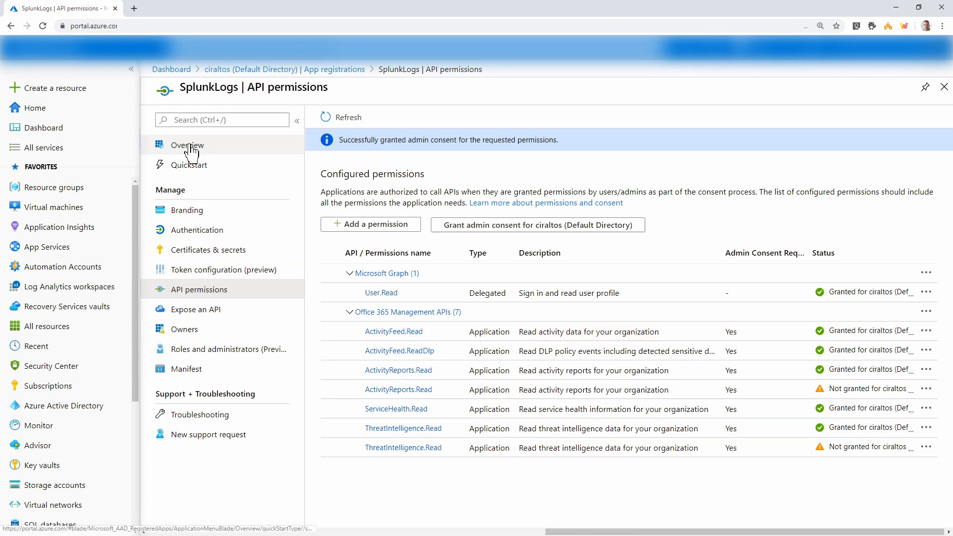
Step: Return to SplunkLogs' Overview showing its application and directory IDs
click(187, 145)
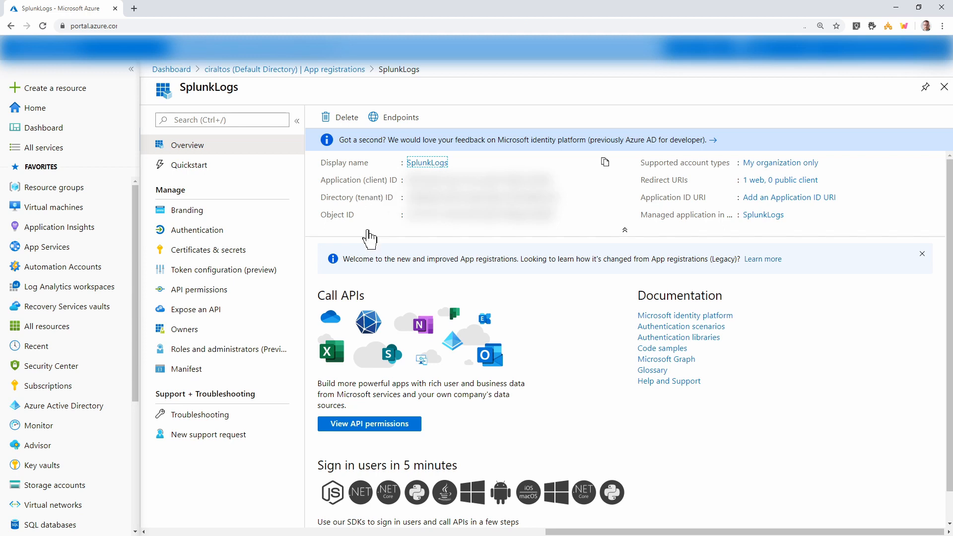
mouse_move(374, 222)
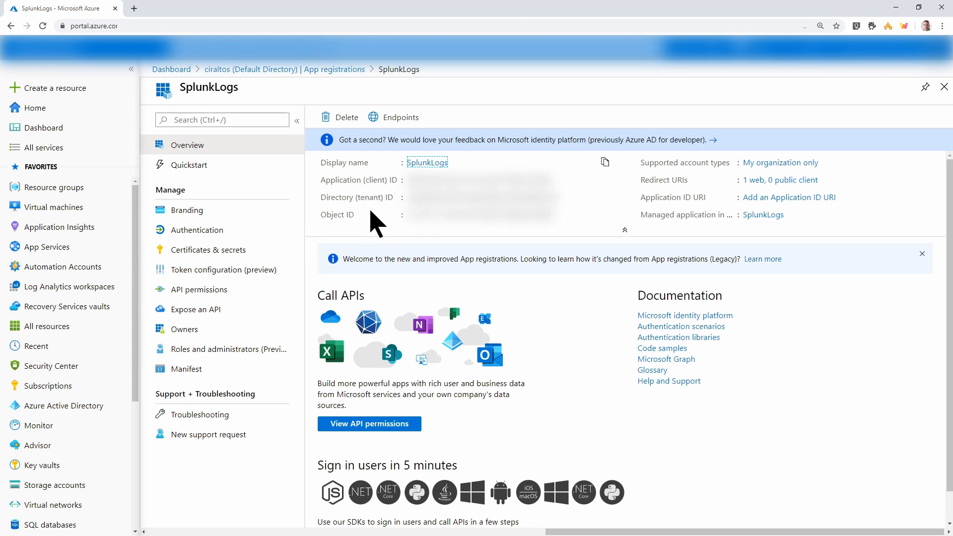
mouse_move(593, 199)
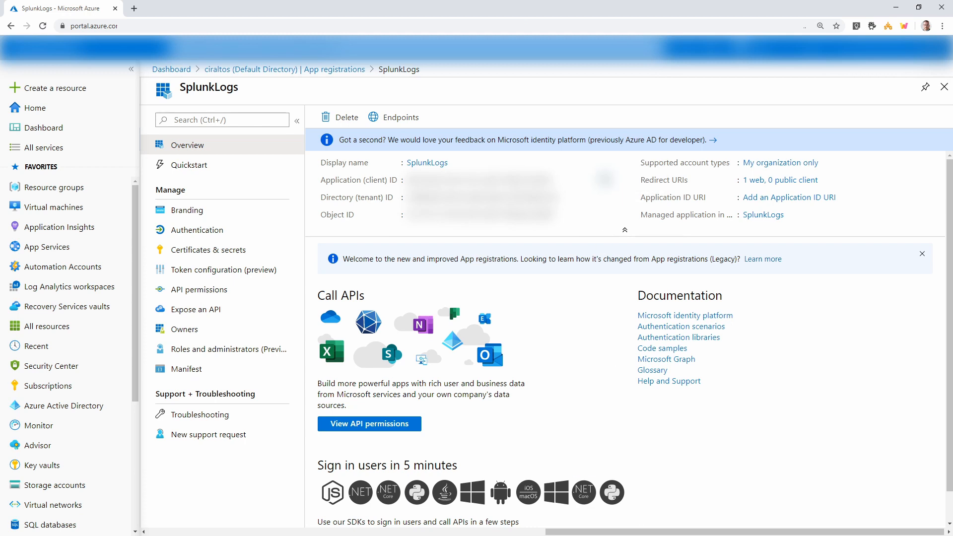
mouse_move(772, 291)
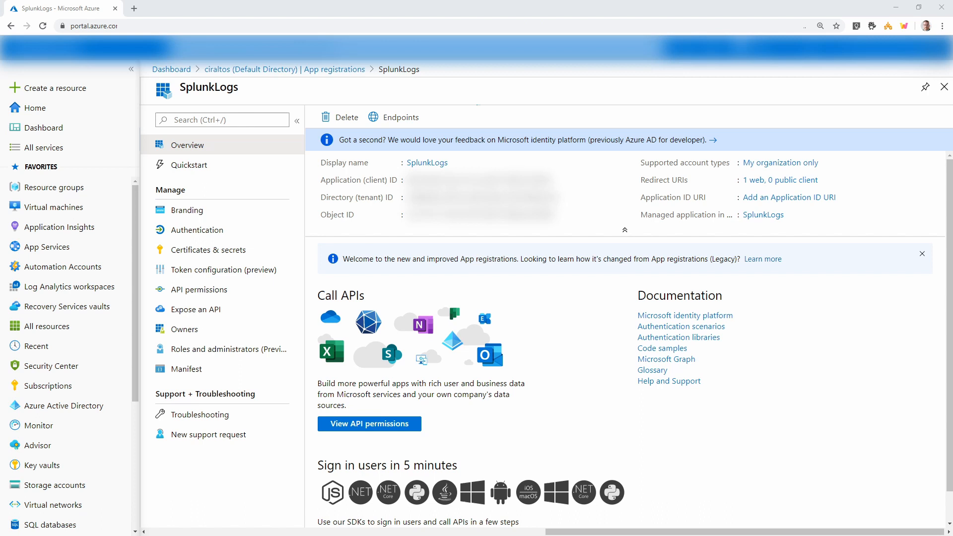
mouse_move(794, 447)
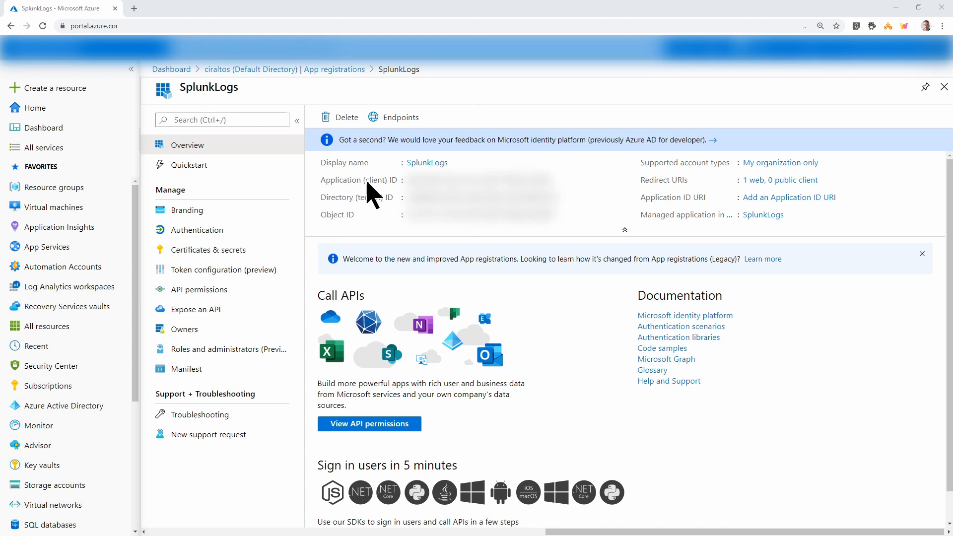
mouse_move(364, 213)
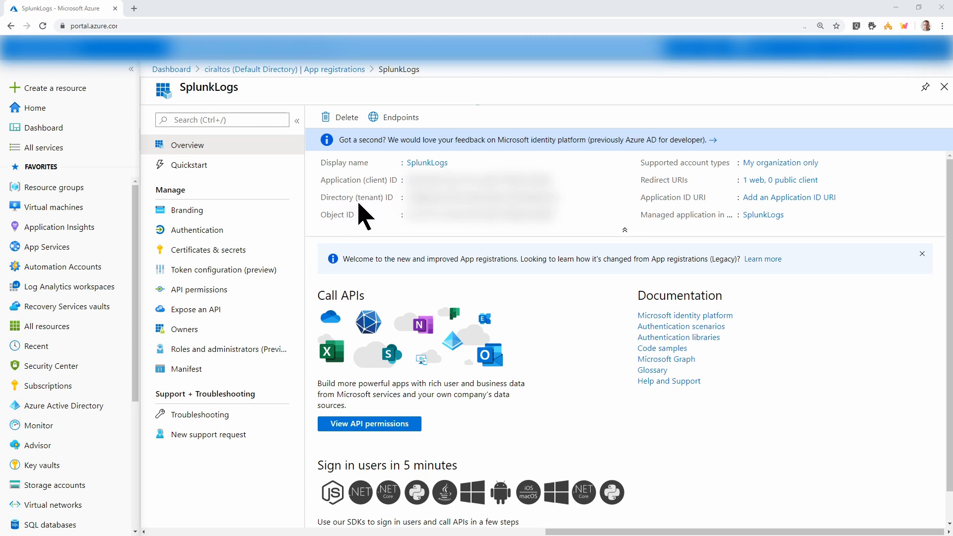
mouse_move(375, 219)
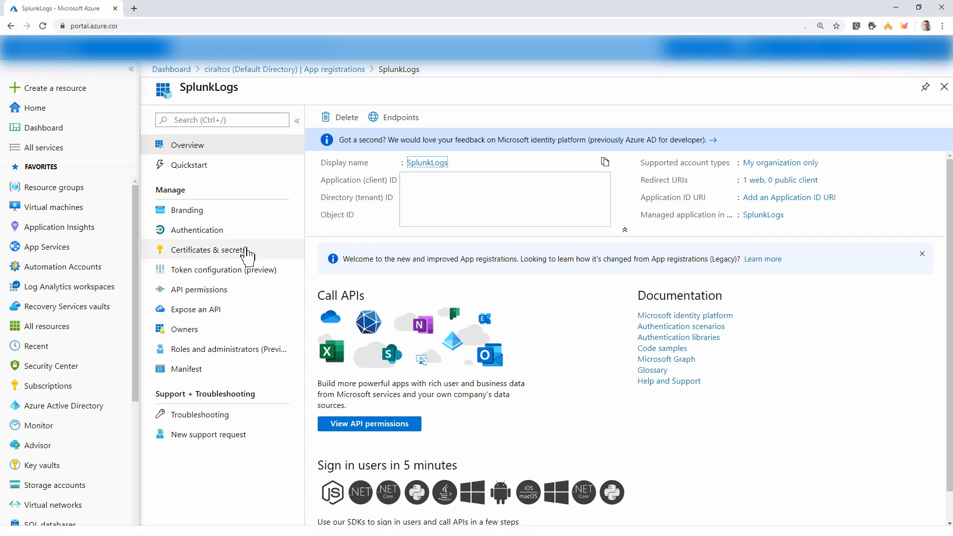
Step: Add a 'Splunk' client secret expiring in 1 year to SplunkLogs and copy its value
click(208, 249)
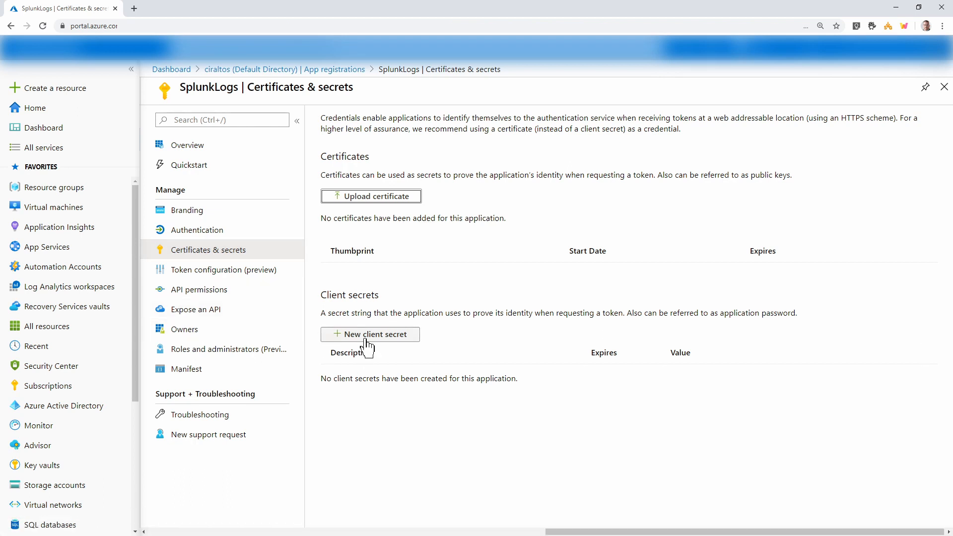
click(369, 335)
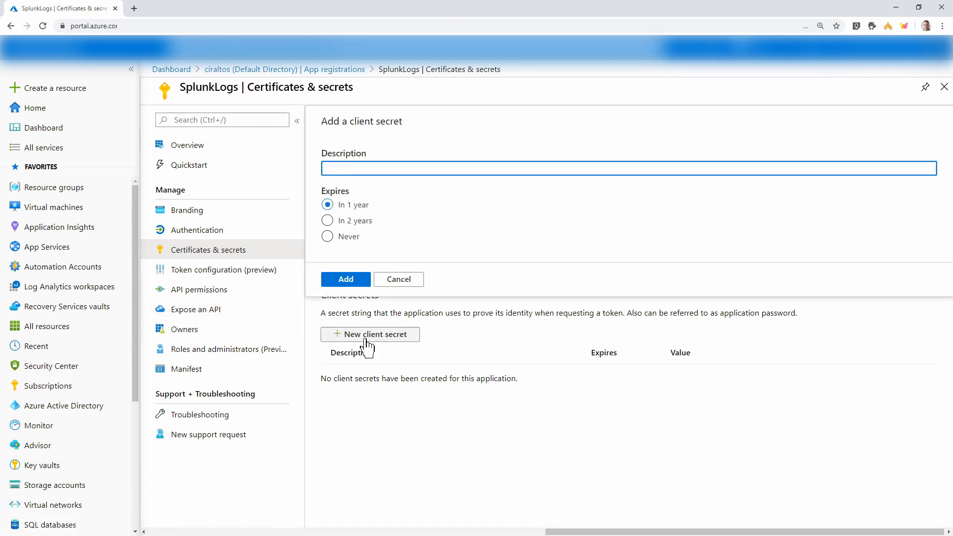
text(Splunk)
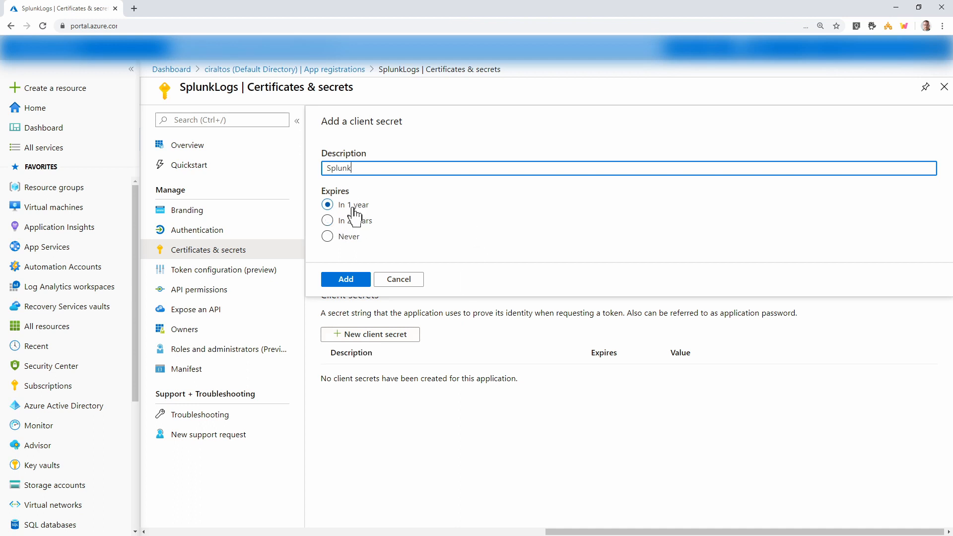
mouse_move(395, 241)
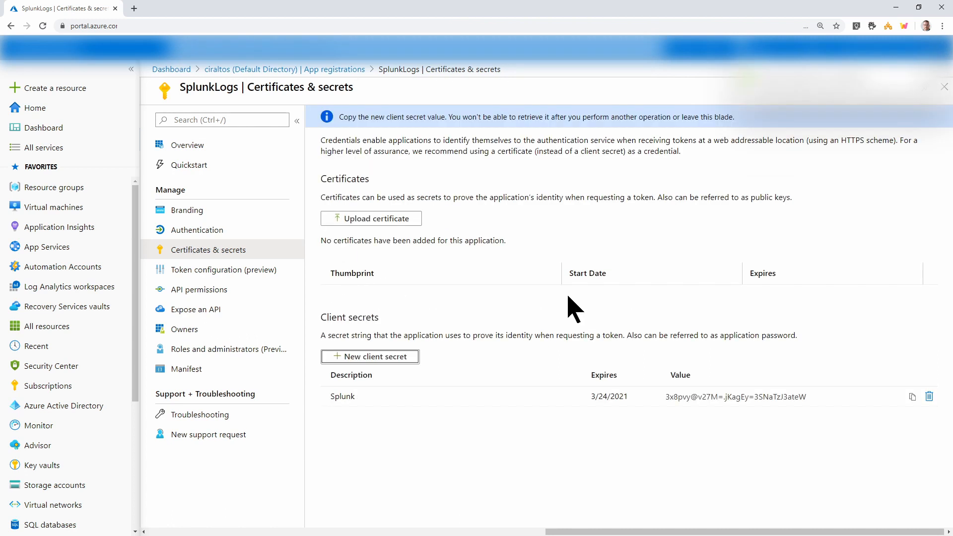
mouse_move(428, 441)
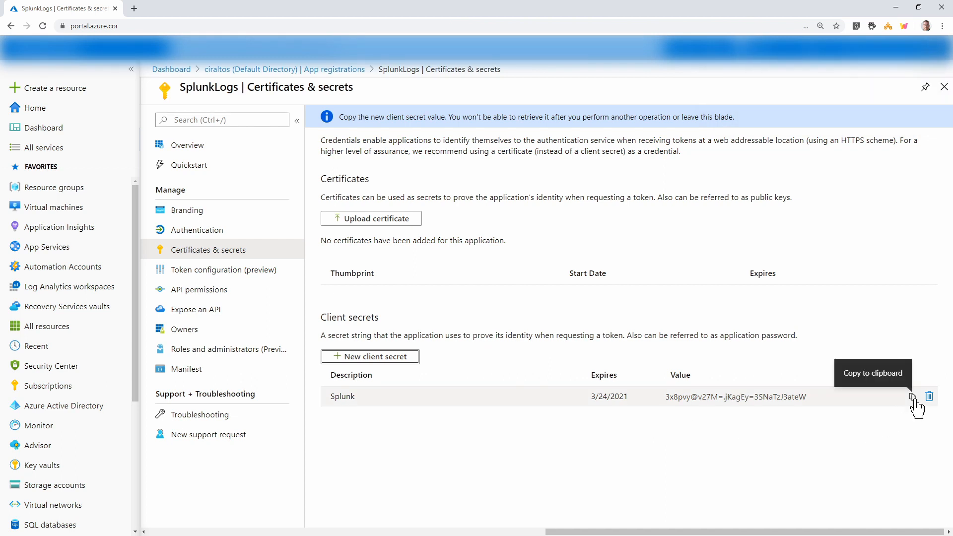
click(913, 395)
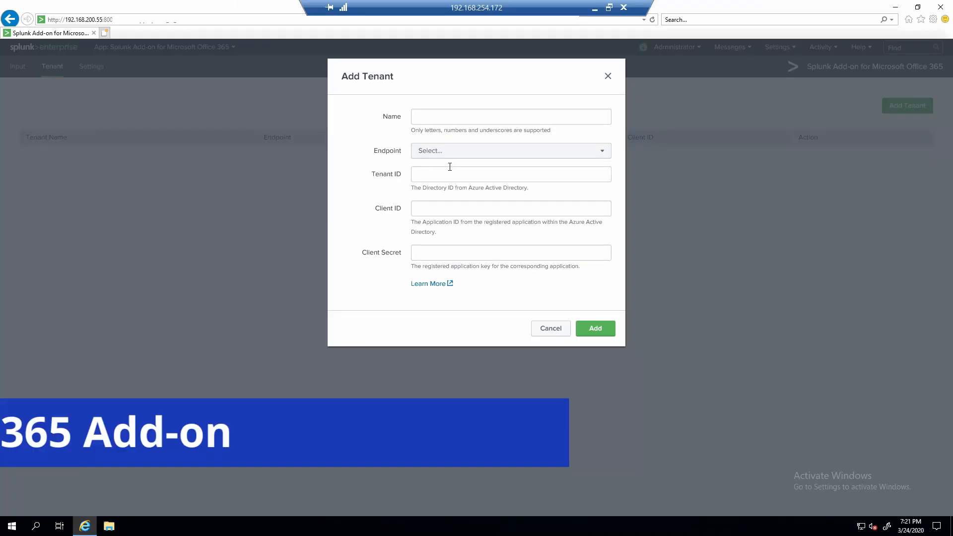
Step: Add tenant Ciraltos with the Worldwide endpoint, Tenant ID, Client ID and secret
click(511, 116)
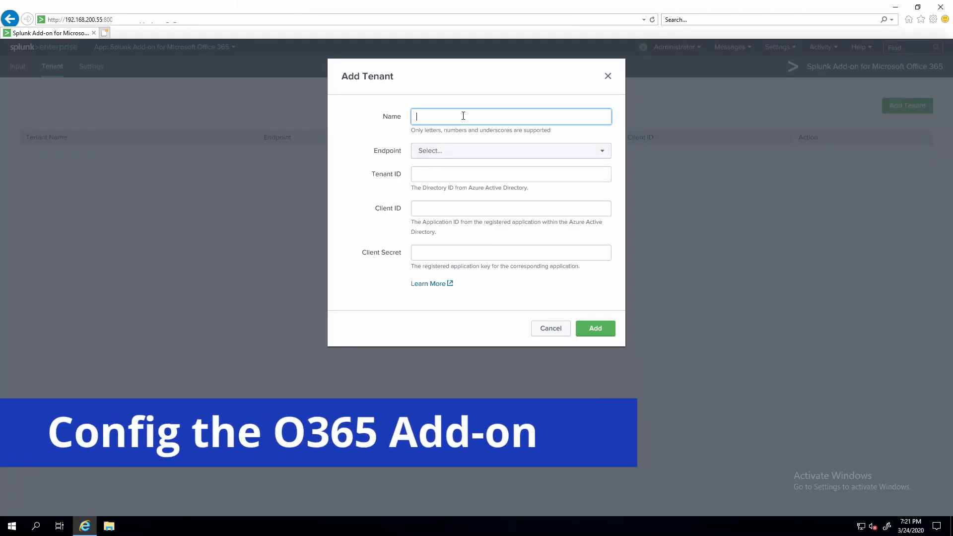
text(C)
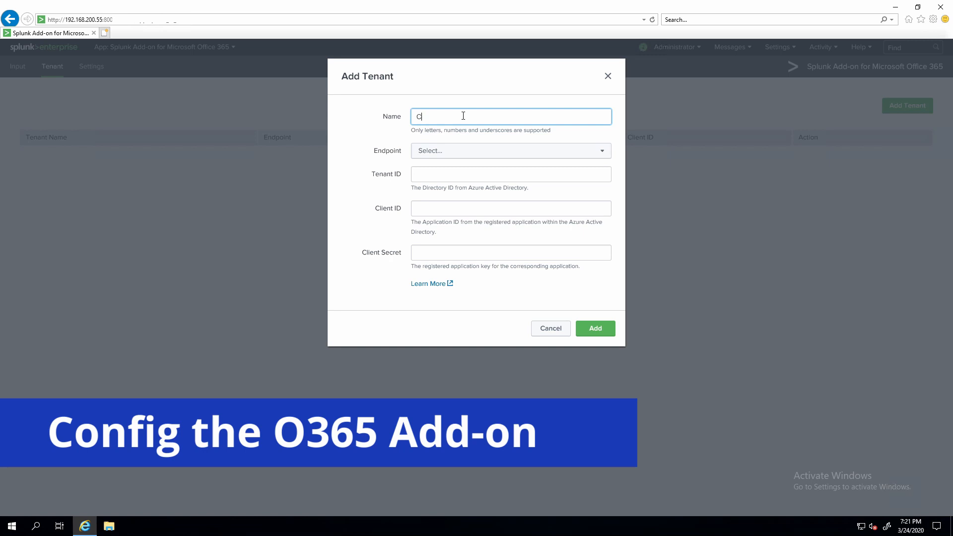
text(iraltos)
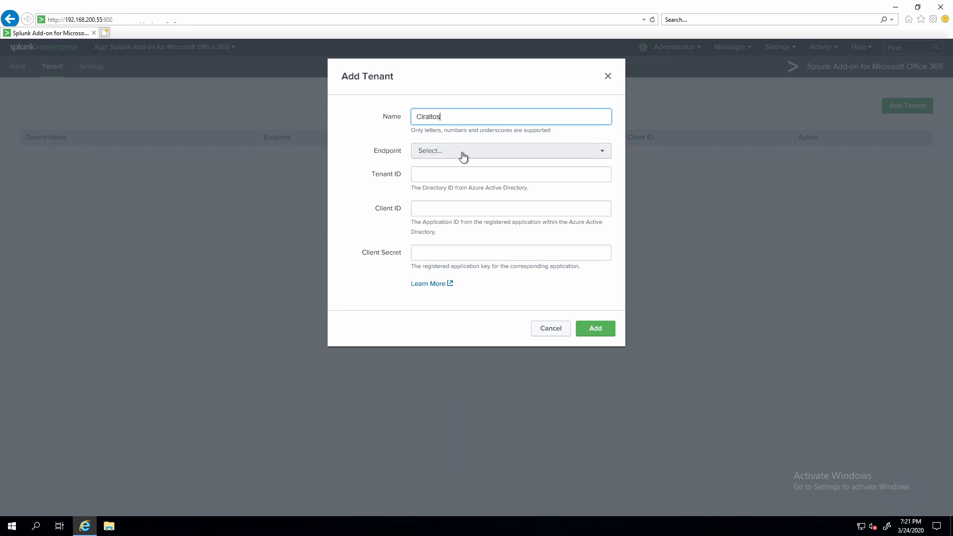
click(509, 150)
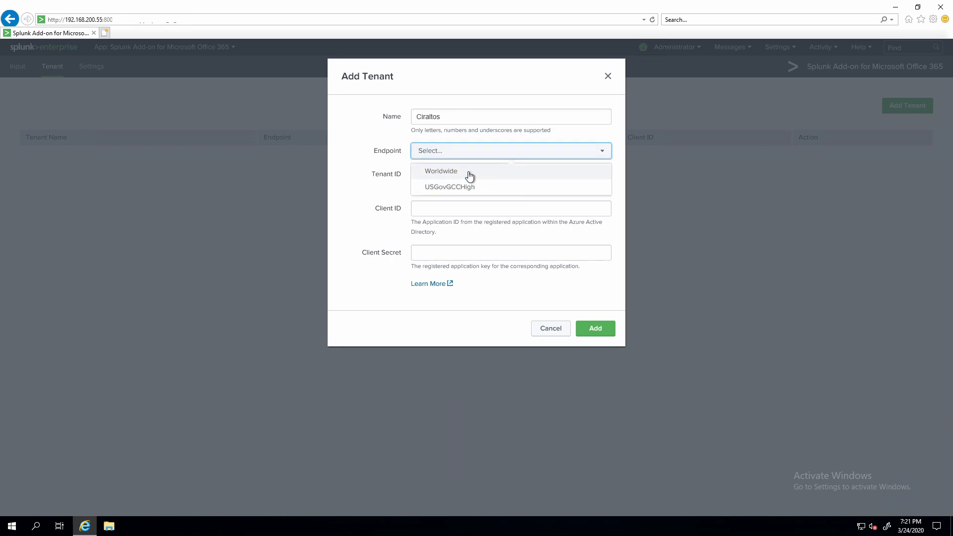
click(441, 171)
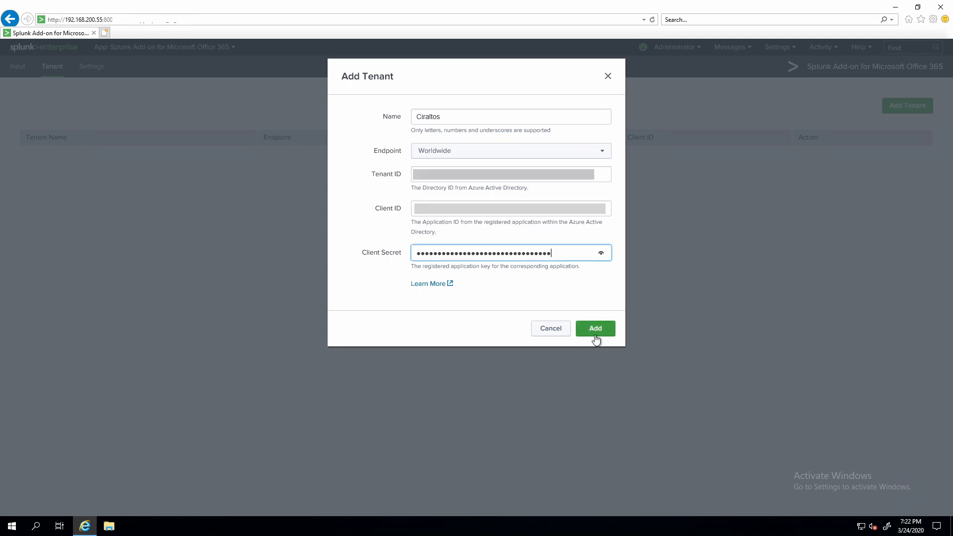
click(595, 328)
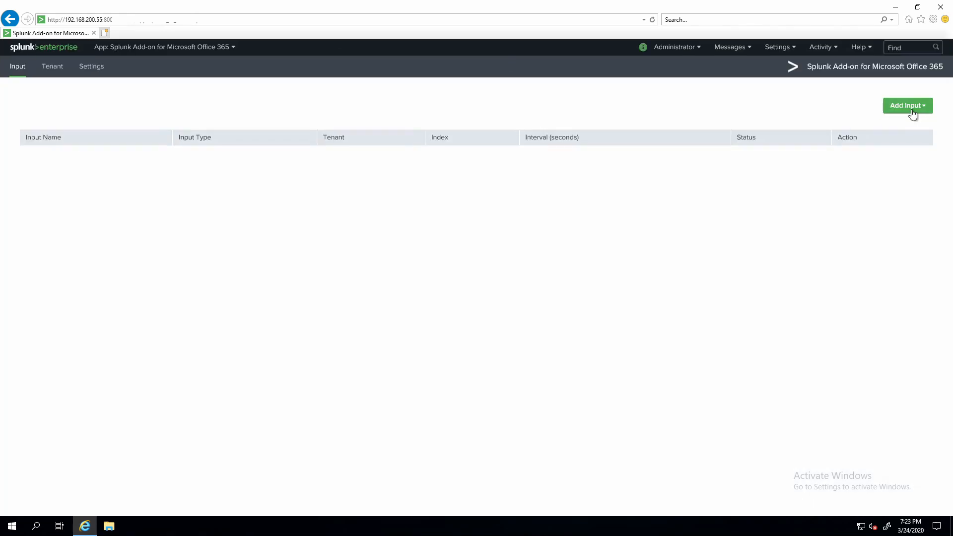
Step: Save Management Activity input AuditAzureAD: tenant Ciraltos, Audit.AzureActiveDirectory, index main
click(906, 106)
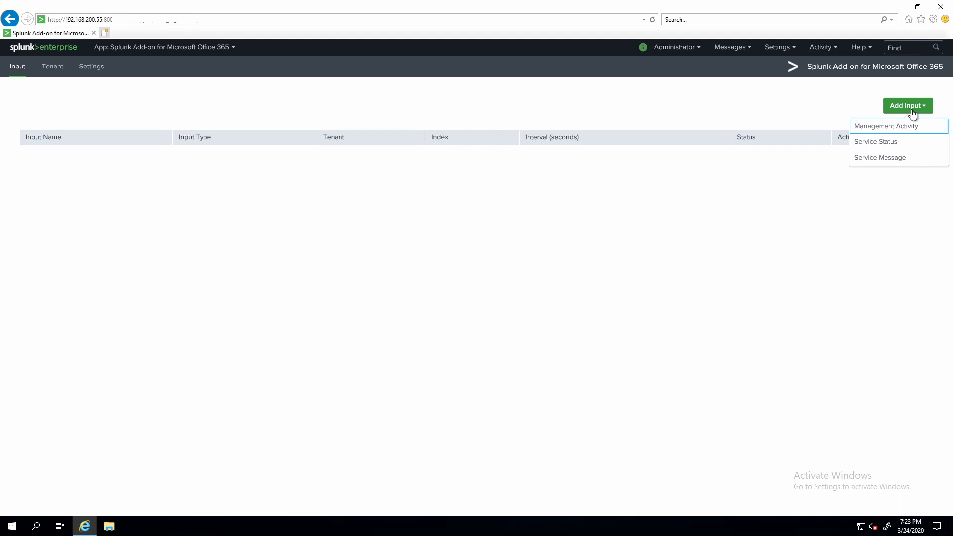
click(886, 125)
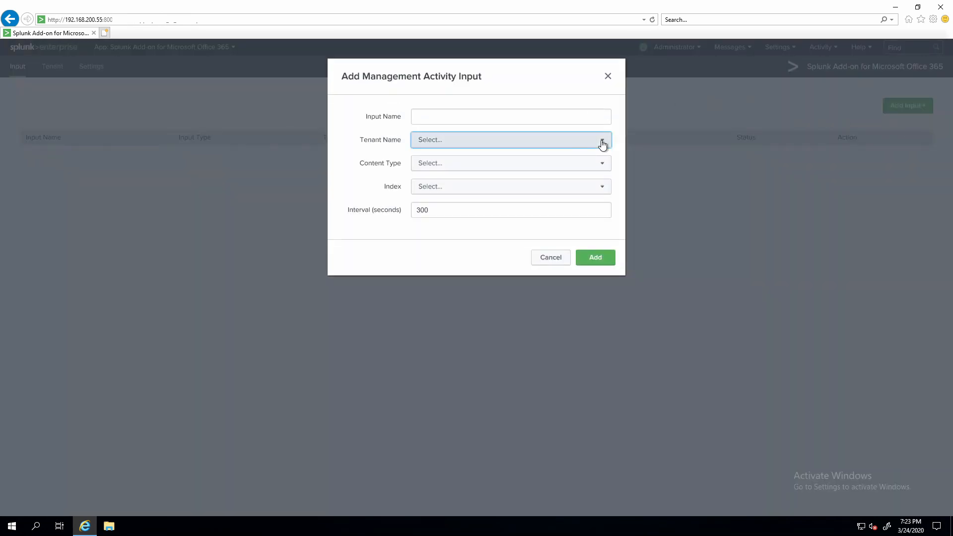
click(511, 139)
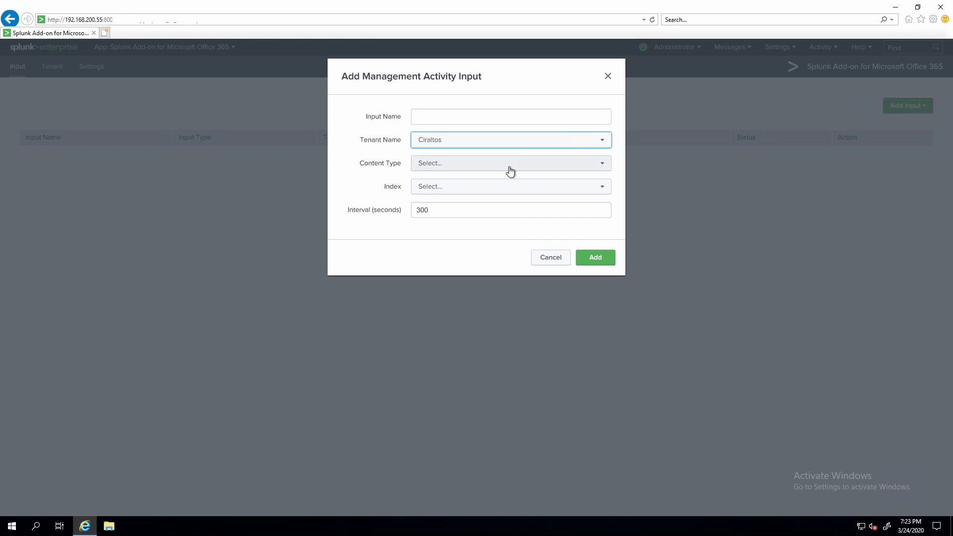
click(510, 163)
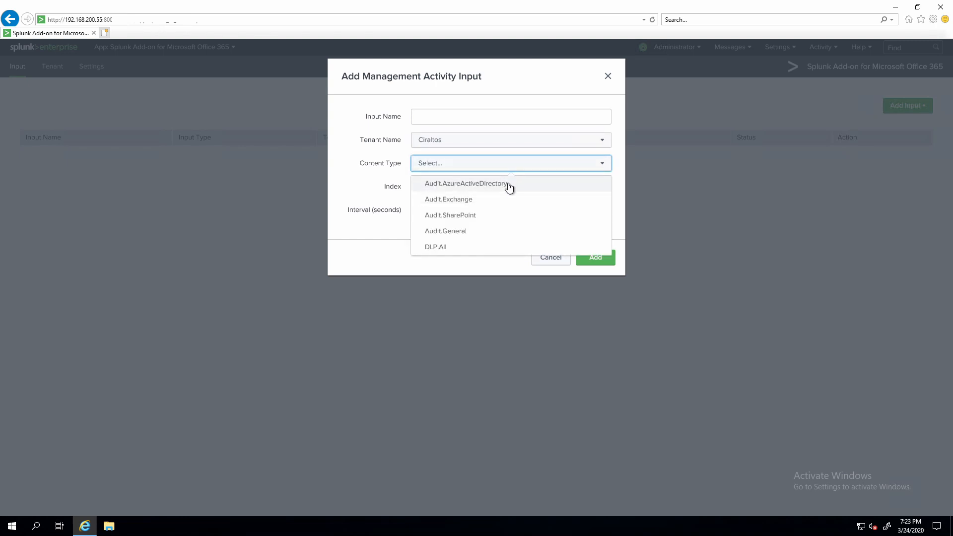
click(466, 184)
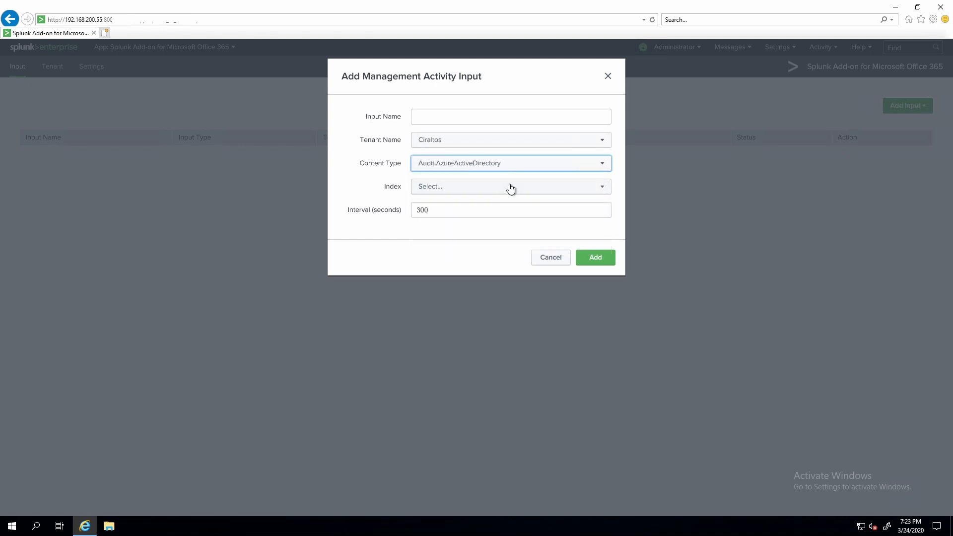
click(510, 186)
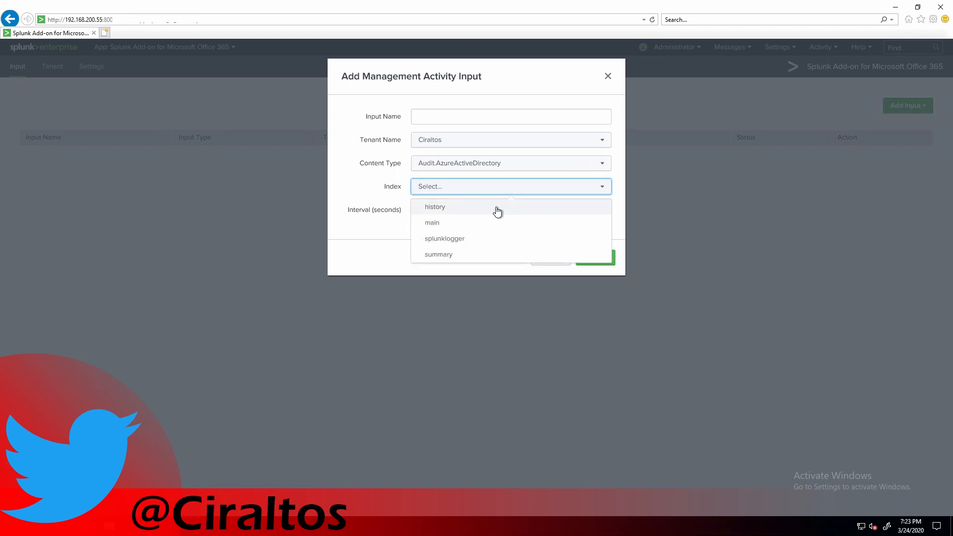
click(432, 222)
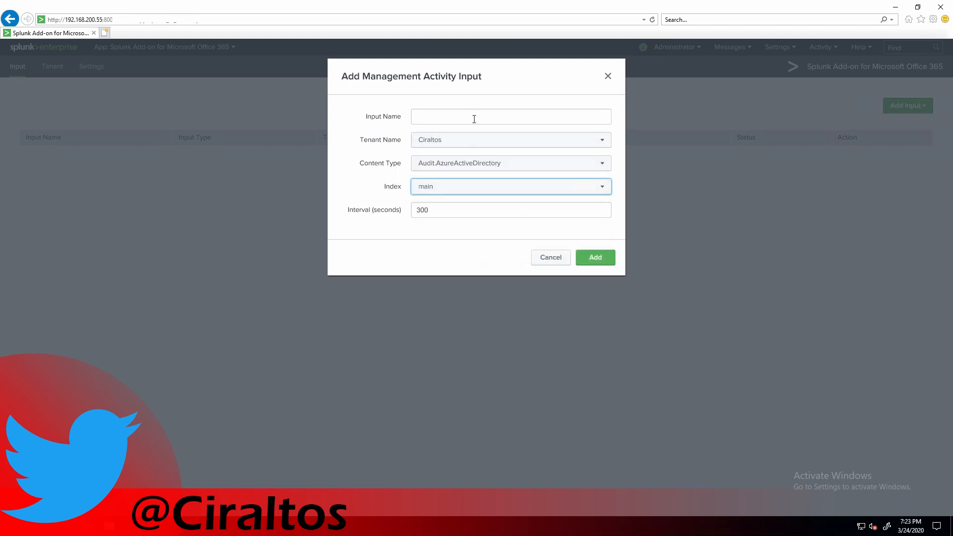
click(511, 116)
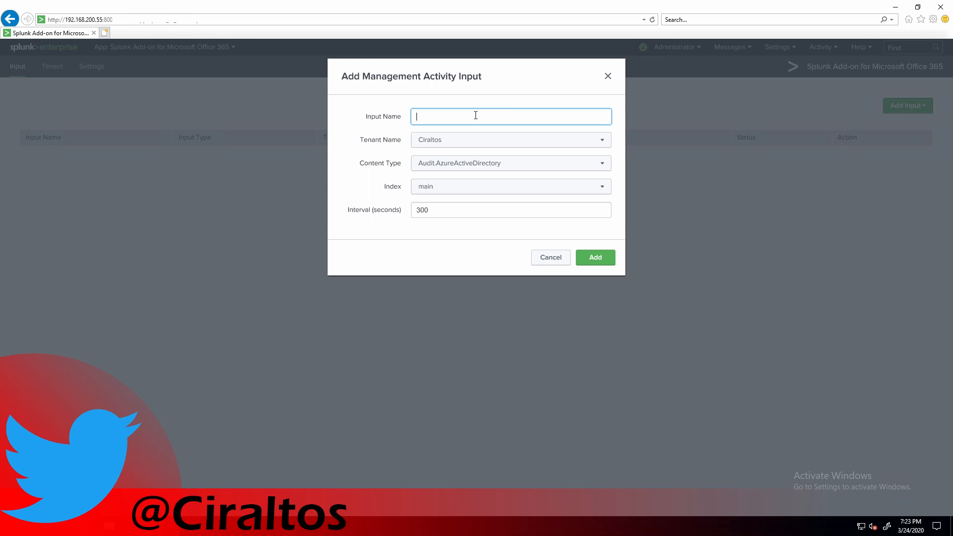
text(AuditAzureAD)
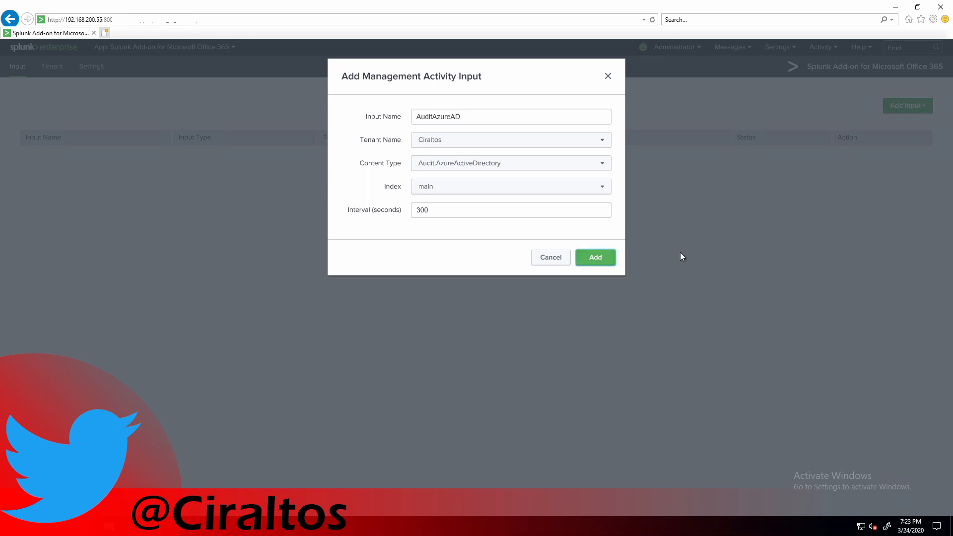
click(595, 257)
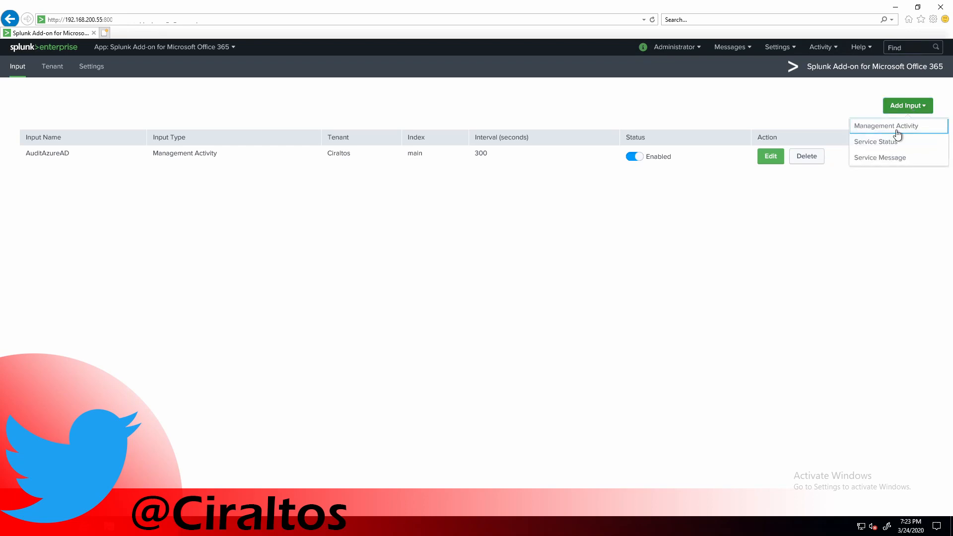
Step: Save Management Activity input AuditExchange: tenant Ciraltos, Audit.Exchange, index main
click(885, 125)
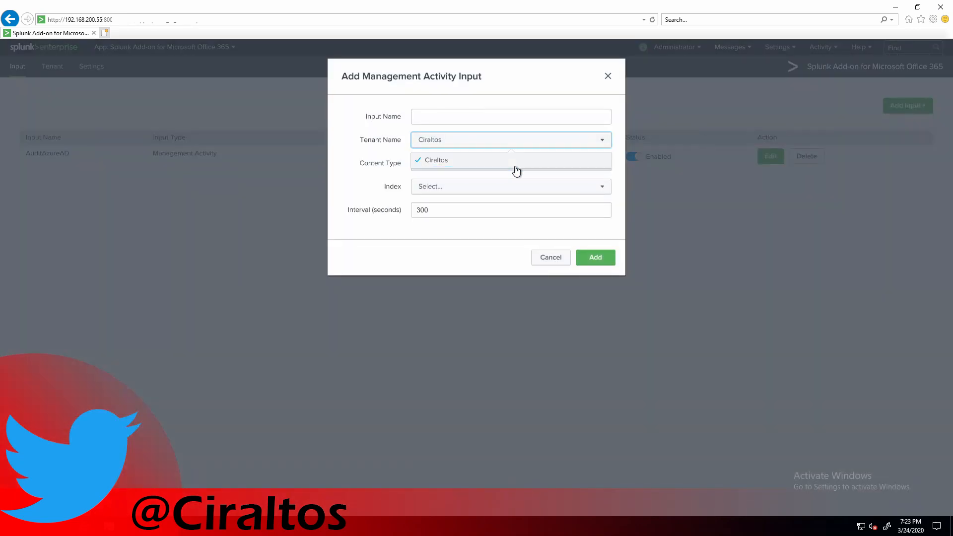
click(511, 163)
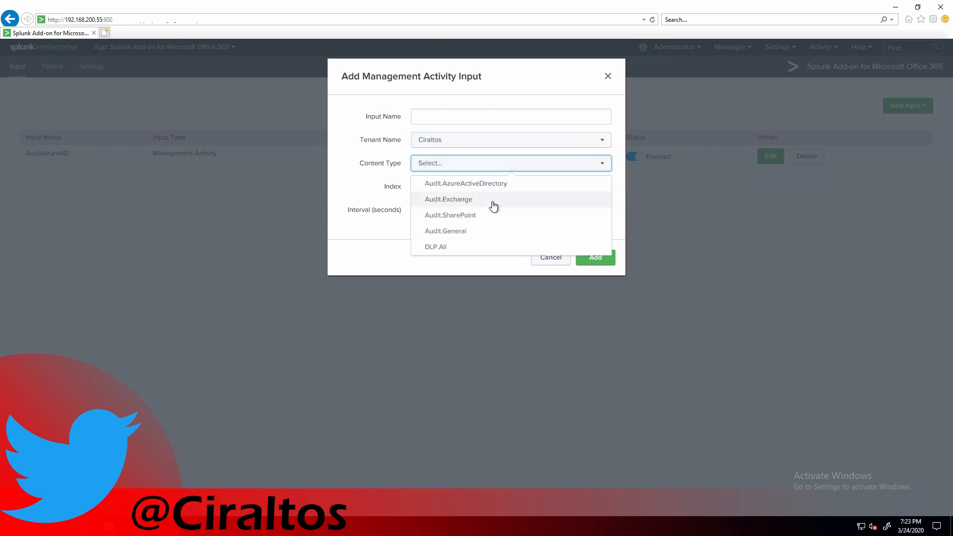
click(449, 199)
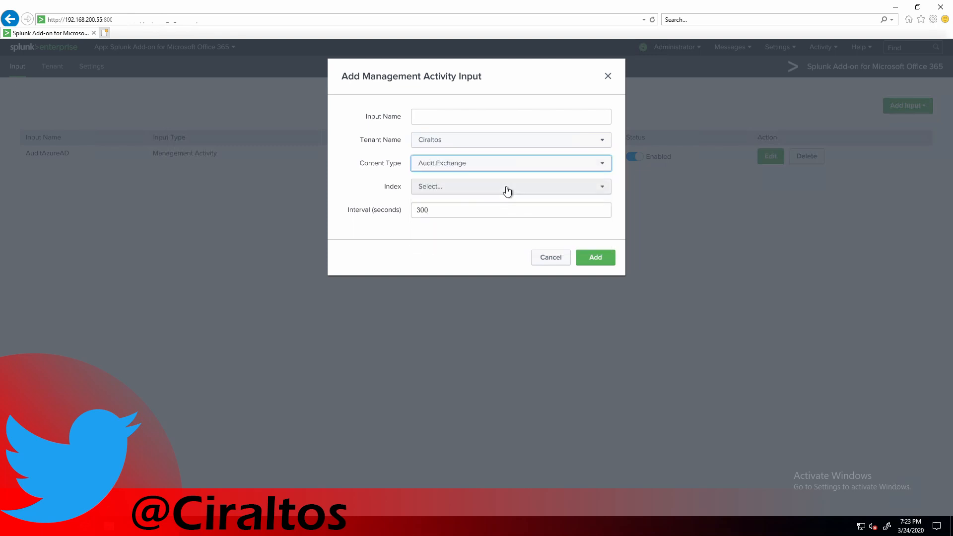
click(510, 186)
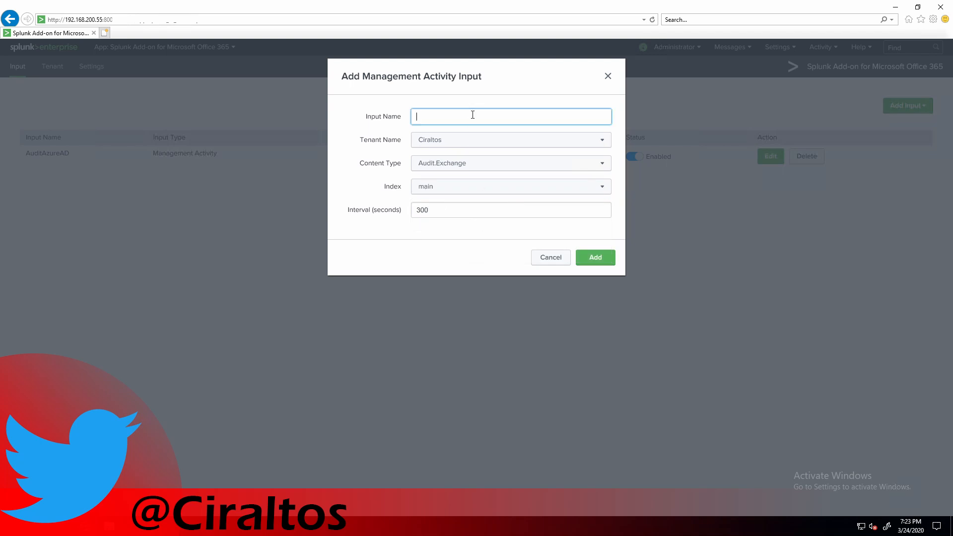
text(AuditExchange)
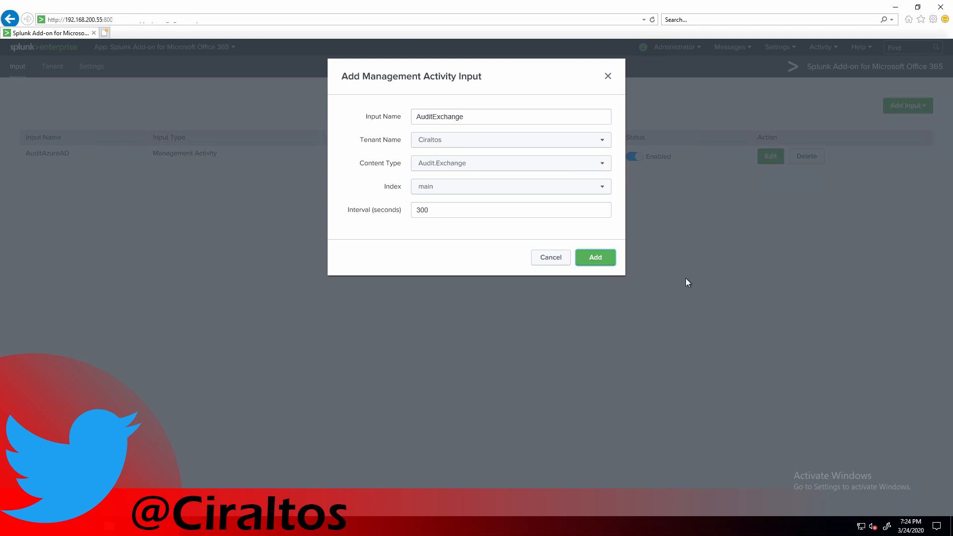
click(595, 257)
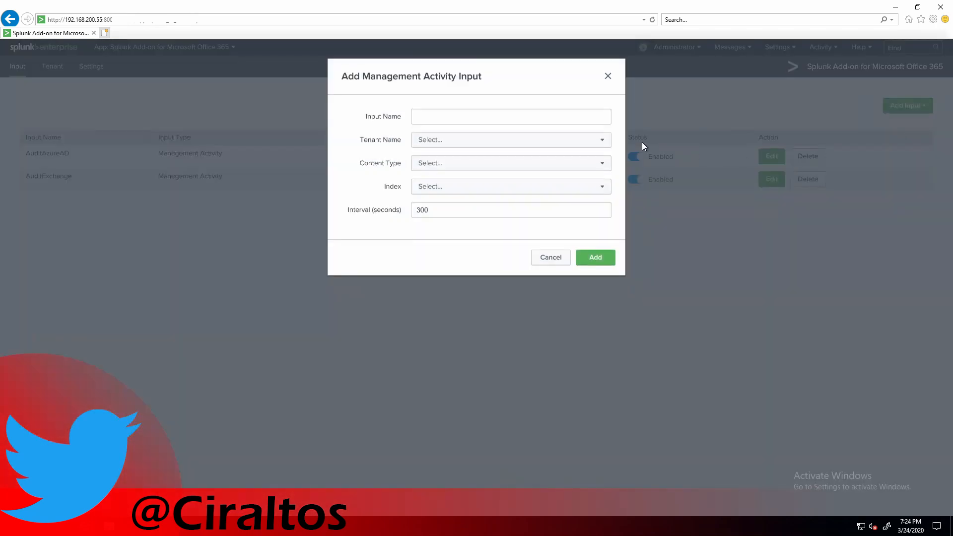
Step: Save the AuditGeneral input for Audit.General content, then begin a Service Status input
click(511, 140)
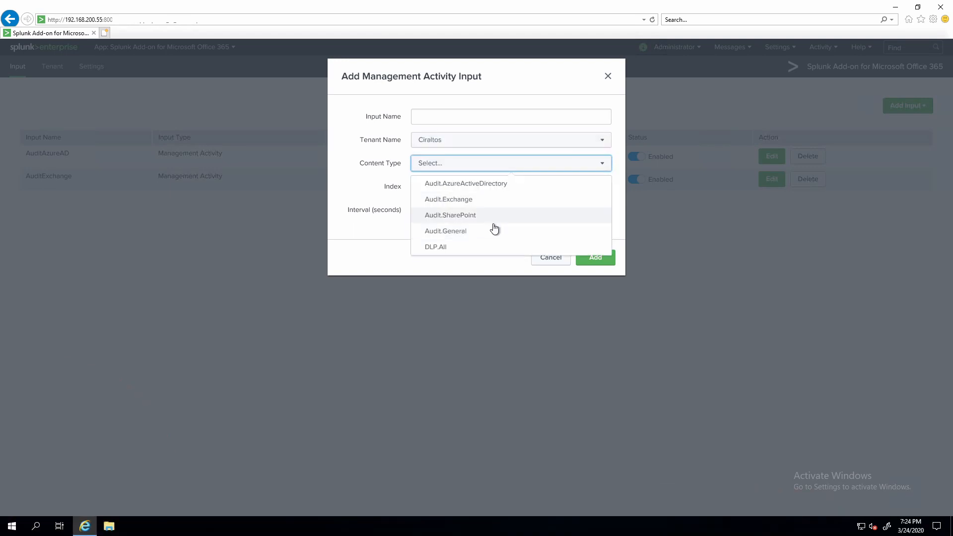
mouse_move(508, 227)
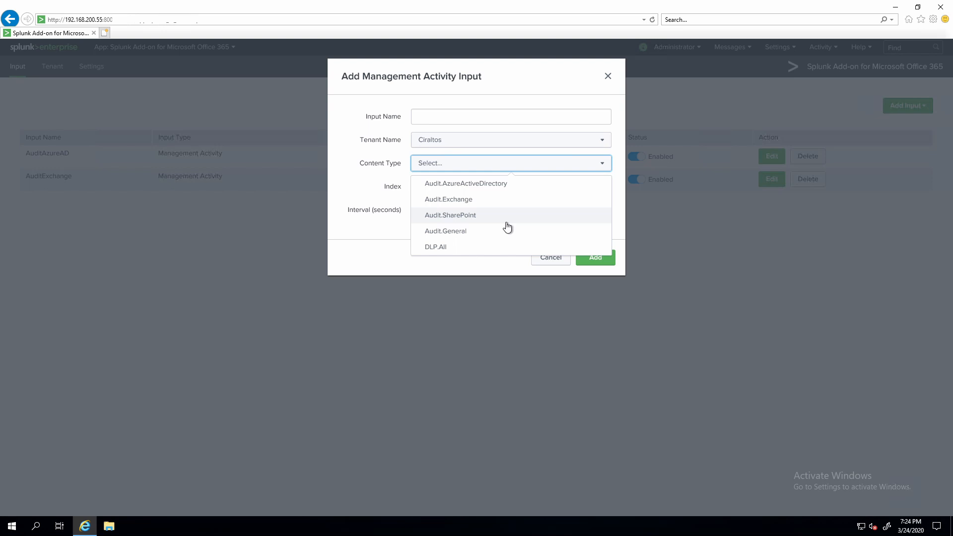
mouse_move(501, 231)
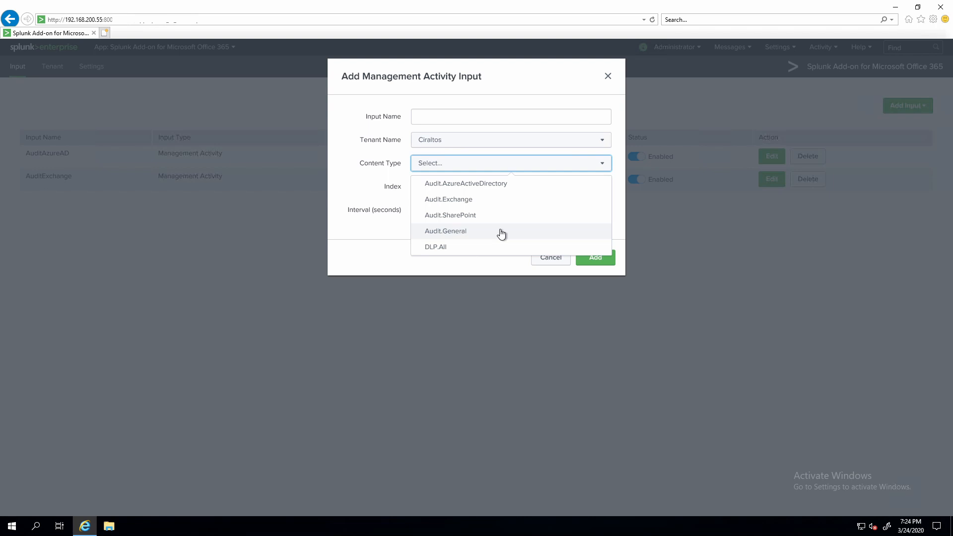
click(446, 230)
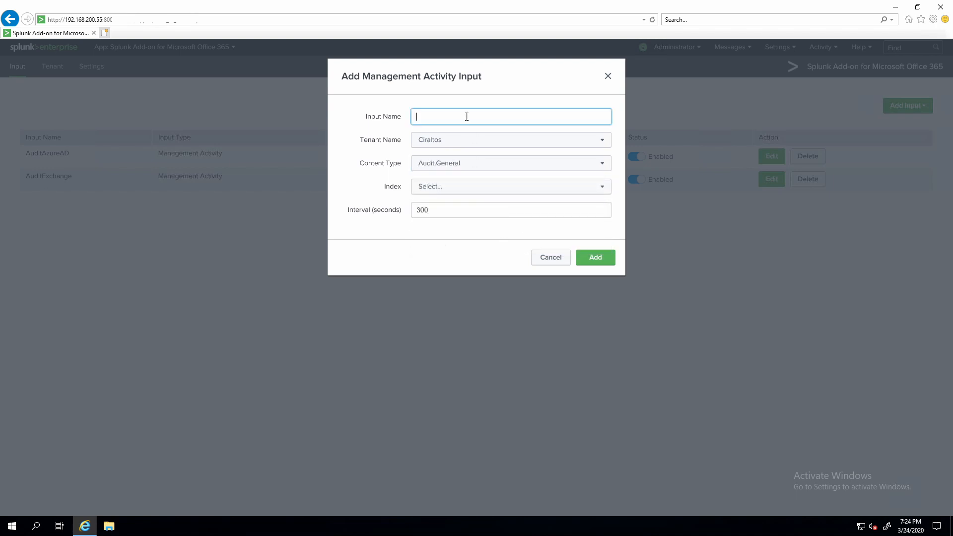
click(594, 257)
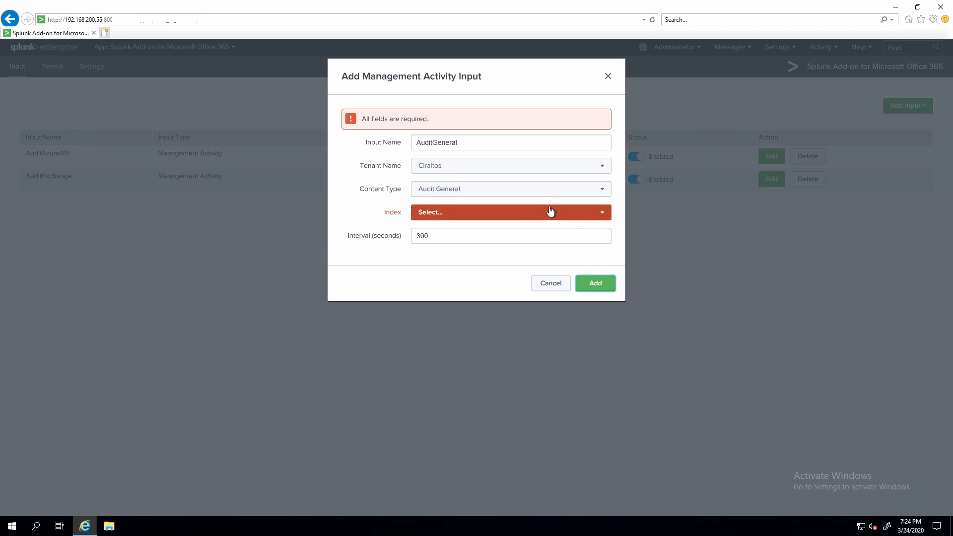
click(510, 212)
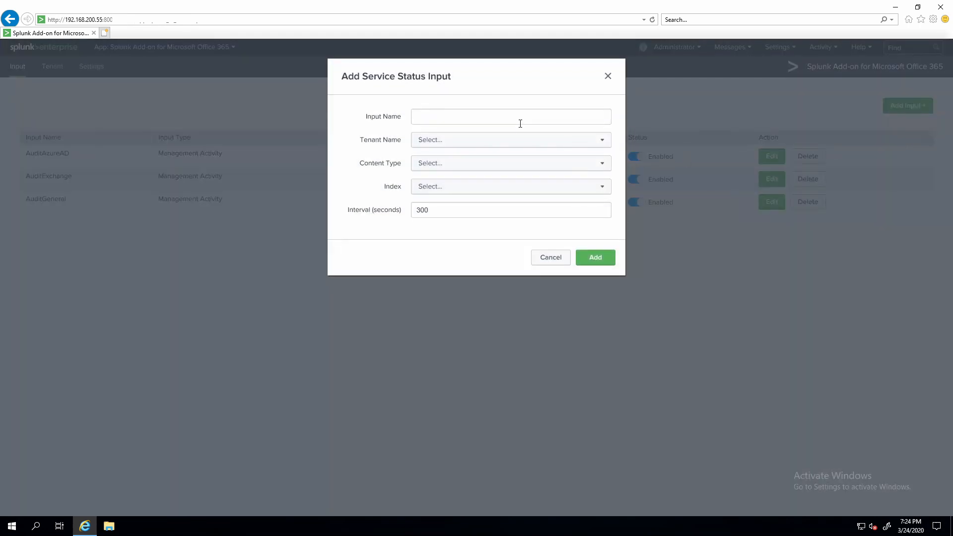
Step: Save Service Status input CurrentStatus: tenant Ciraltos, CurrentStatus content, index main
click(509, 139)
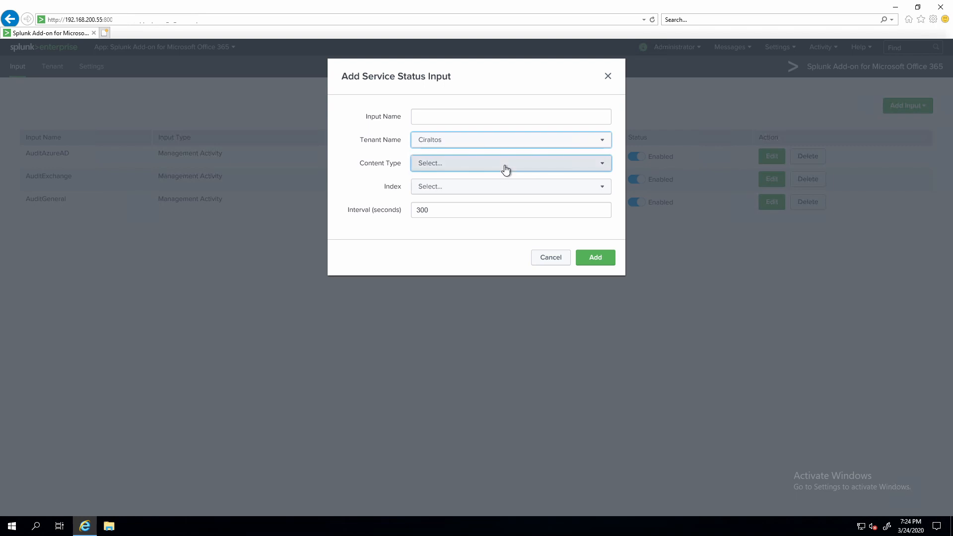
click(510, 162)
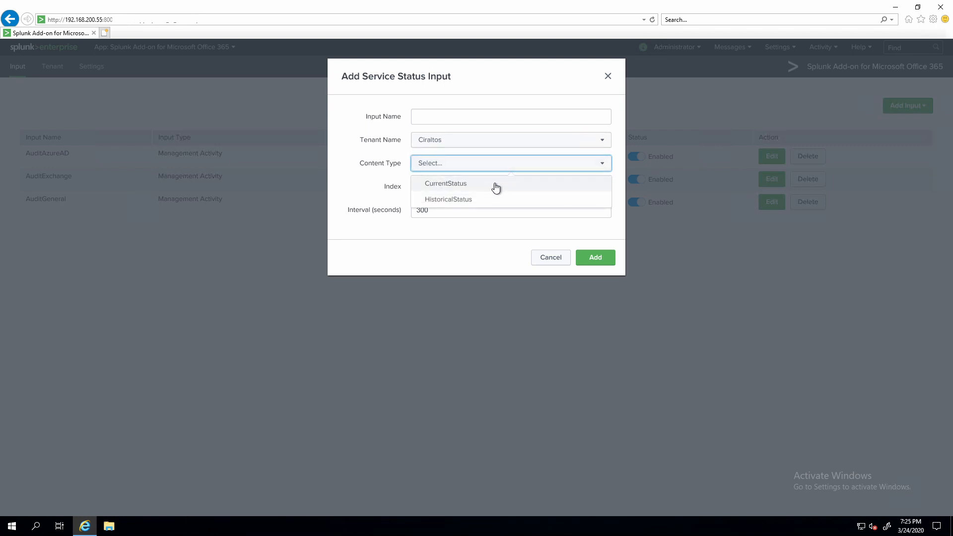
click(446, 183)
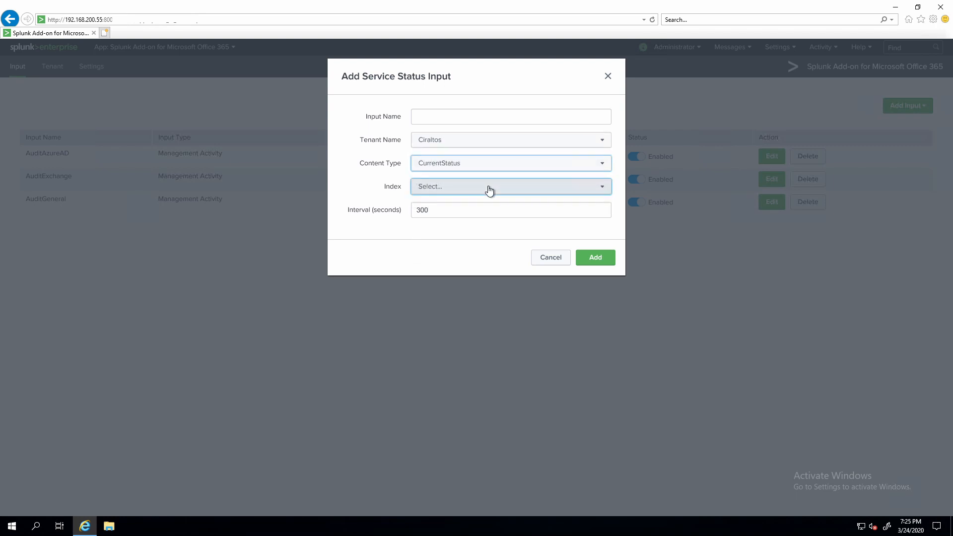
click(510, 187)
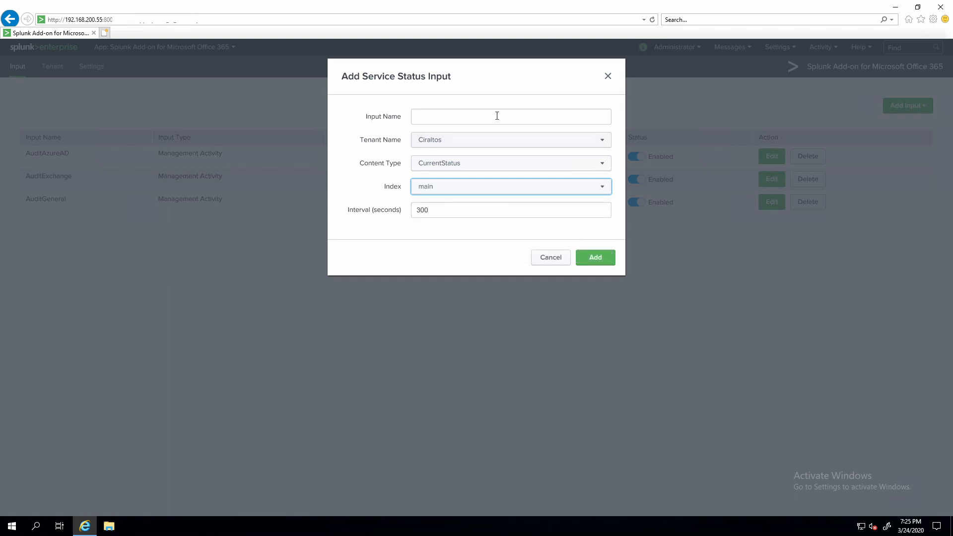
click(511, 116)
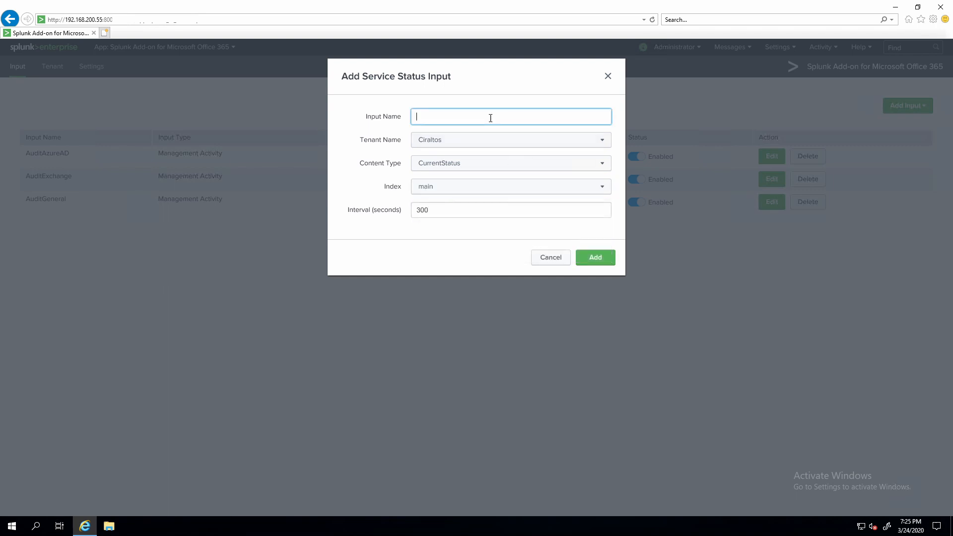
text(CurrentStatus)
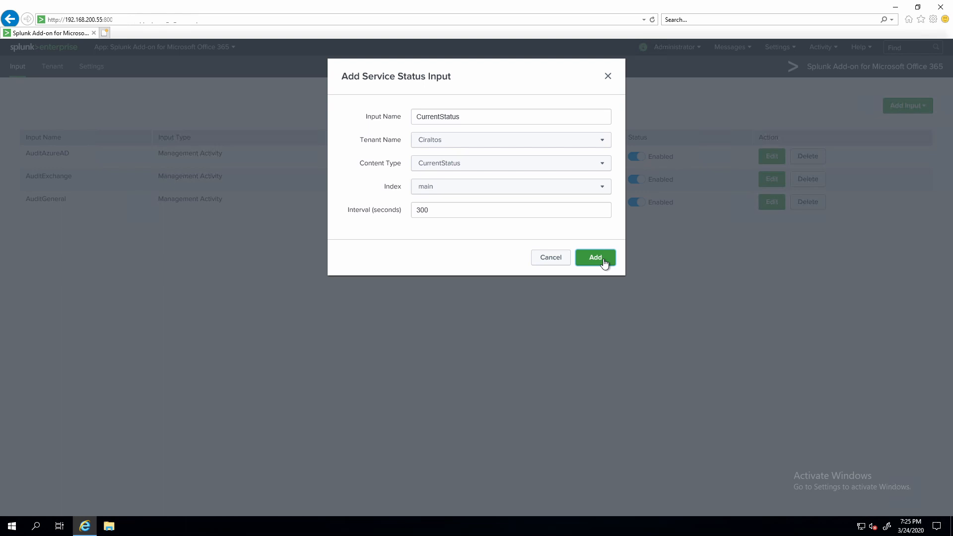
click(595, 257)
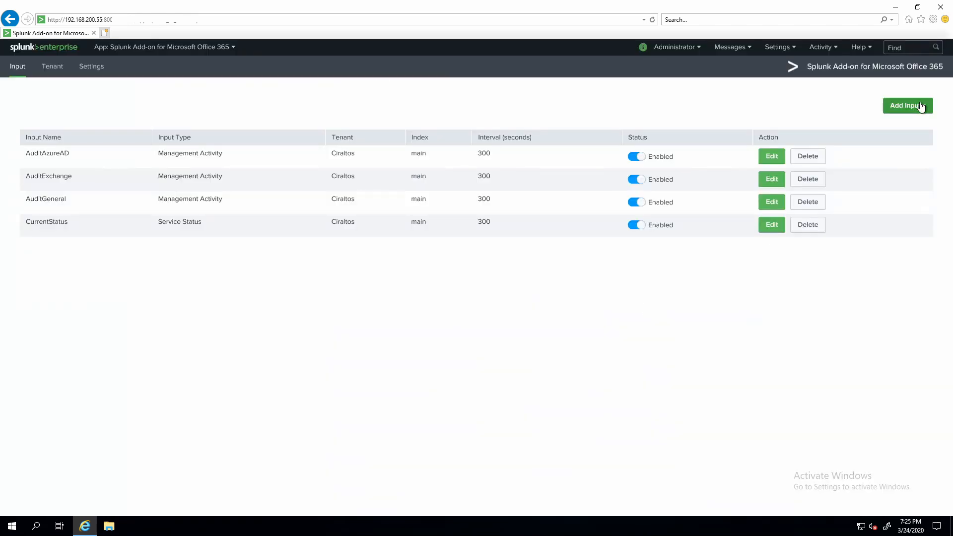
Step: Save Service Status input HistoricalStatus: tenant Ciraltos, HistoricalStatus content, index main
click(879, 142)
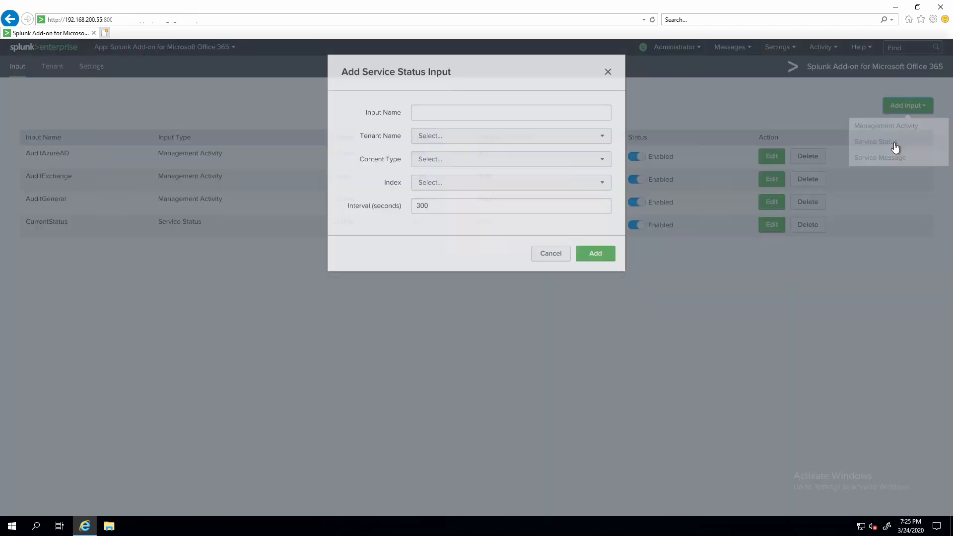
click(510, 135)
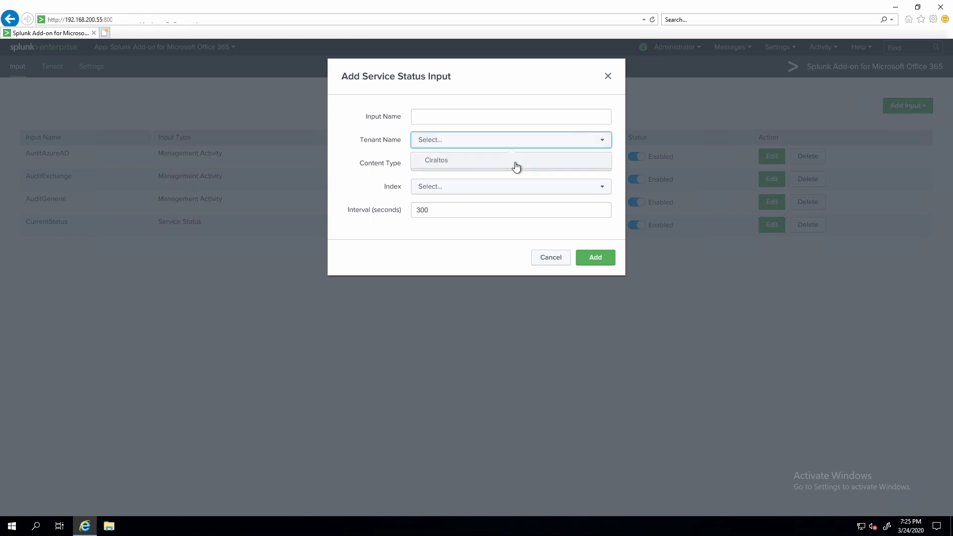
click(435, 160)
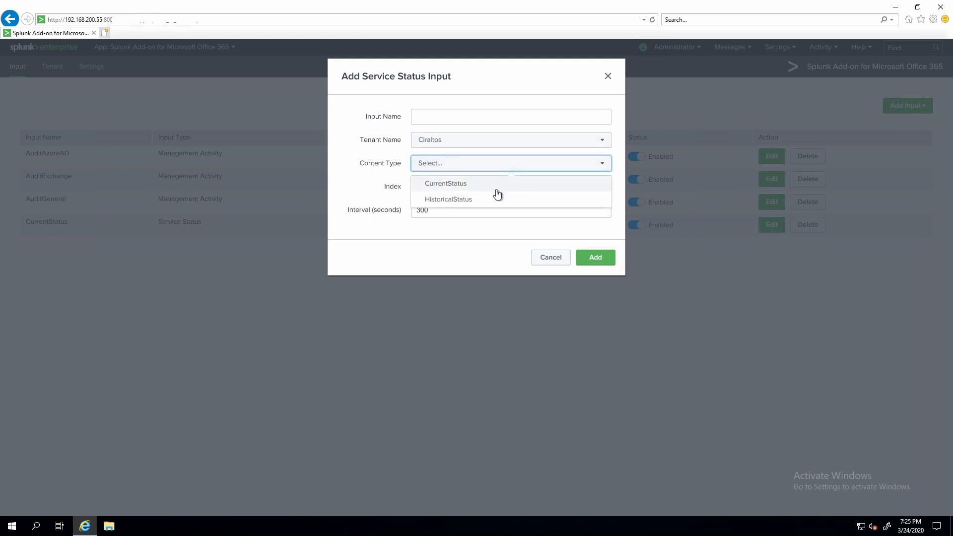
click(448, 198)
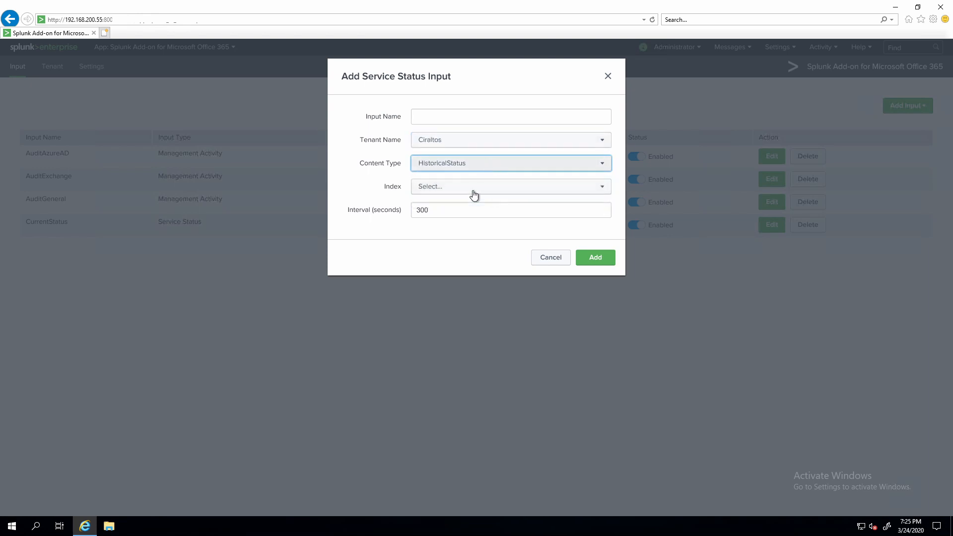
click(509, 187)
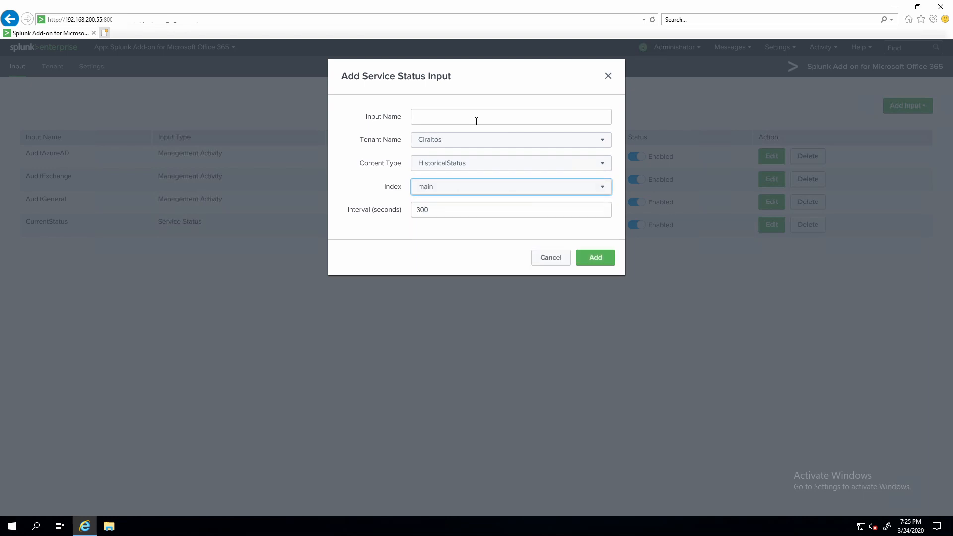
text(HI)
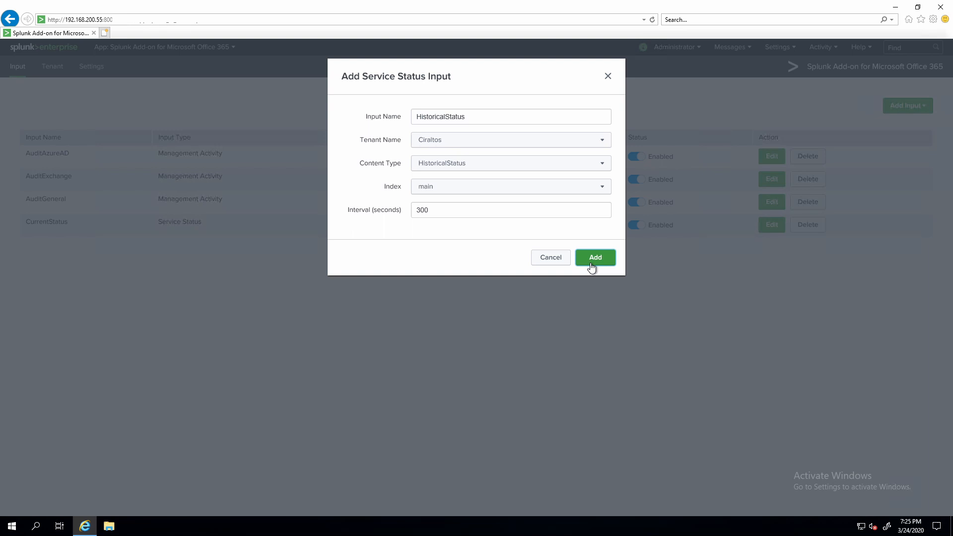
click(595, 257)
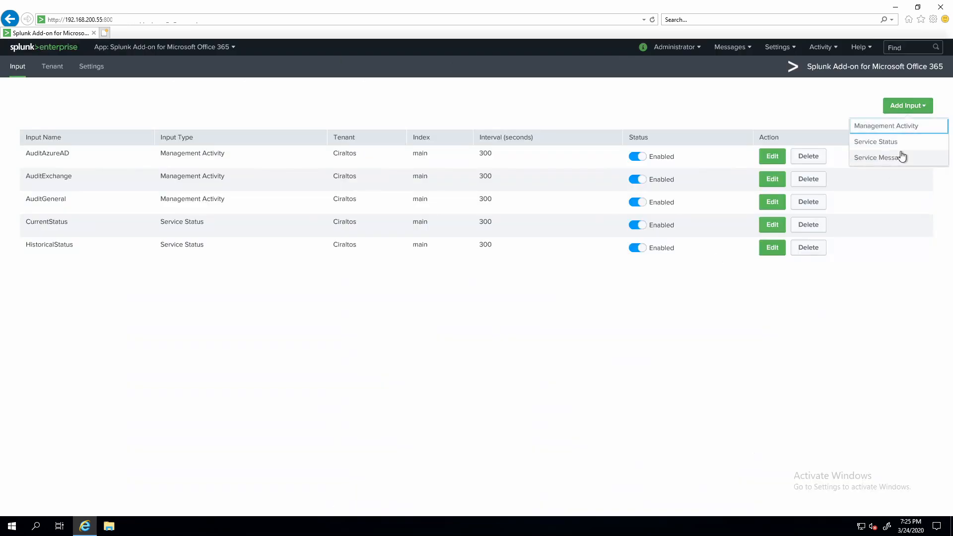
Step: Save Service Message input ServiceMessage for tenant Ciraltos into the main index
click(881, 157)
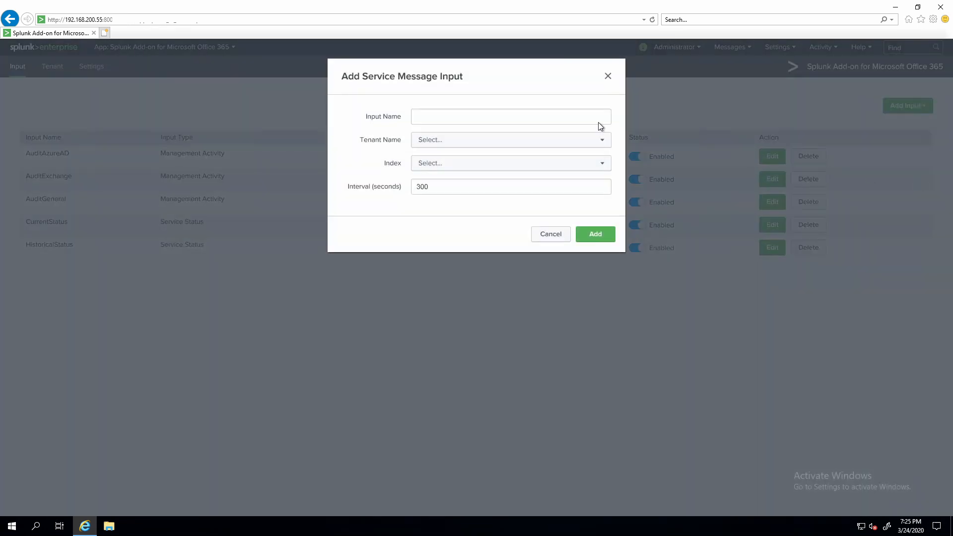
click(511, 140)
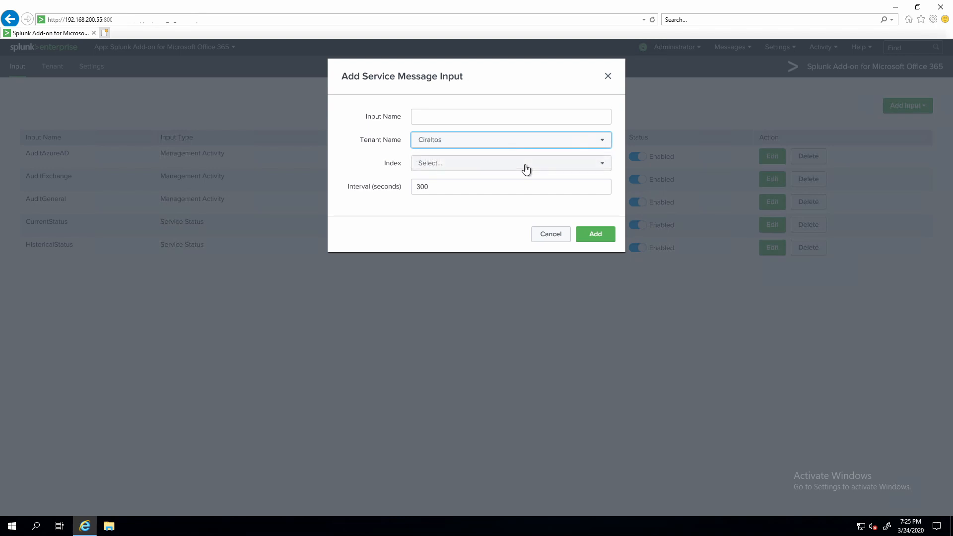
click(510, 163)
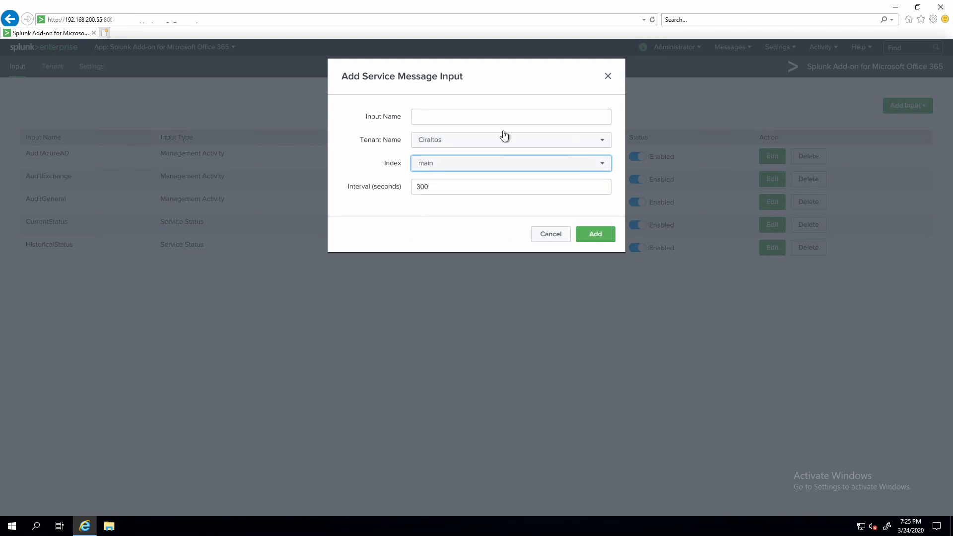
click(511, 116)
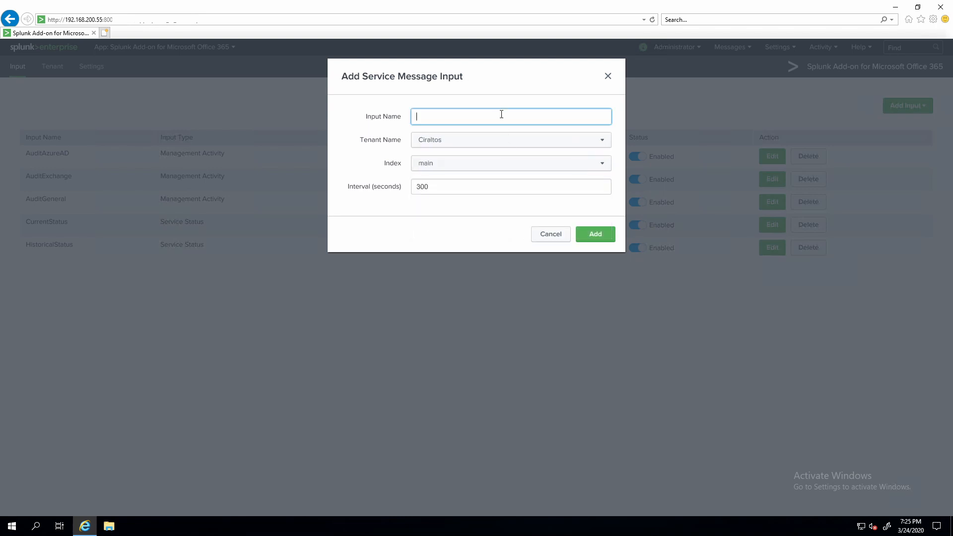
text(ServiceMessage)
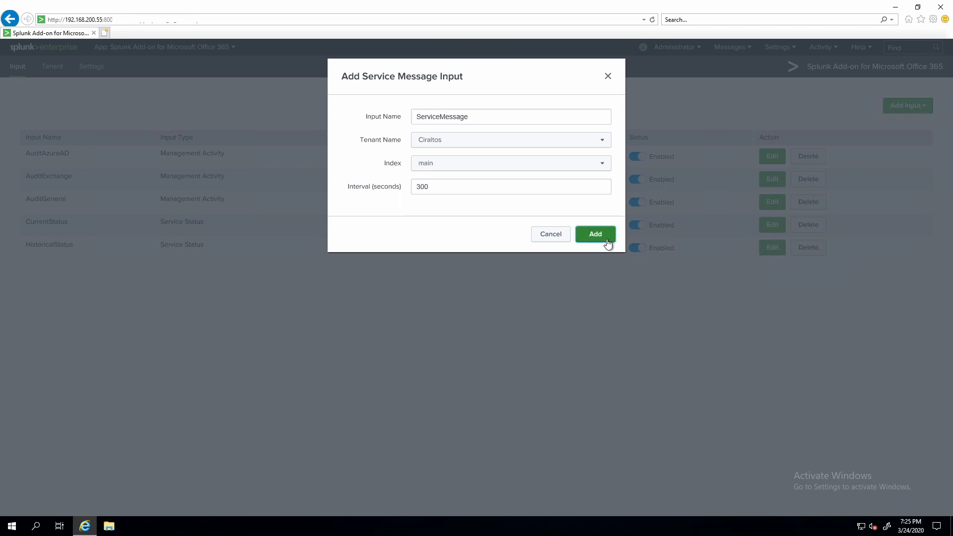
click(595, 234)
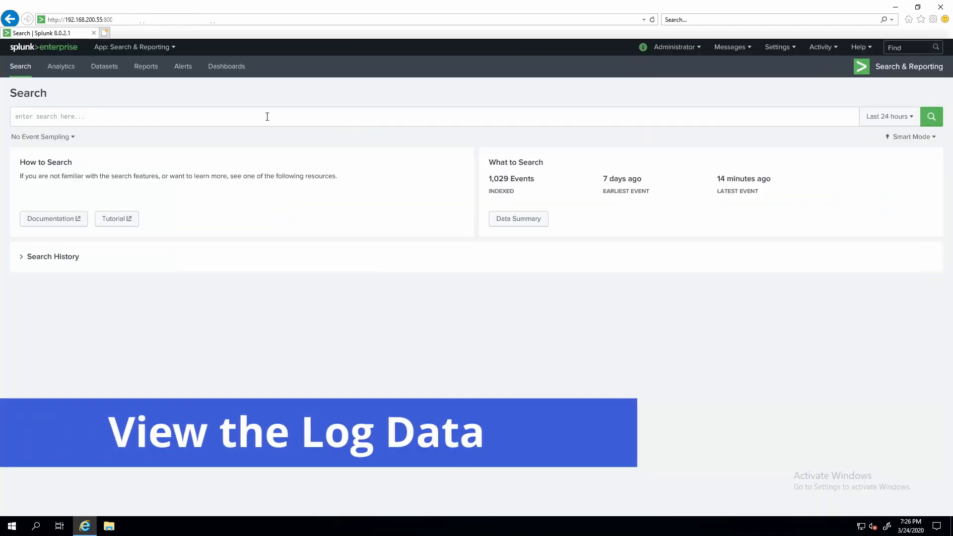
click(931, 116)
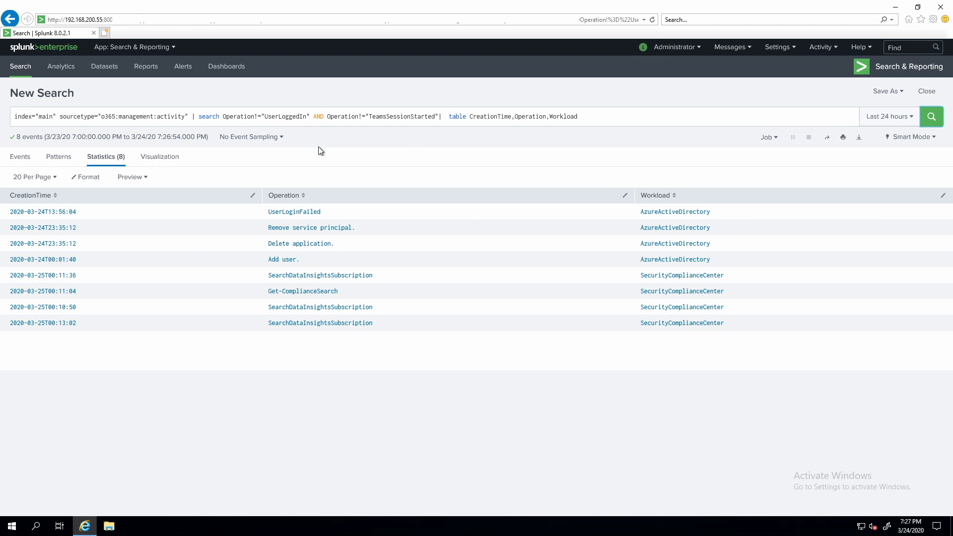
mouse_move(392, 131)
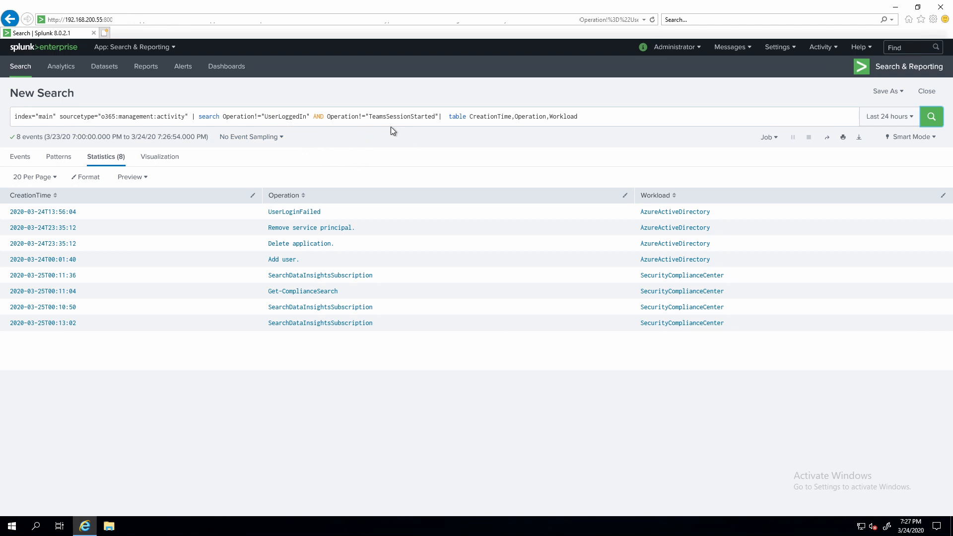
mouse_move(401, 135)
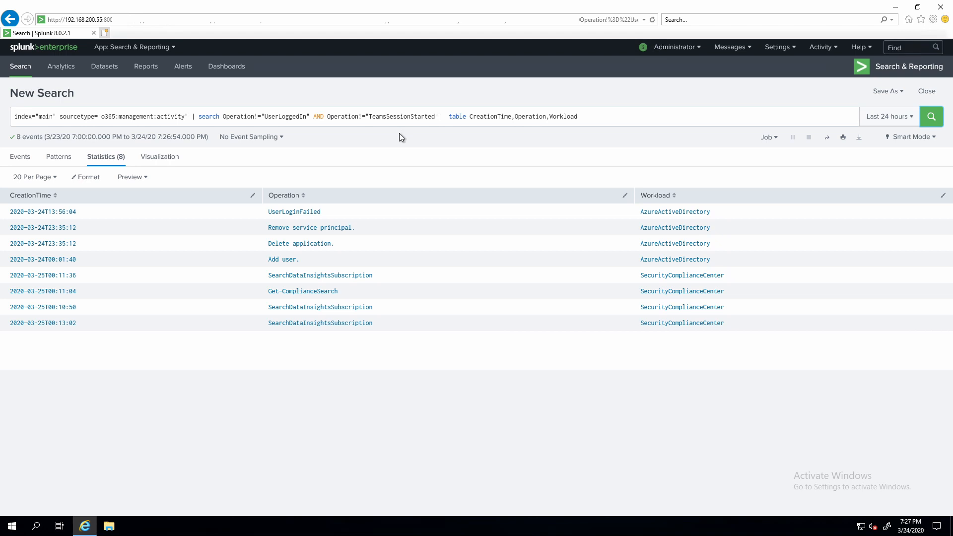
mouse_move(404, 136)
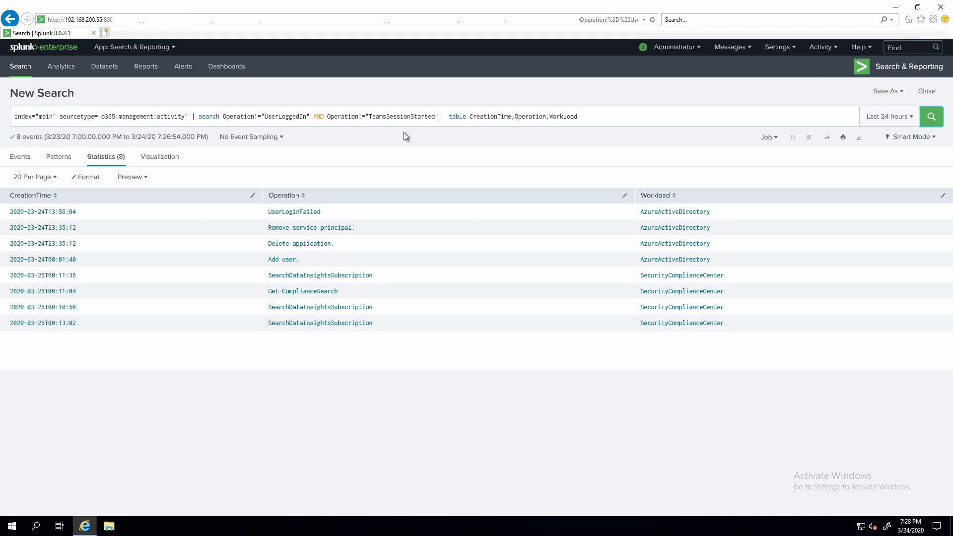
mouse_move(403, 141)
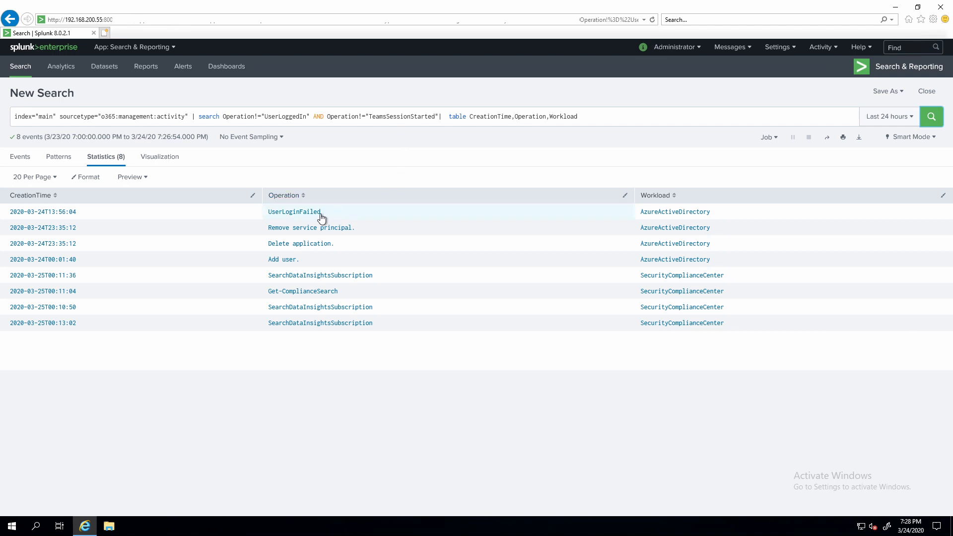
mouse_move(350, 216)
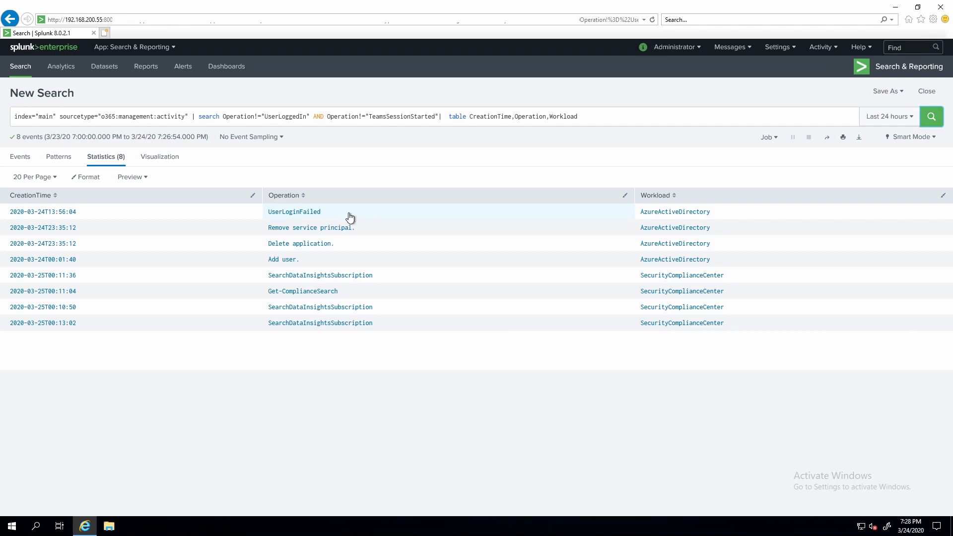
mouse_move(359, 217)
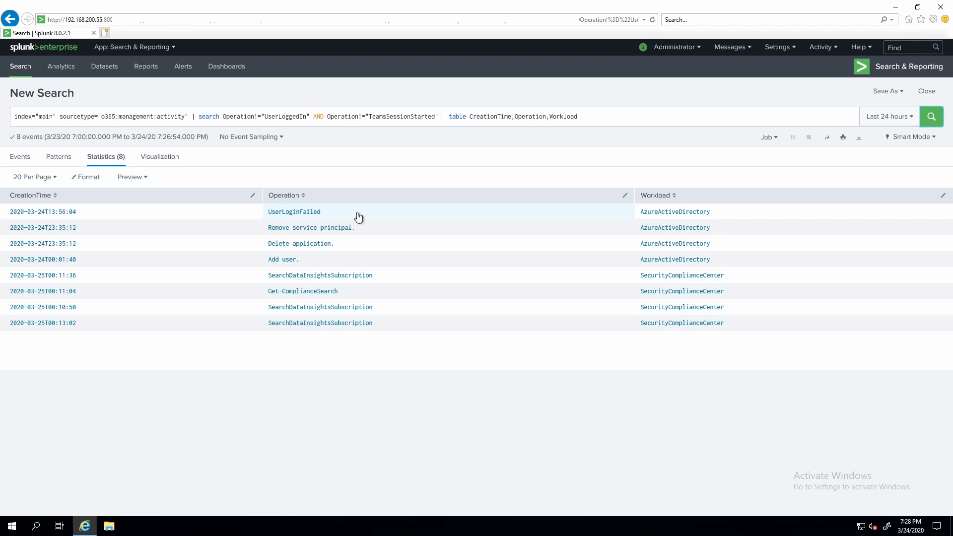
mouse_move(278, 231)
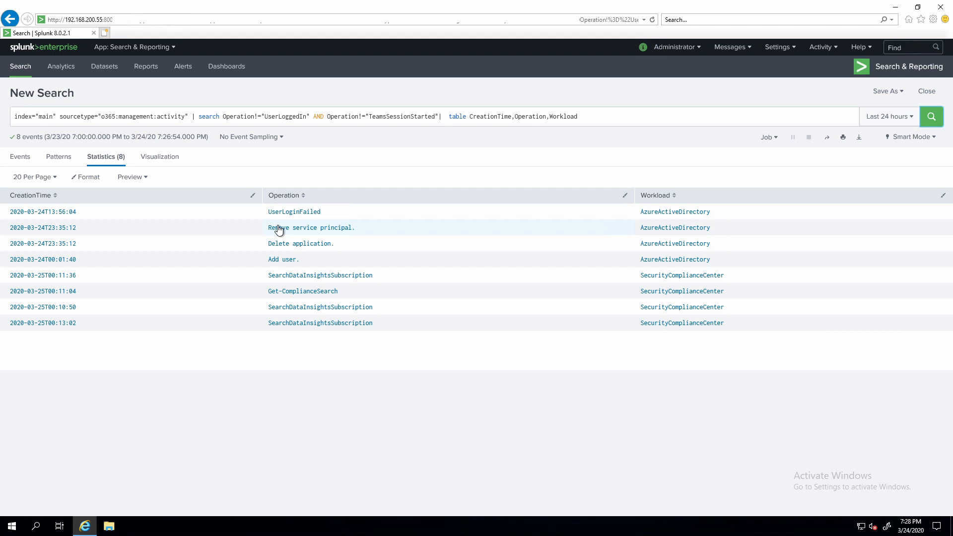
mouse_move(394, 235)
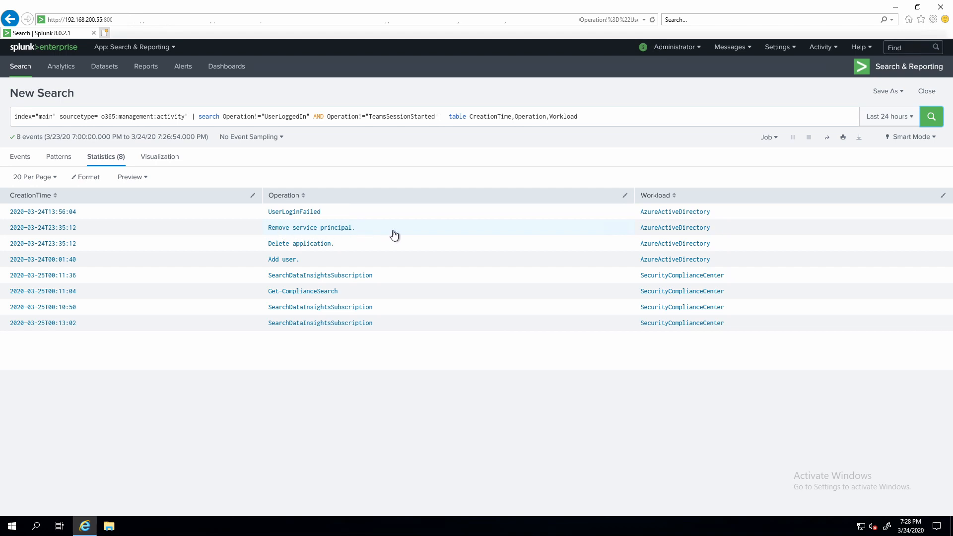
mouse_move(374, 231)
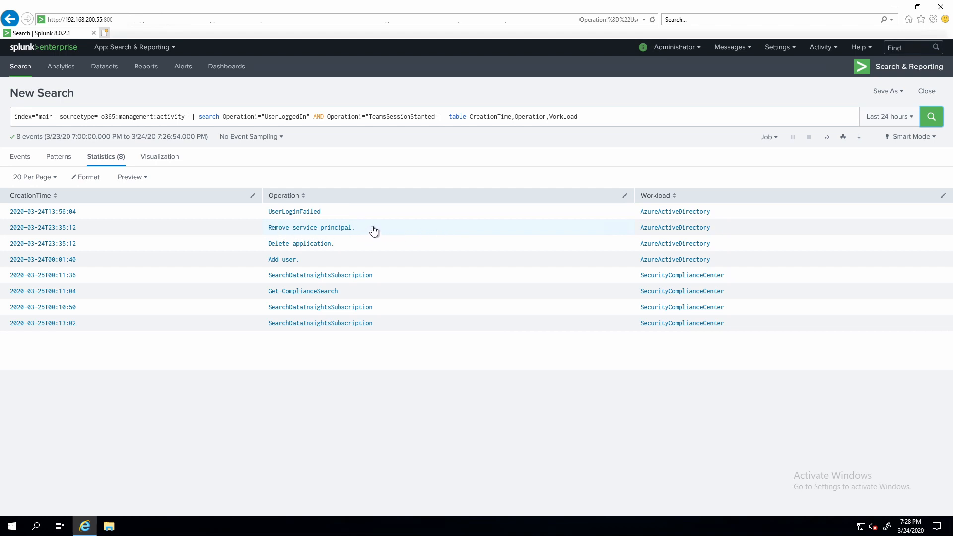
mouse_move(387, 233)
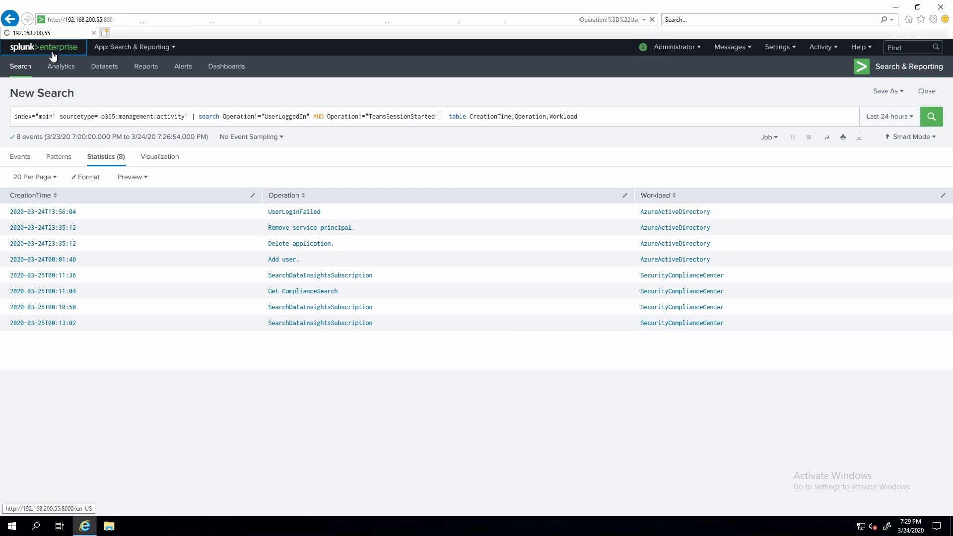
Step: Search the app catalogue for 'microsoft 365', then log in and install Microsoft 365 App for Splunk
click(44, 47)
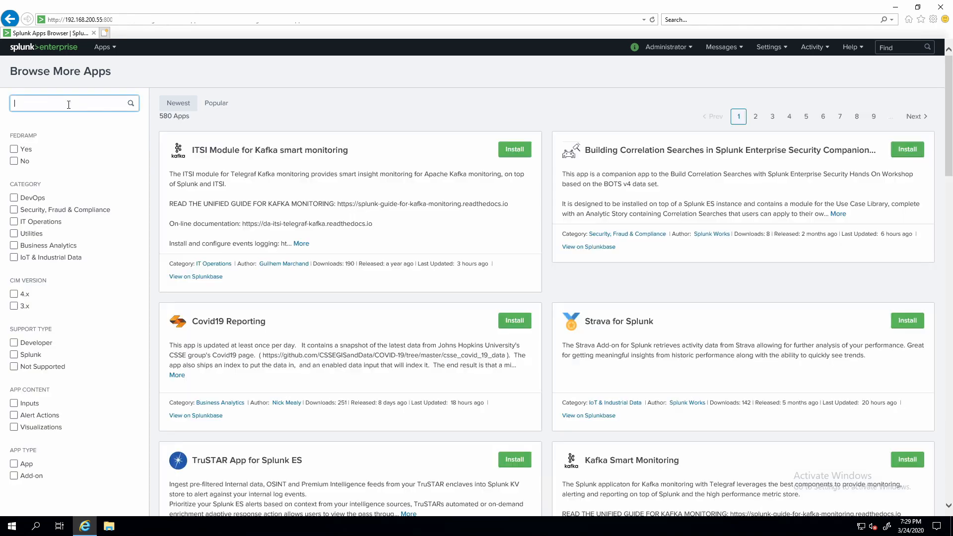
text(microsoft 365)
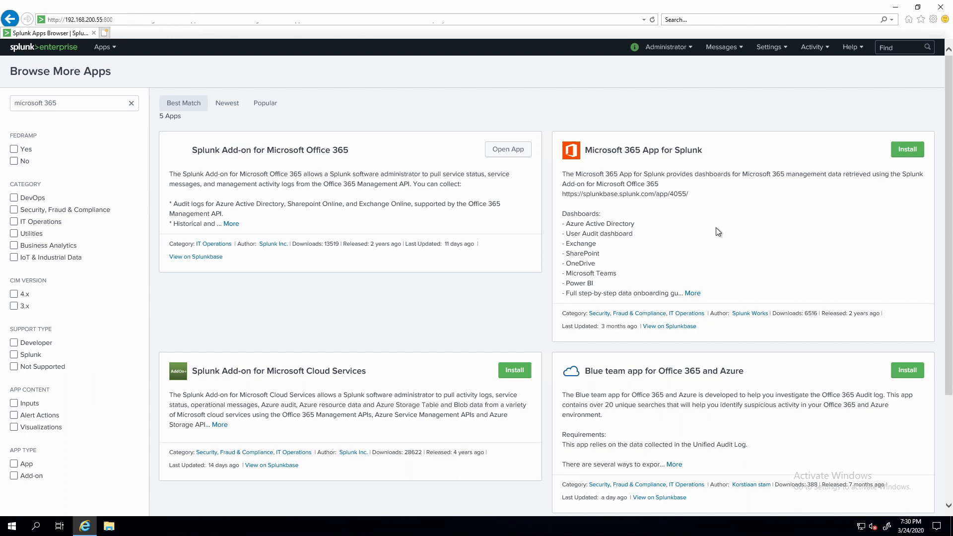
mouse_move(685, 221)
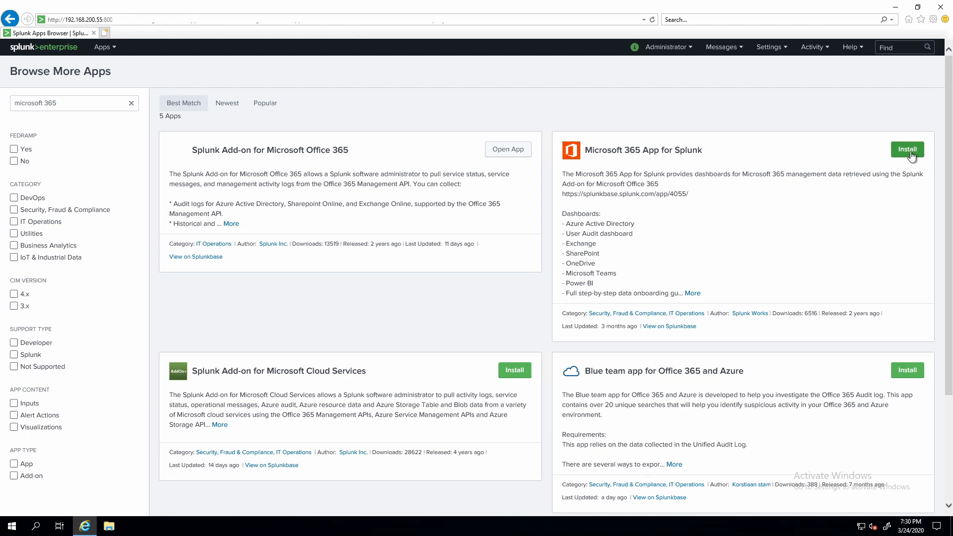
click(907, 149)
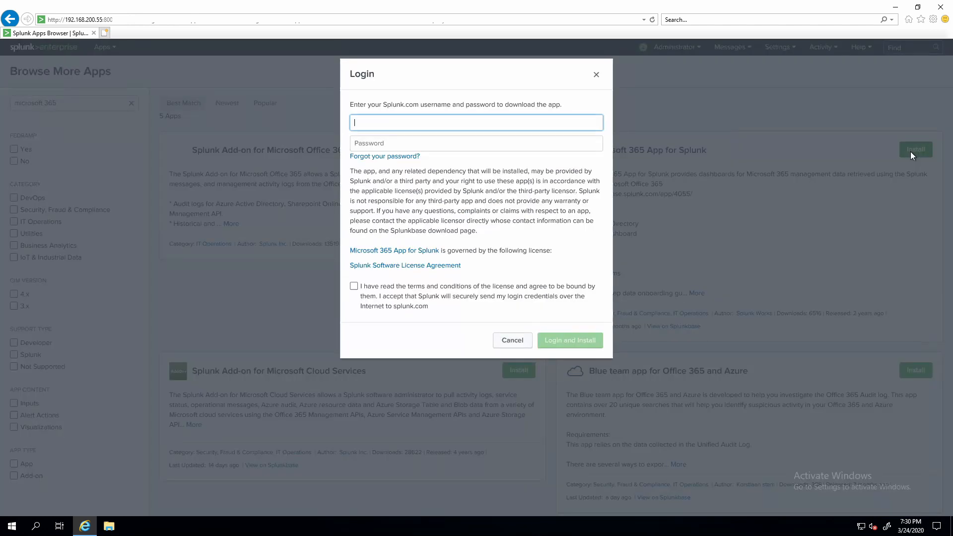
mouse_move(834, 166)
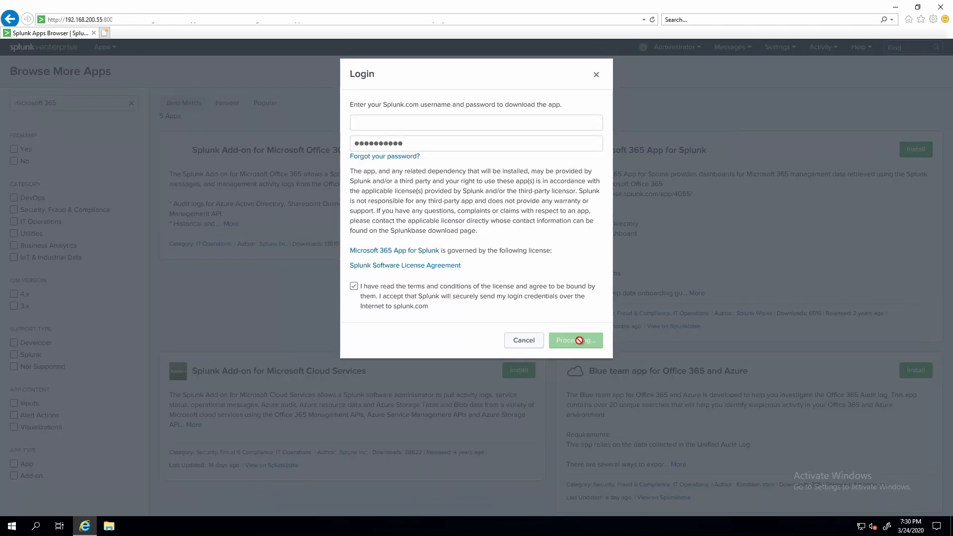
click(575, 341)
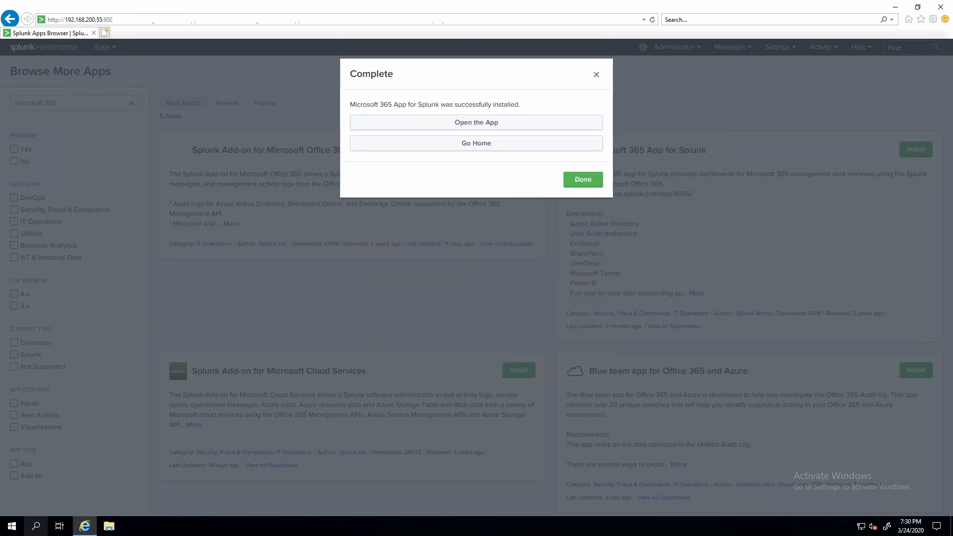
mouse_move(184, 11)
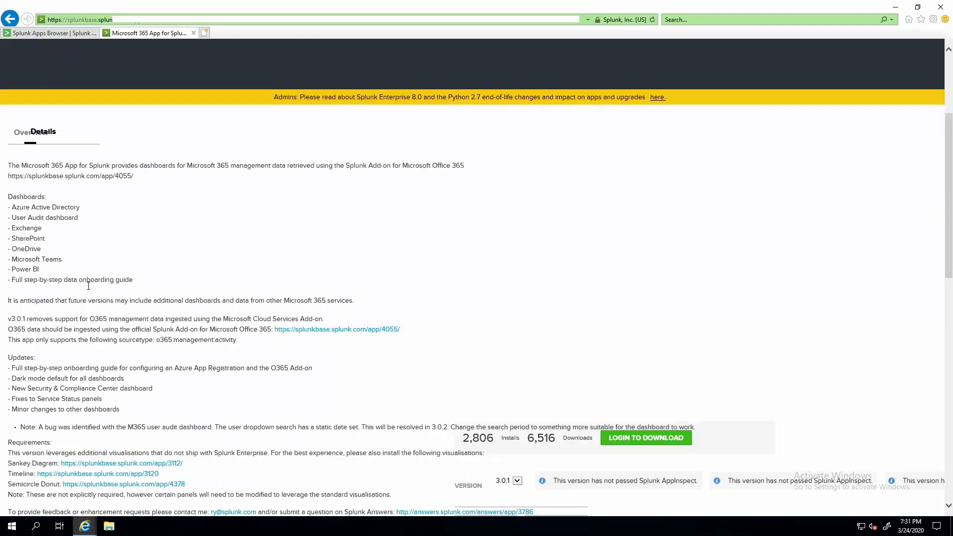
Step: Scroll the Microsoft 365 App's Splunkbase page down toward its requirements
scroll(down, 3)
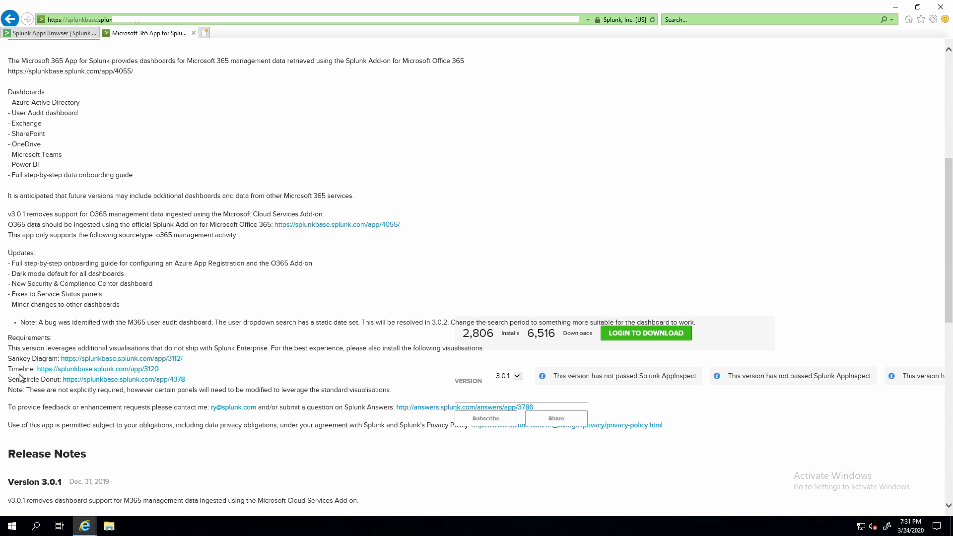
mouse_move(52, 33)
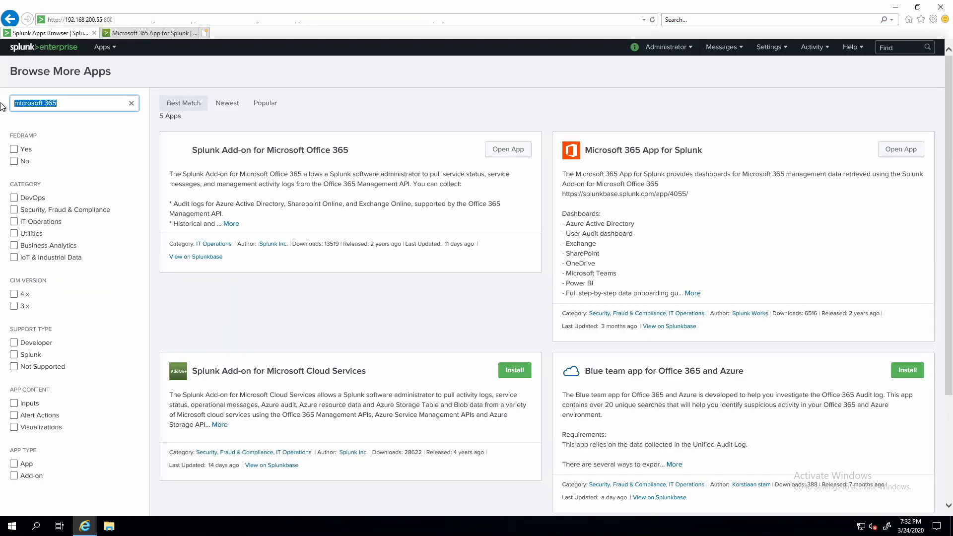
Step: Find the Sankey Diagram visualization and install it with the login prompt
text(se)
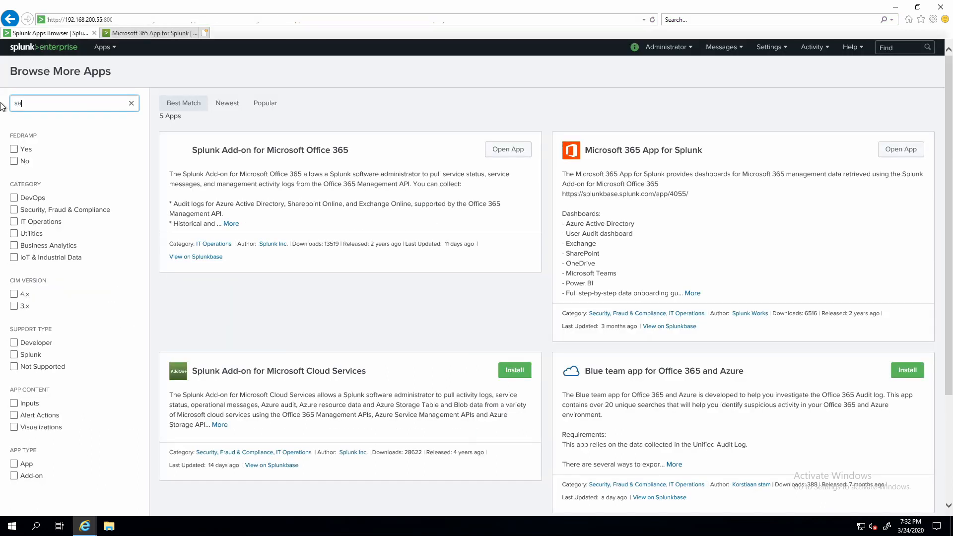
text(sankey diagram)
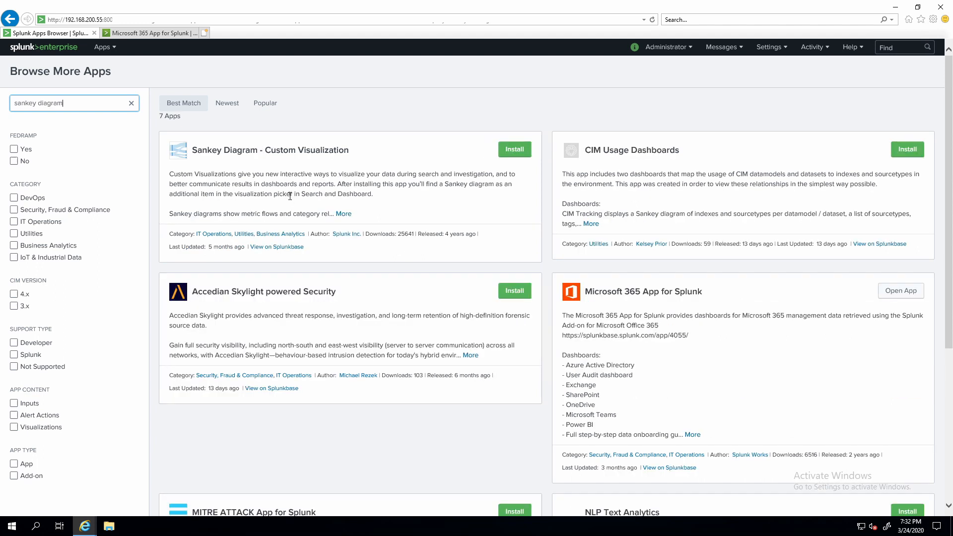
click(514, 149)
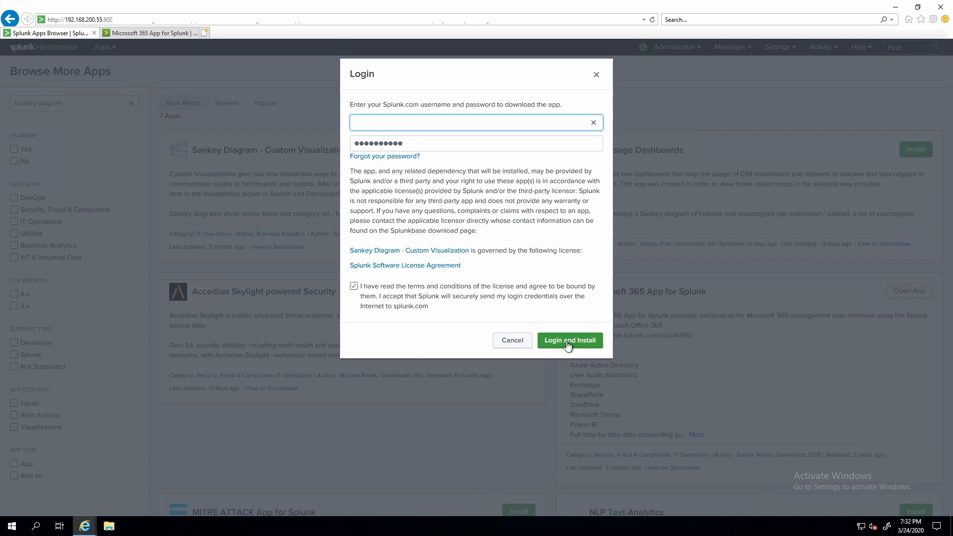
click(570, 340)
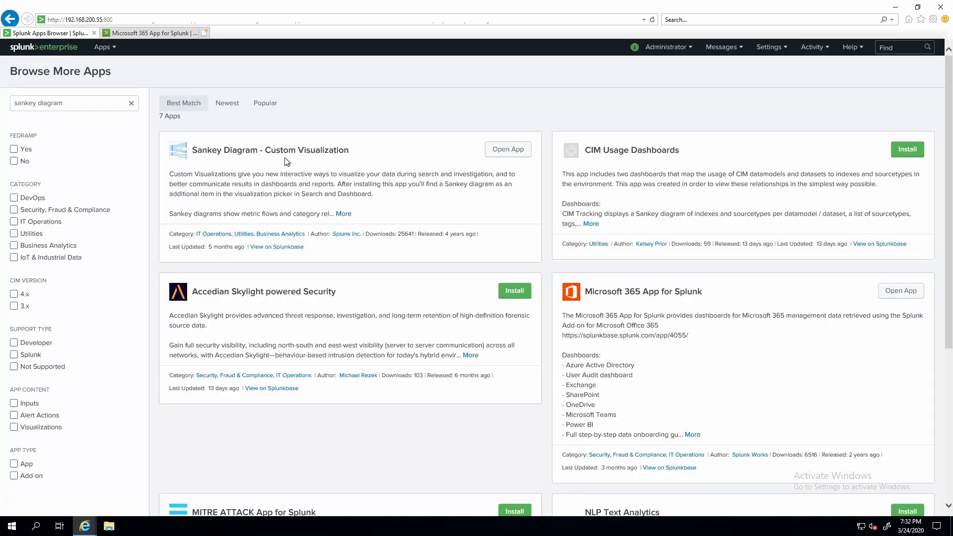
Step: Search for 'timeline' and install the Timeline visualization, logging in to confirm
triple_click(73, 103)
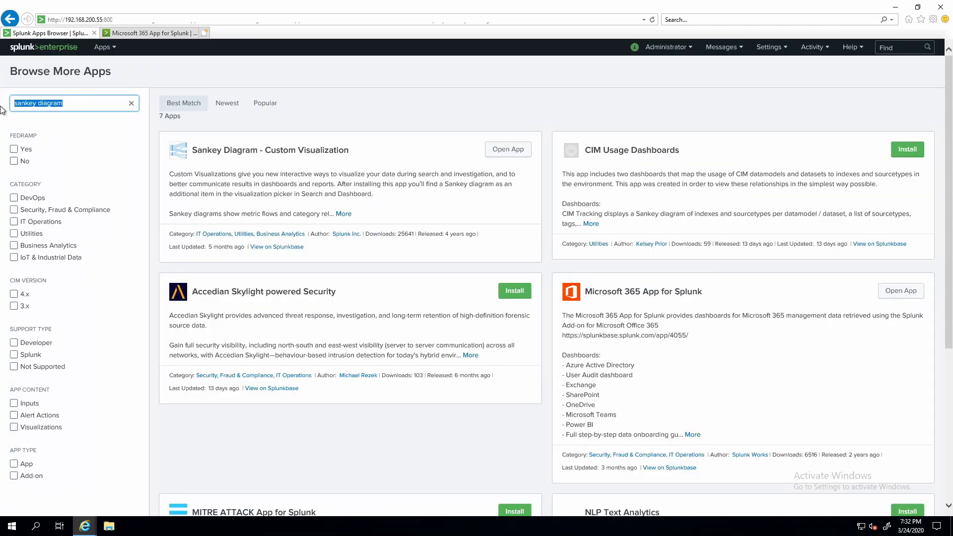
text(timeline)
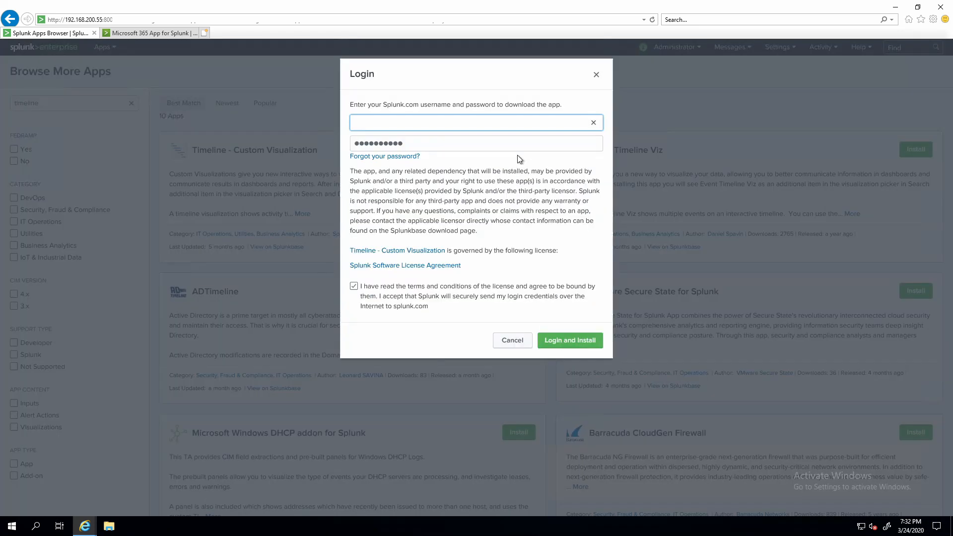
click(569, 340)
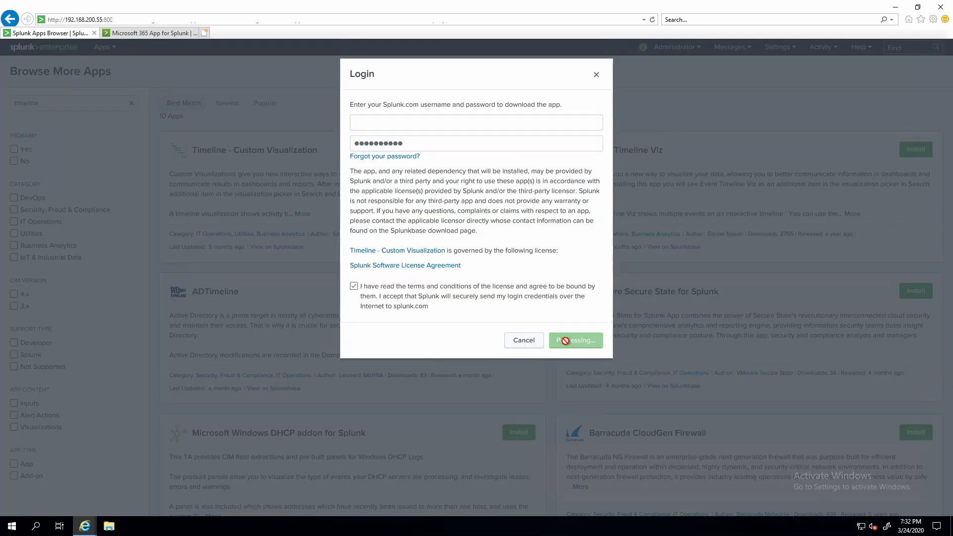
click(575, 341)
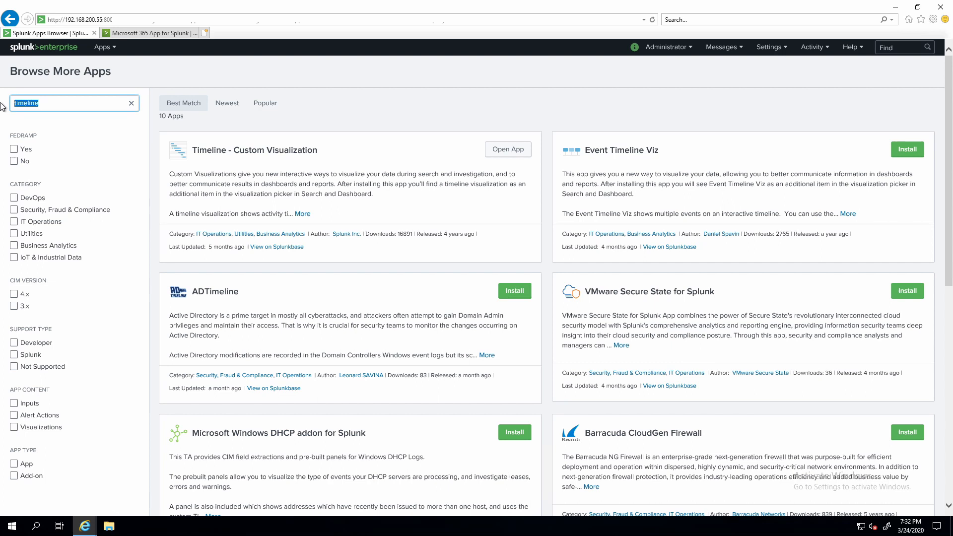
Step: Install the Semicircle Donut Chart Viz from a 'semicircle donut' search and dismiss the completion message
text(semicircle donut)
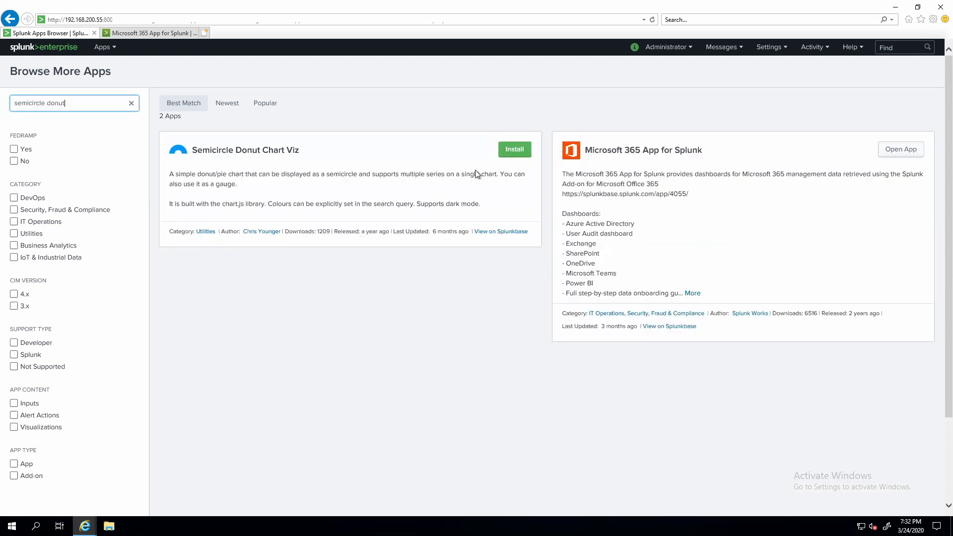
click(514, 149)
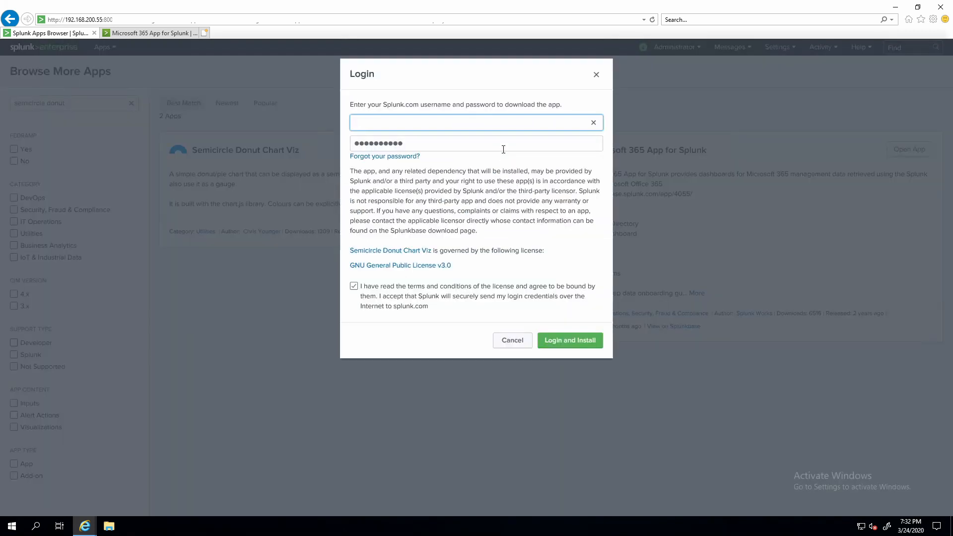
click(569, 340)
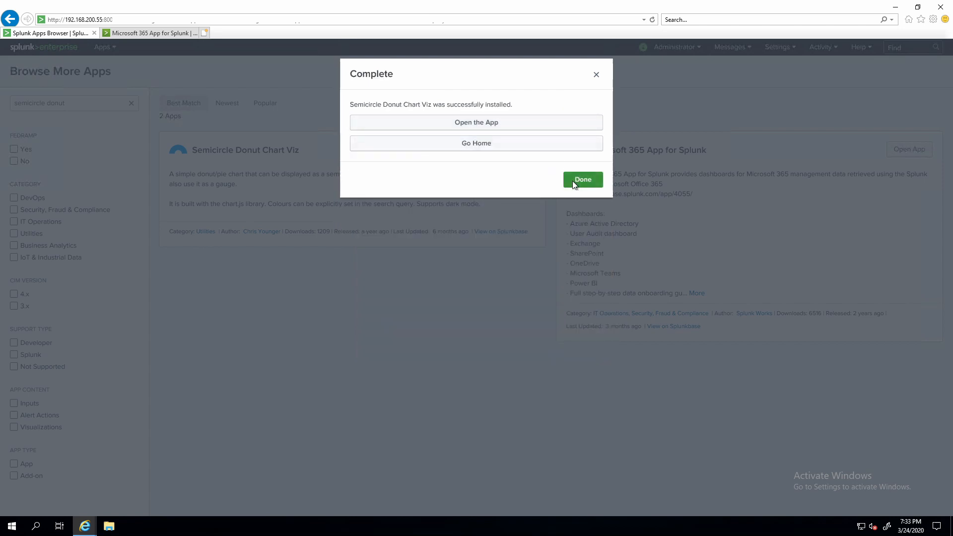
click(581, 179)
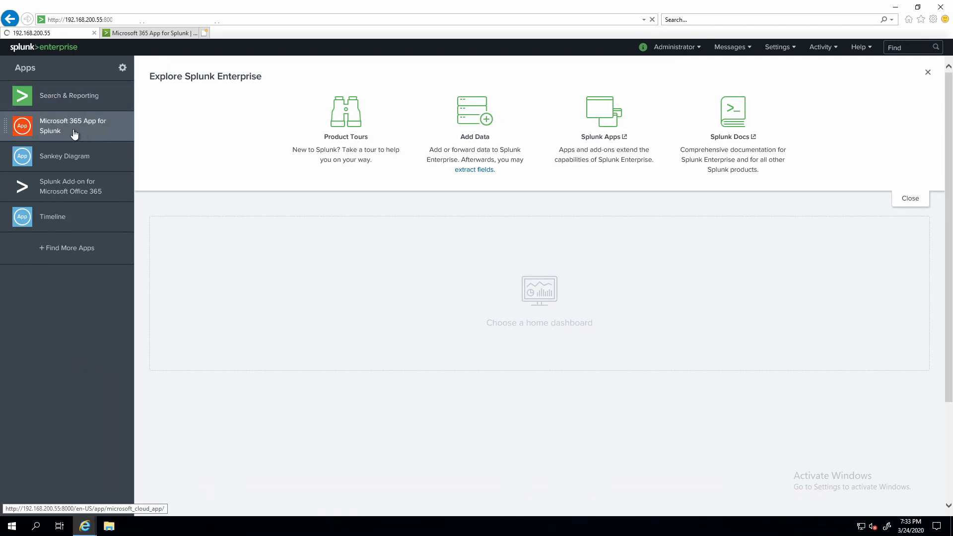
Step: Launch Microsoft 365 App for Splunk from the home page Apps sidebar
click(73, 126)
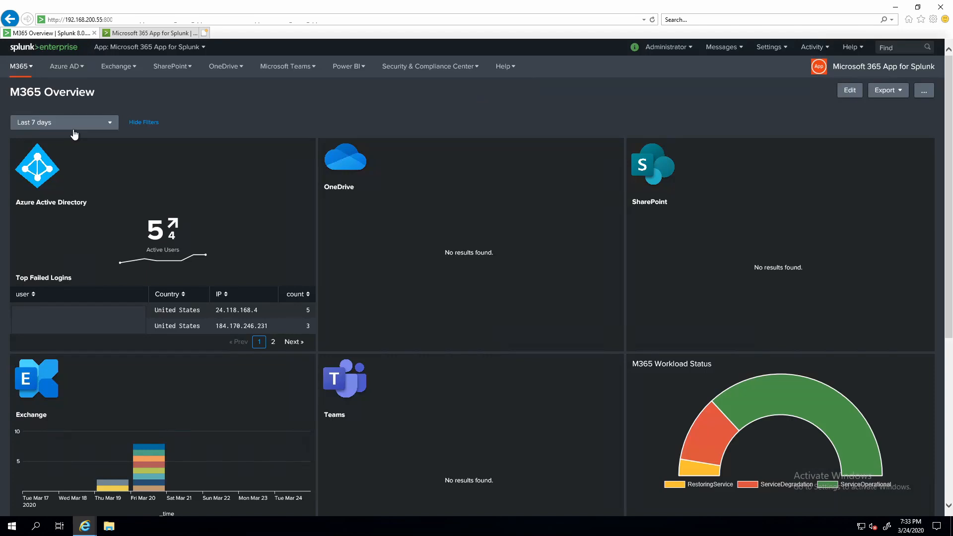
mouse_move(450, 363)
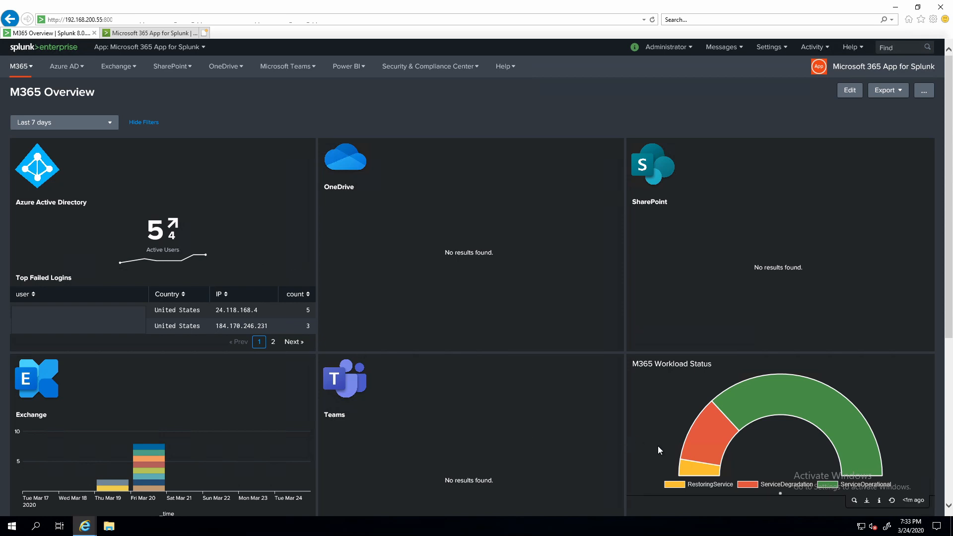
mouse_move(64, 66)
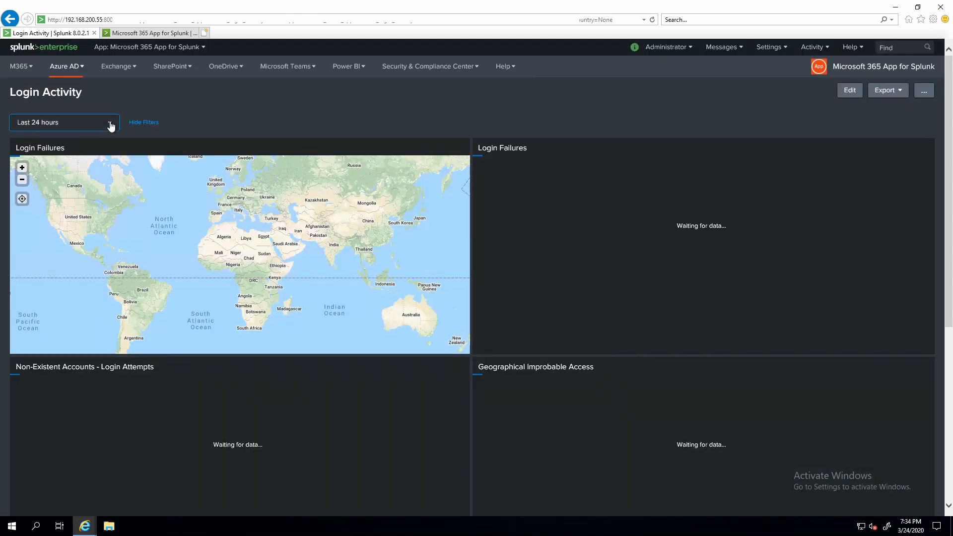
Step: Set the Login Activity dashboard's time range to the Week to date preset
click(63, 122)
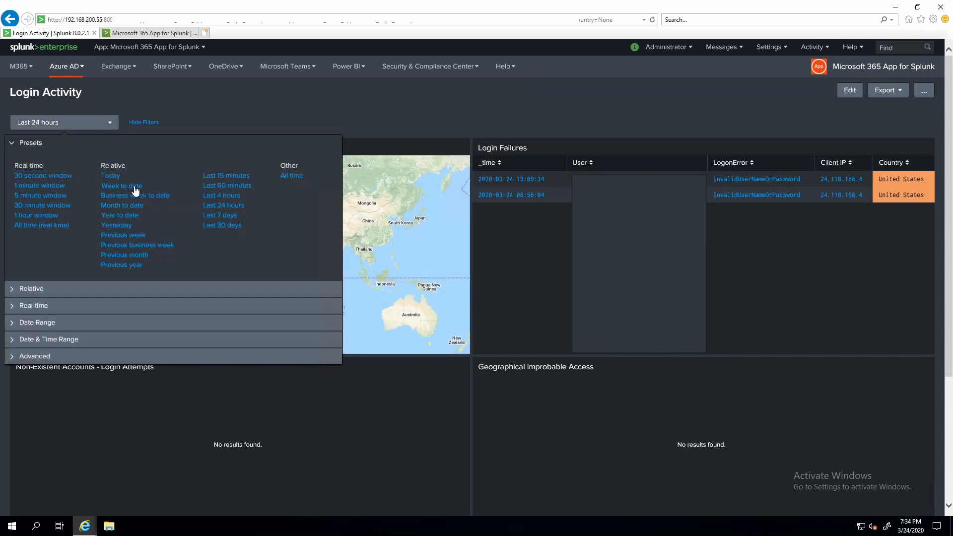
click(122, 186)
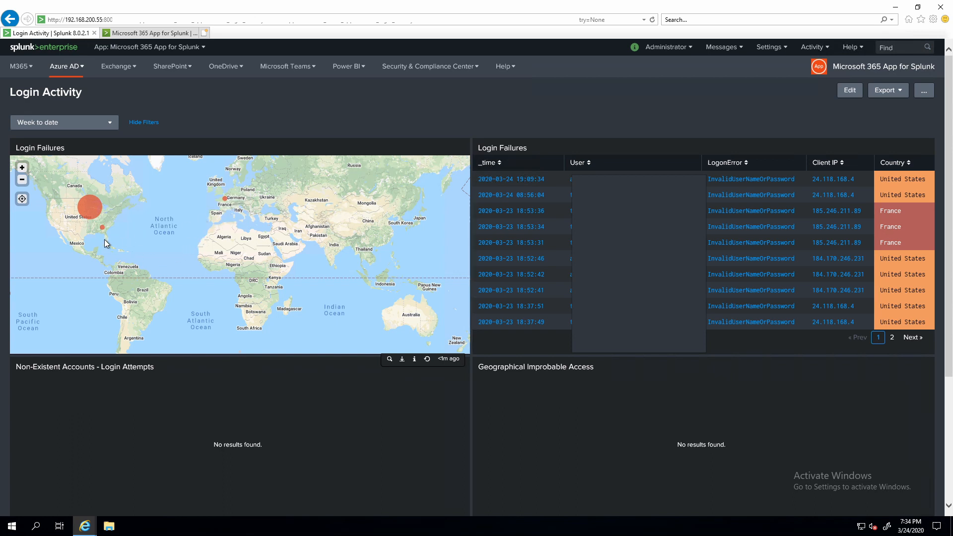
mouse_move(103, 227)
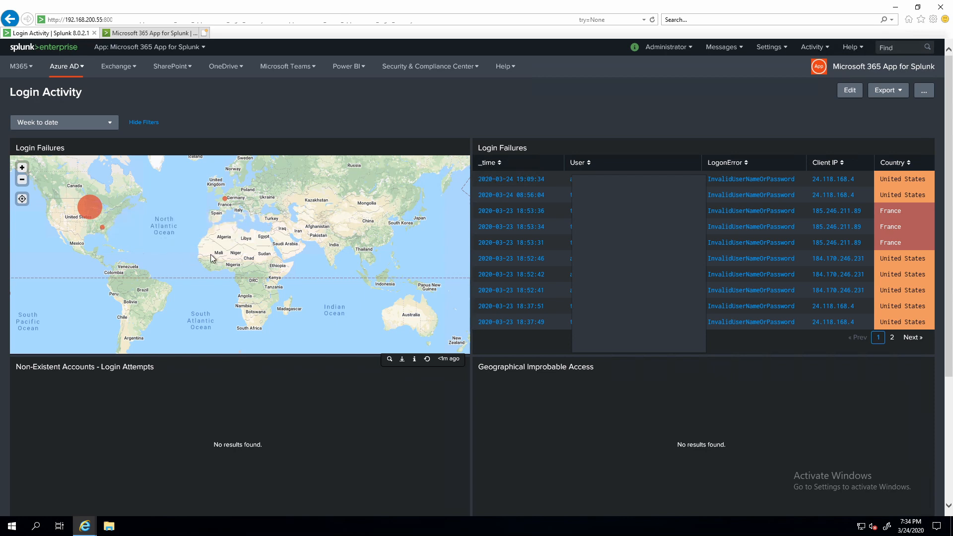
mouse_move(236, 219)
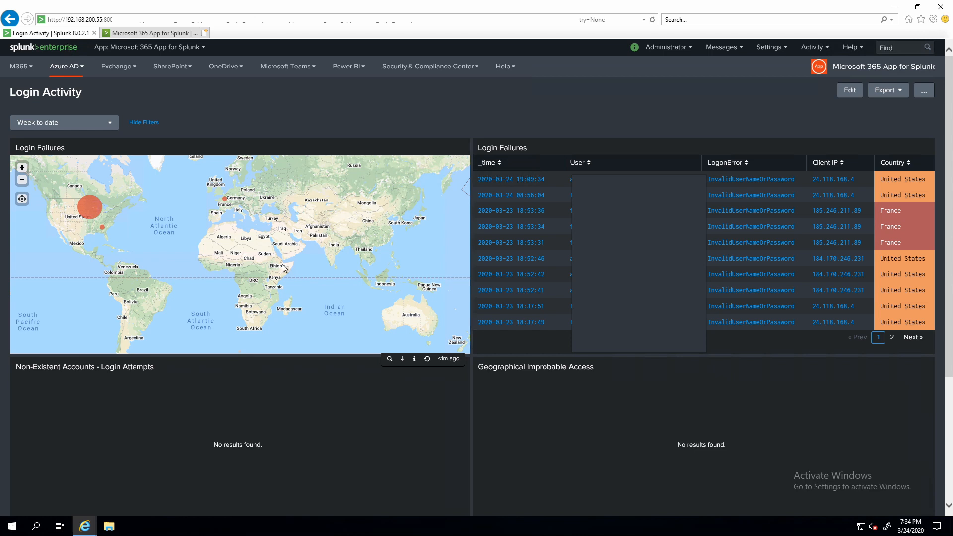
mouse_move(417, 160)
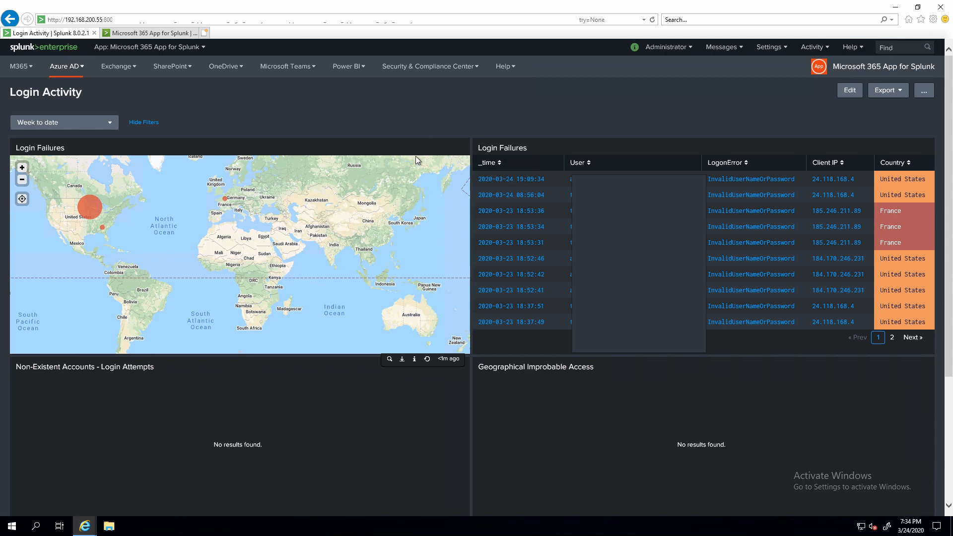
mouse_move(429, 66)
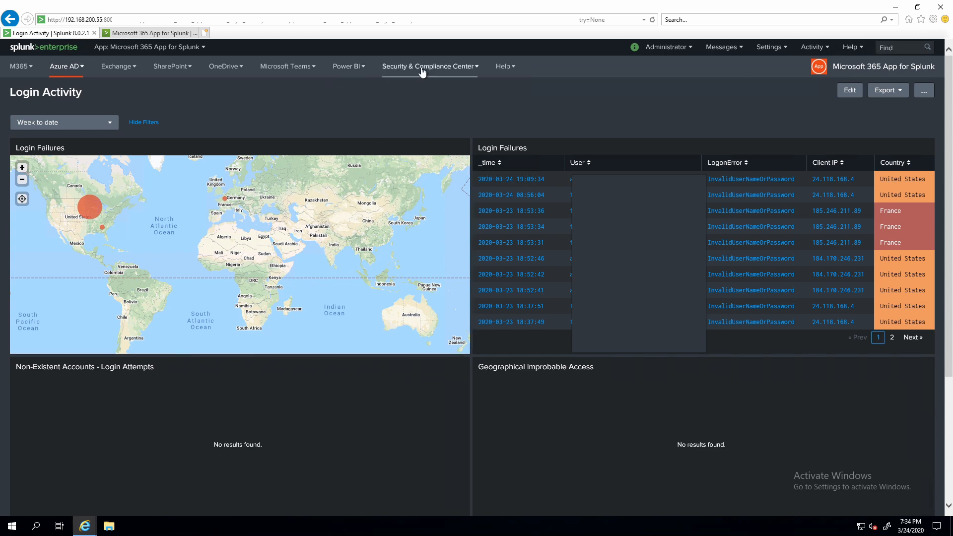